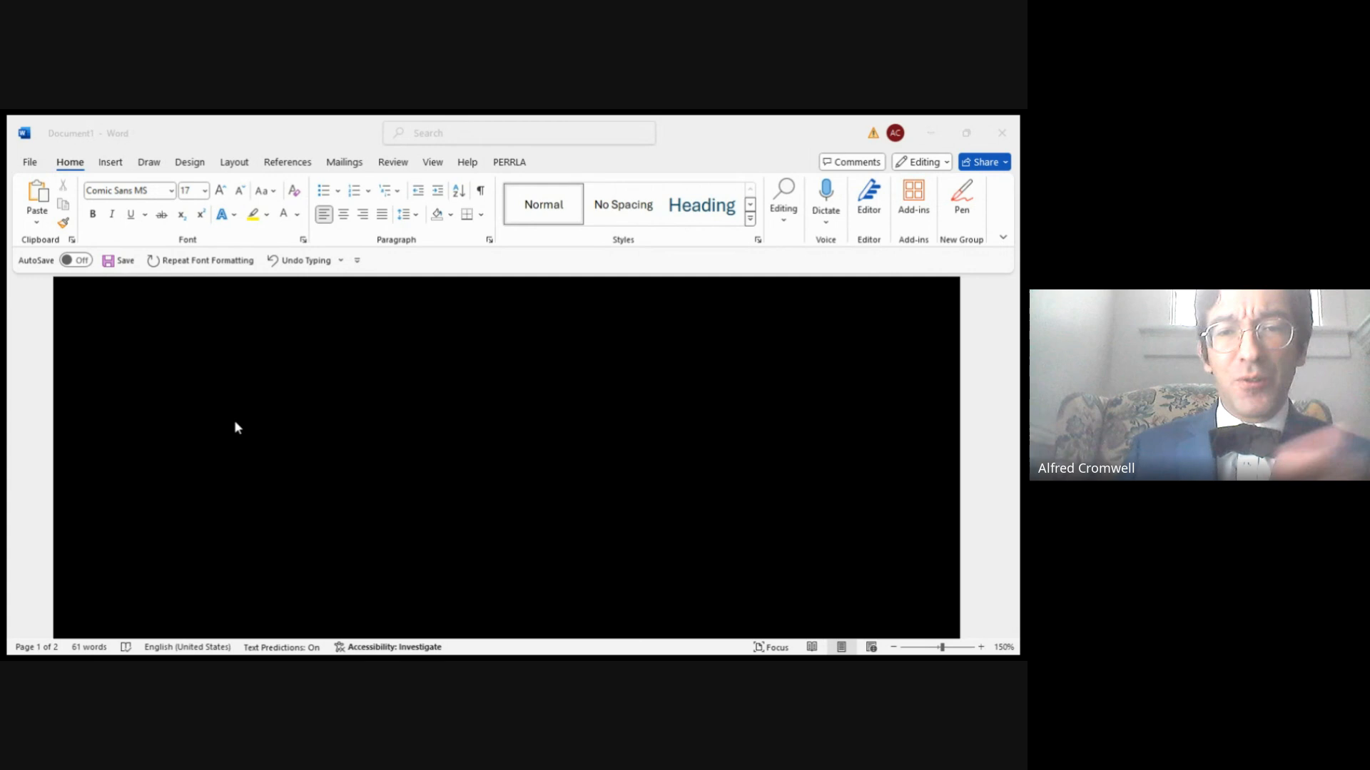
mouse_move(261, 421)
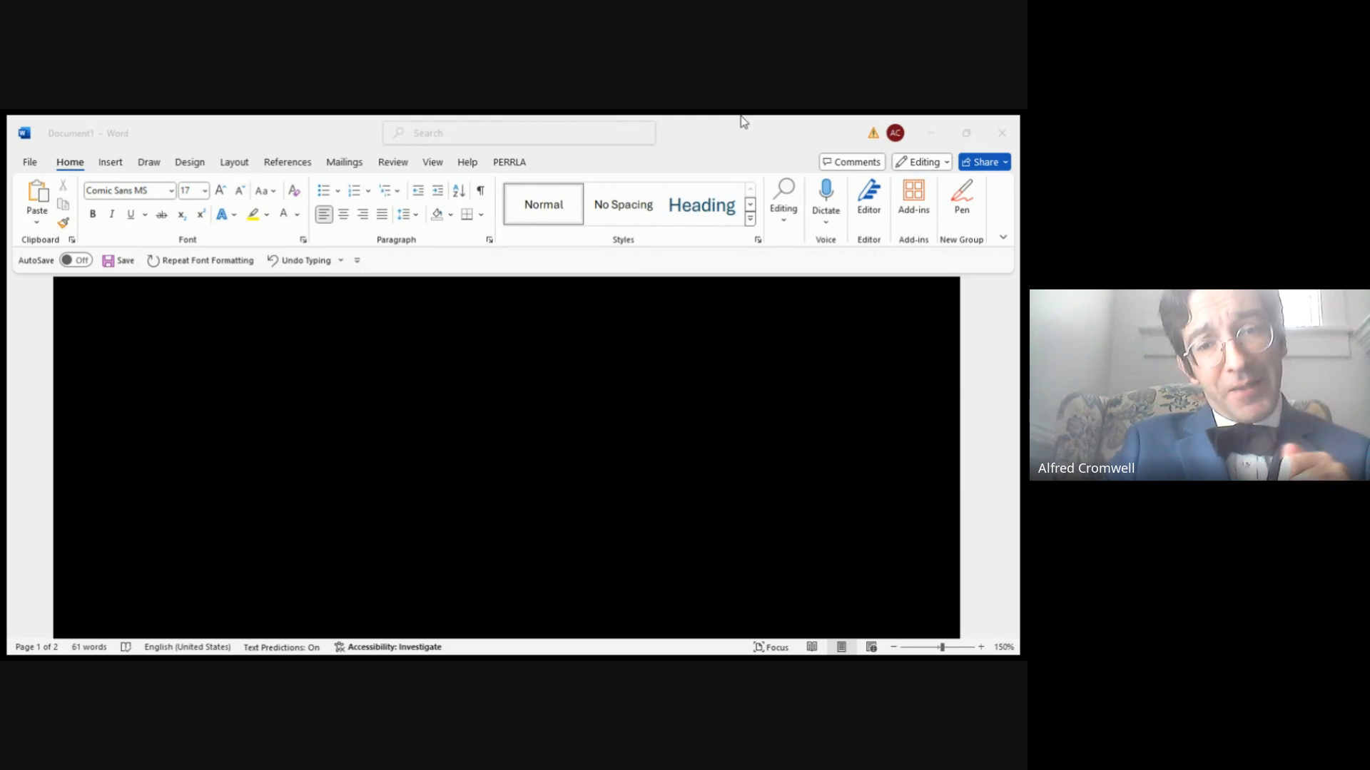
mouse_move(599, 121)
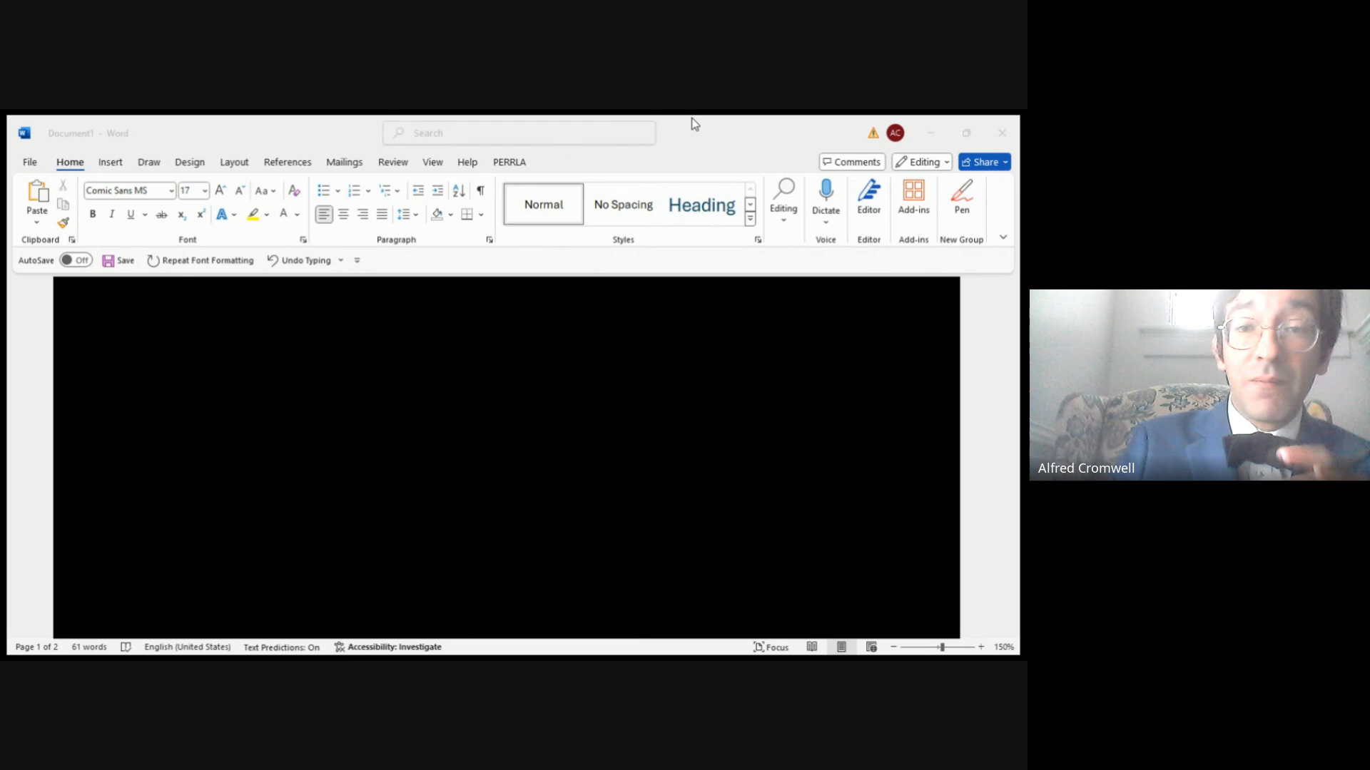
mouse_move(668, 180)
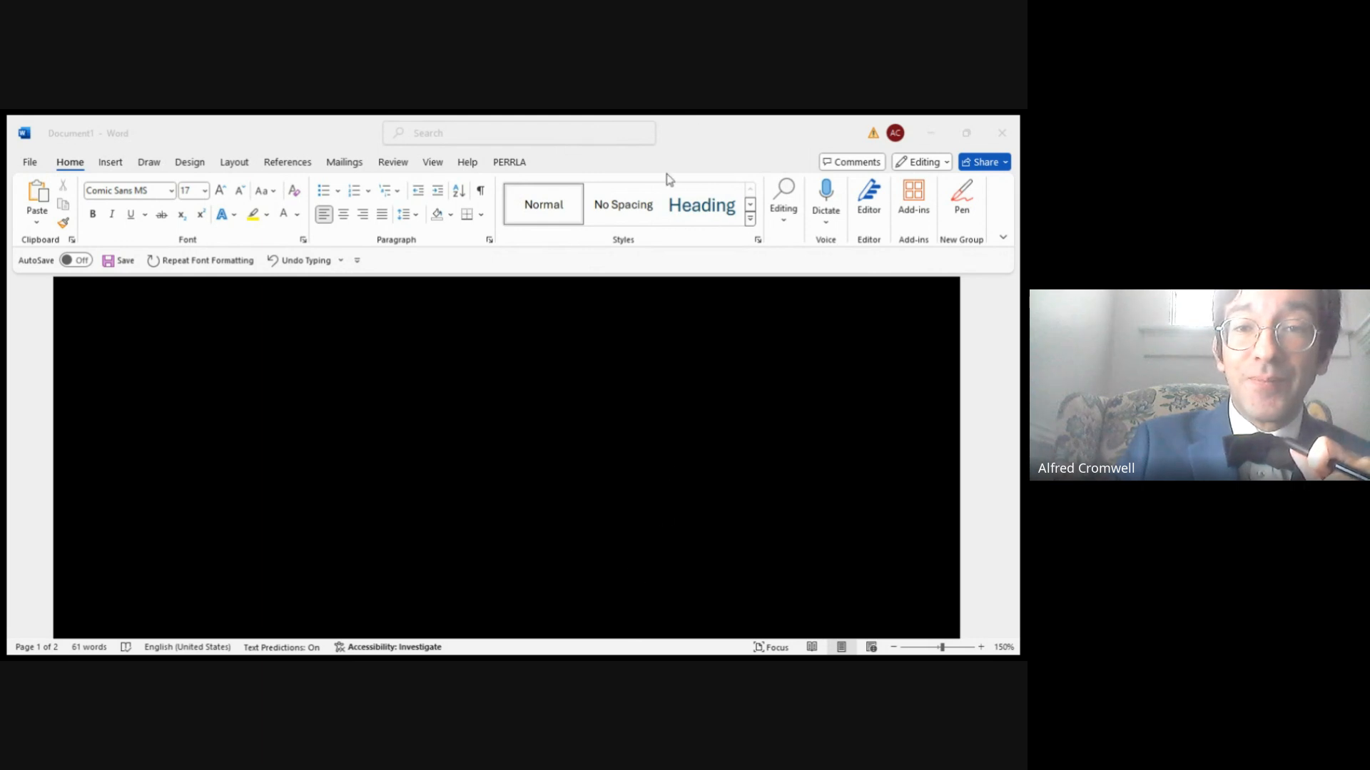
mouse_move(610, 121)
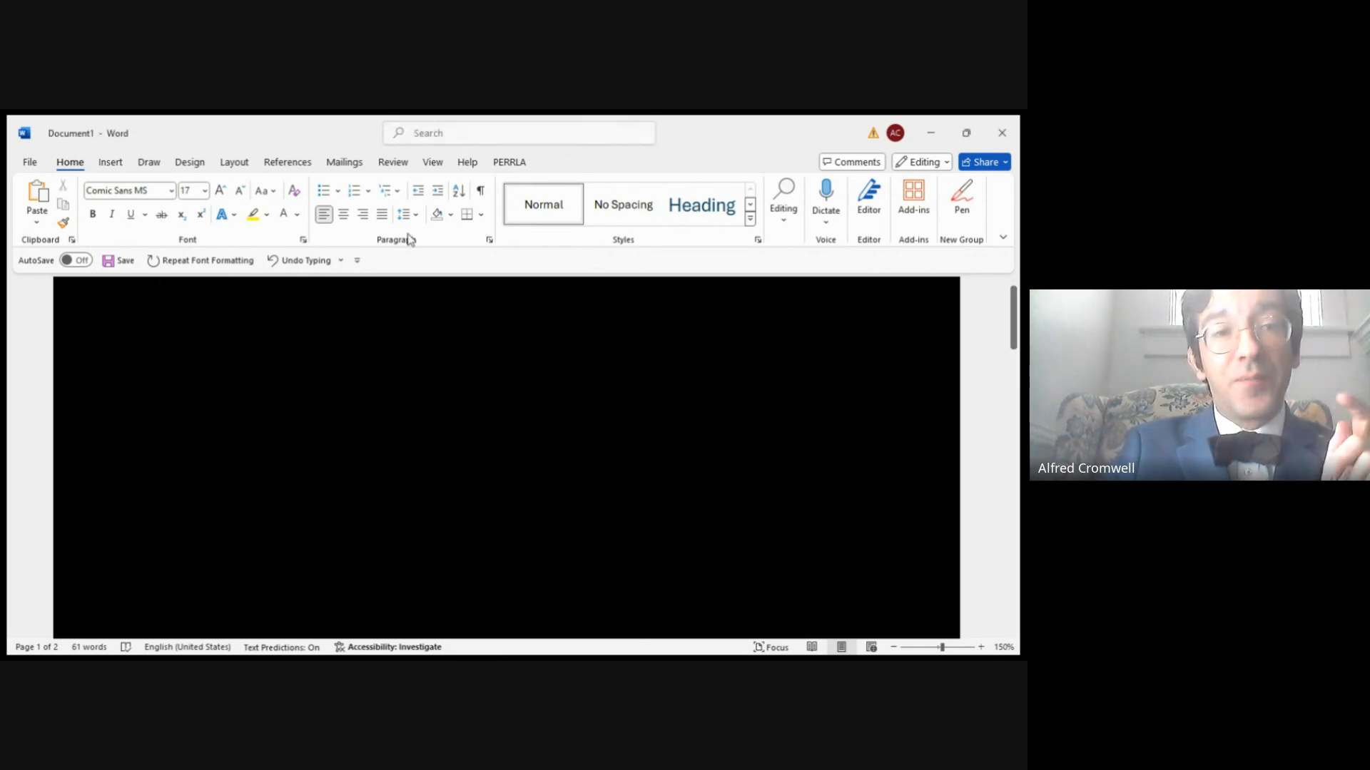
- With the Draw tab's white pen, ink the expression 6 ÷ 2 · 5
left_click(149, 162)
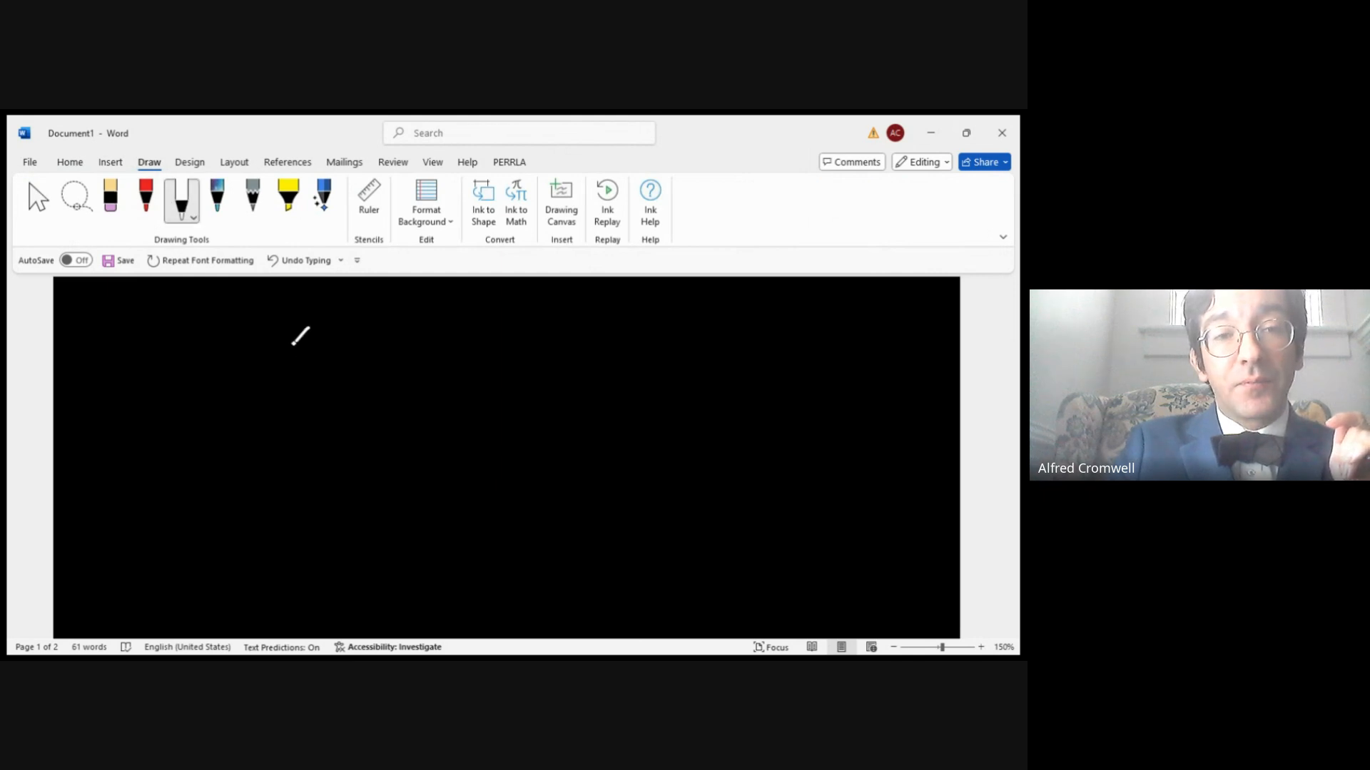
left_click_drag(306, 323, 288, 376)
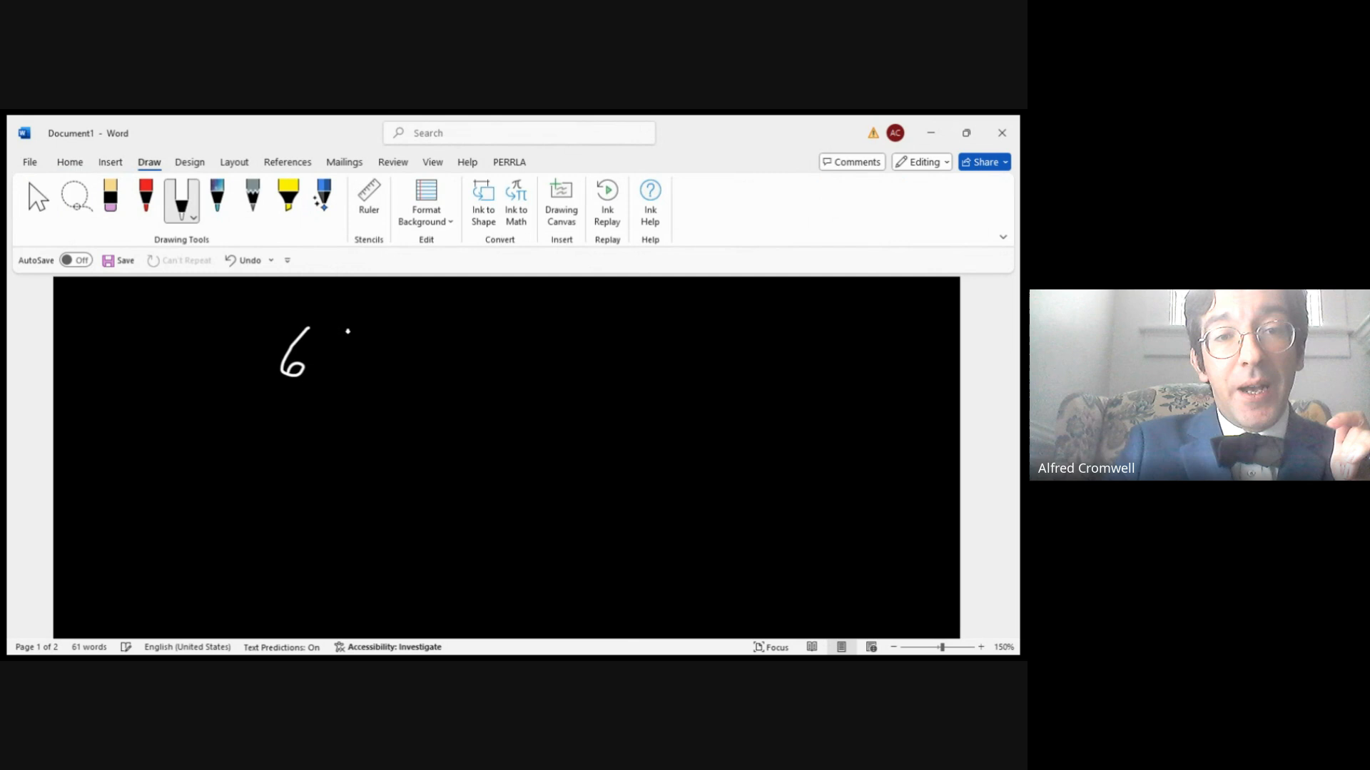
left_click_drag(339, 348, 356, 347)
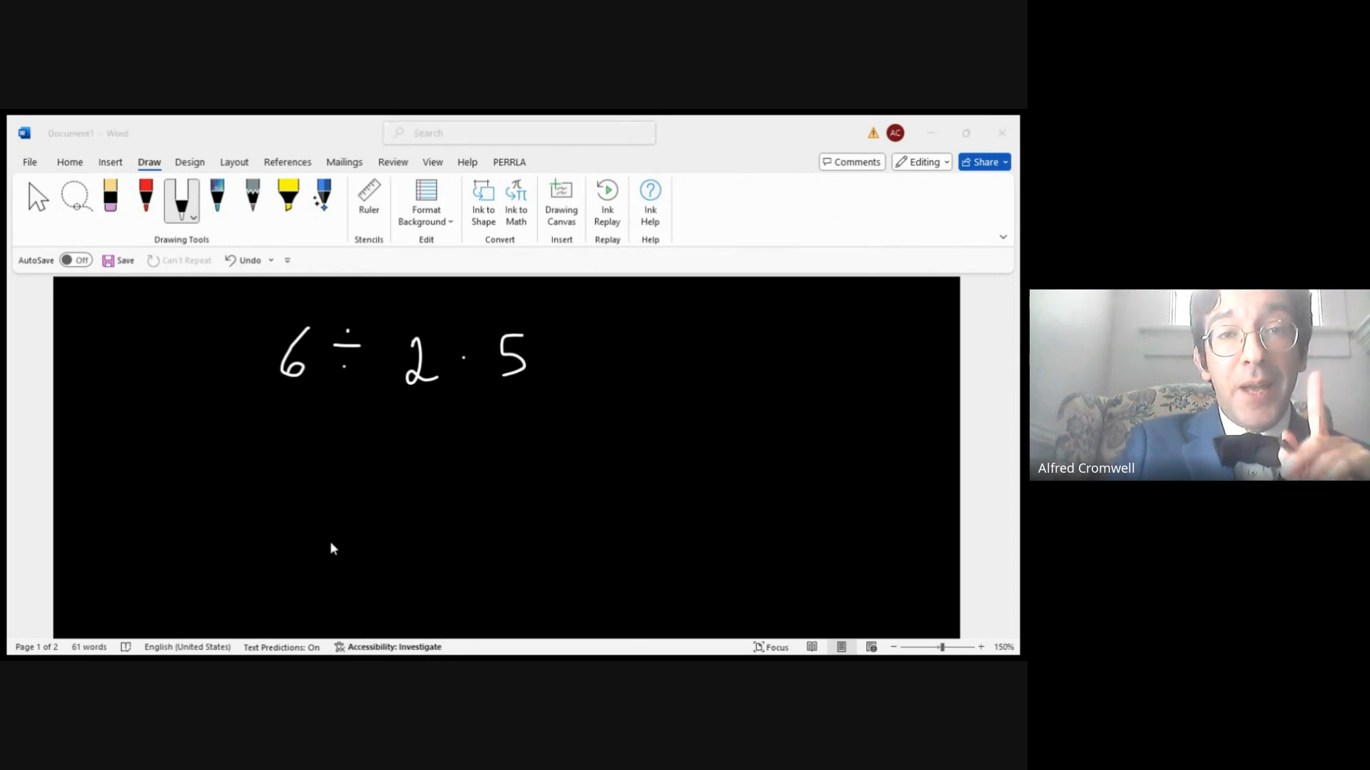
mouse_move(790, 121)
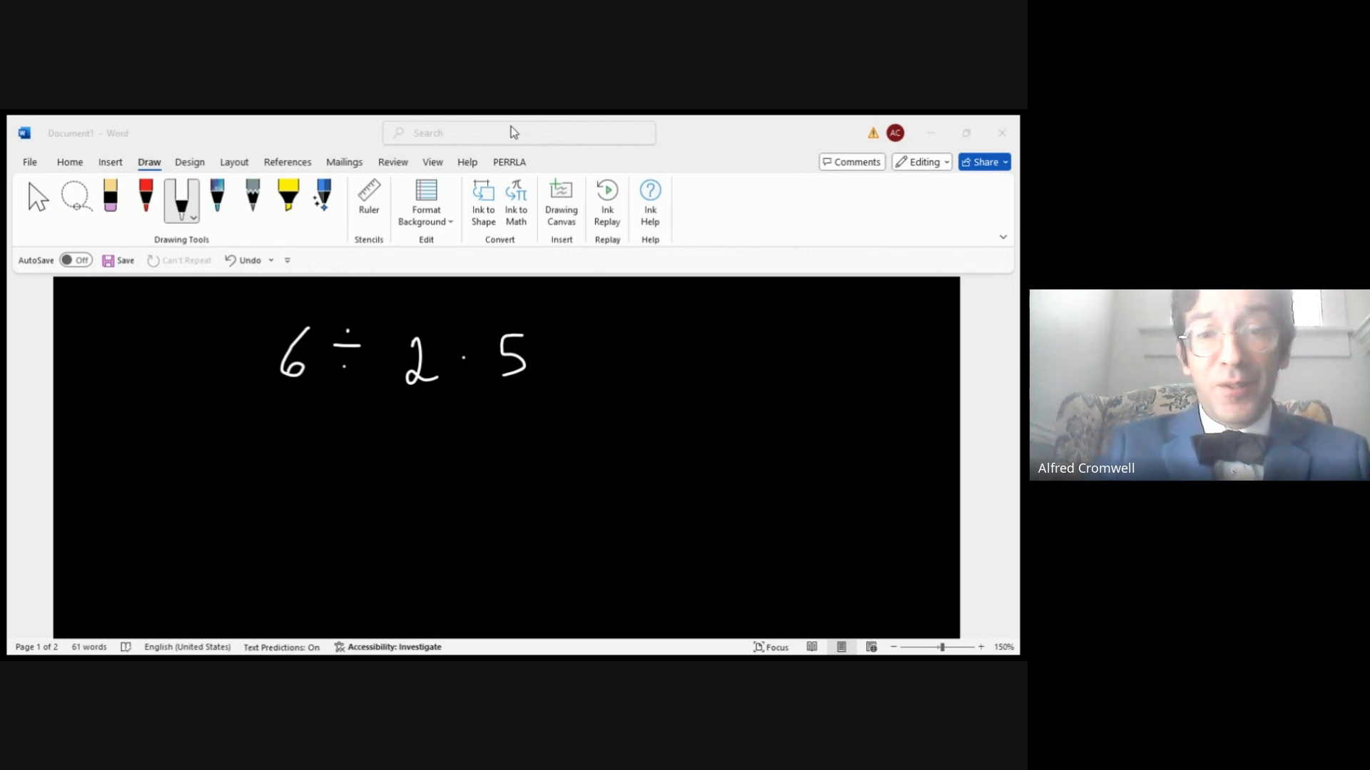
- Bracket 2 · 5 and write 6 ÷ 10 = 0.6 on the line below
left_click(437, 420)
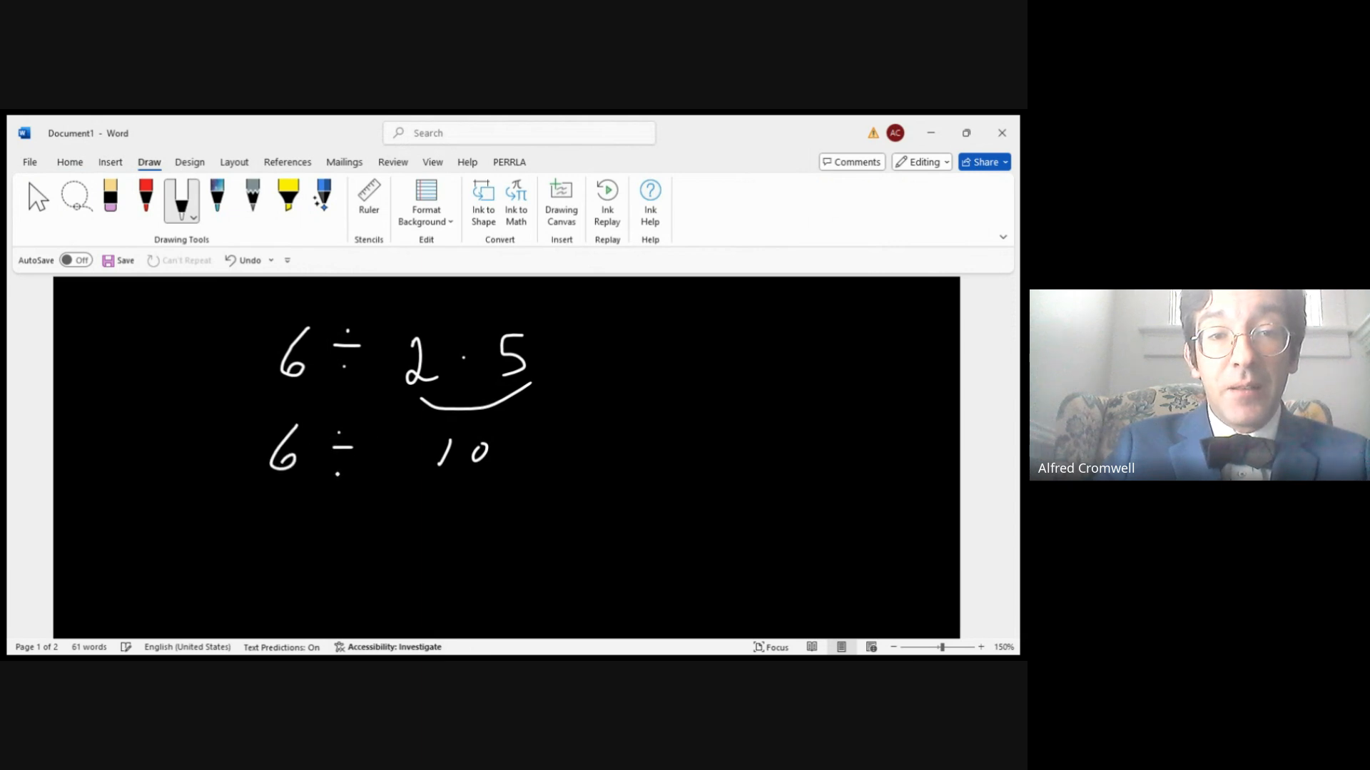
left_click_drag(528, 452, 546, 456)
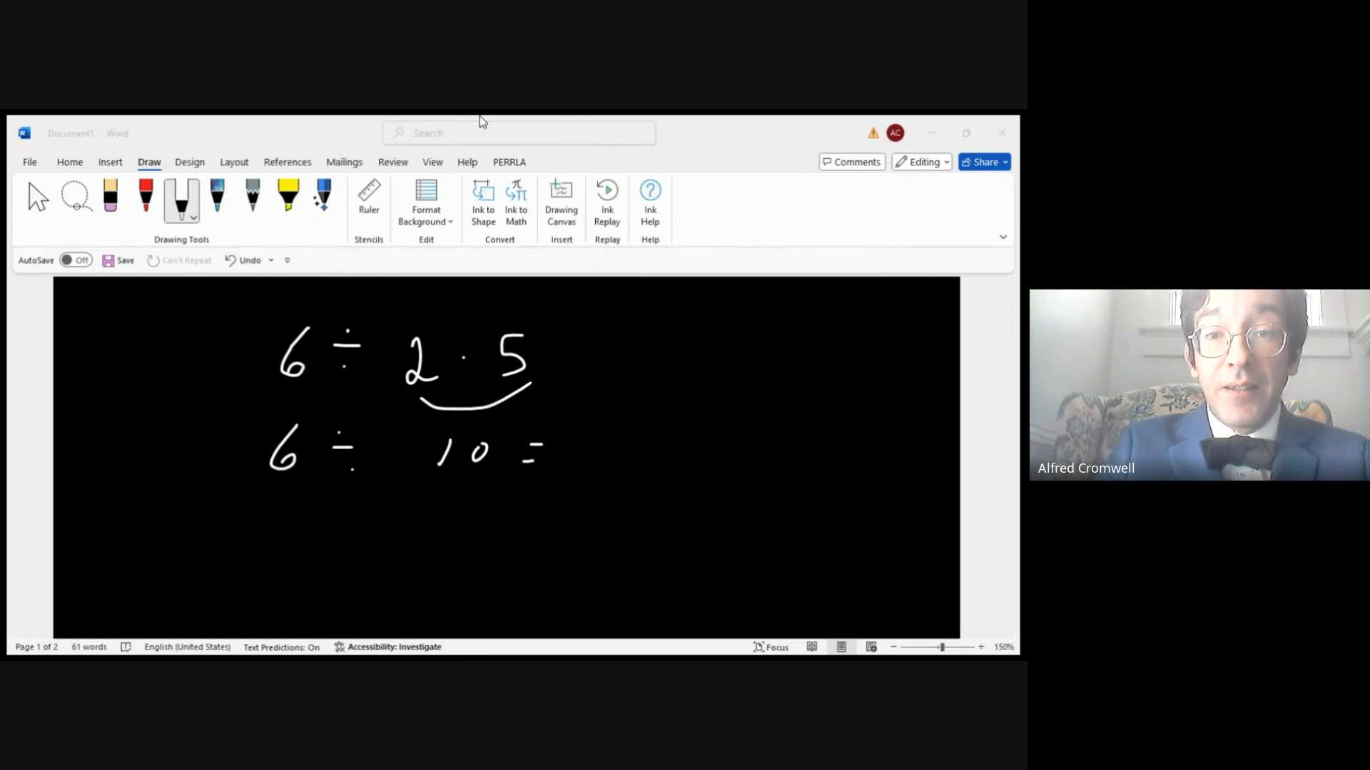
mouse_move(570, 604)
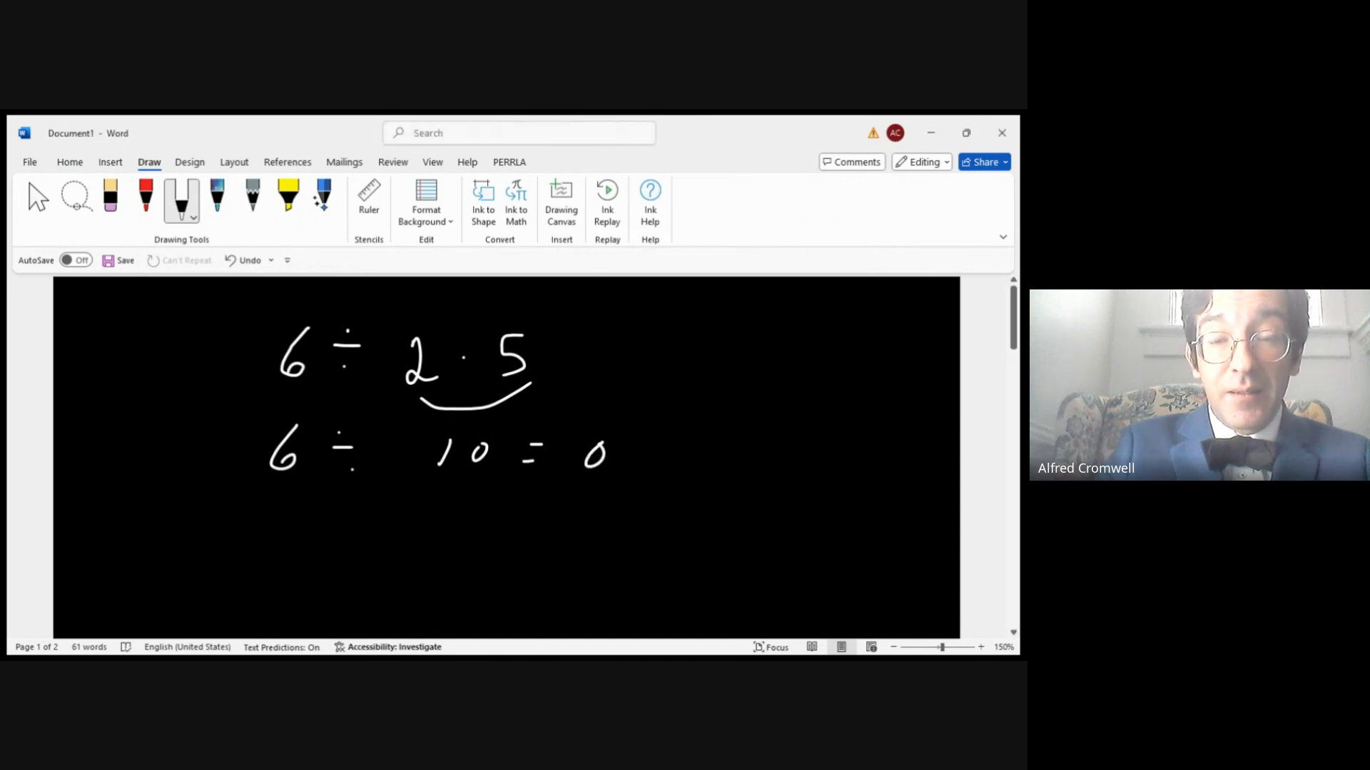
left_click_drag(611, 454, 659, 459)
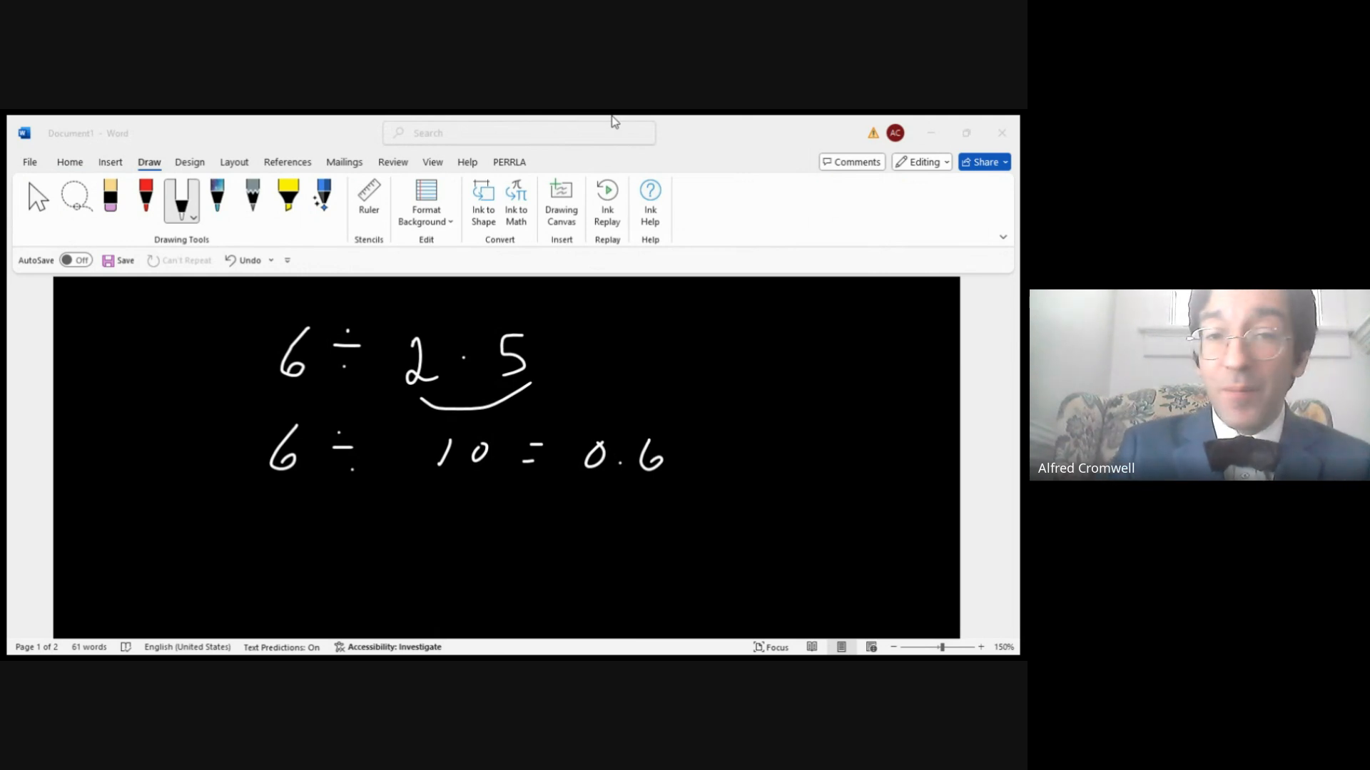
mouse_move(471, 358)
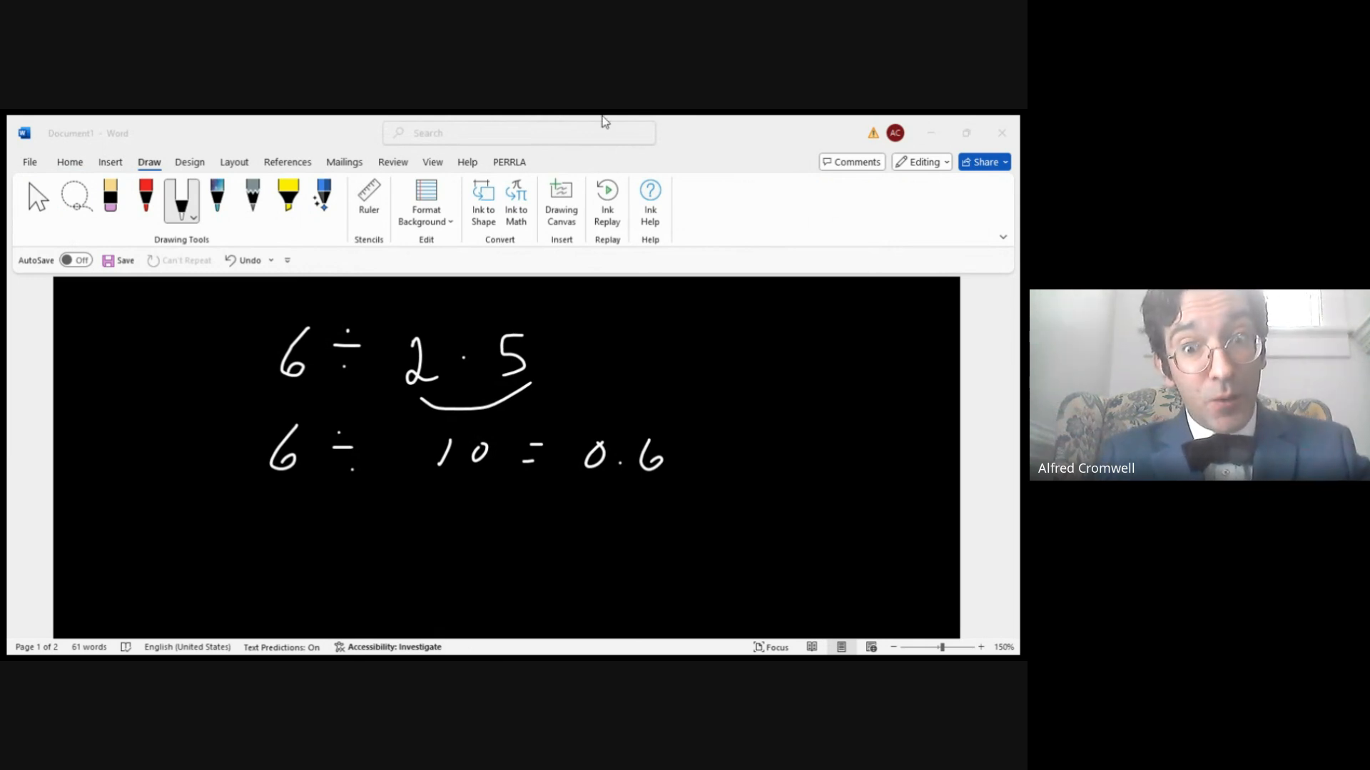
mouse_move(606, 293)
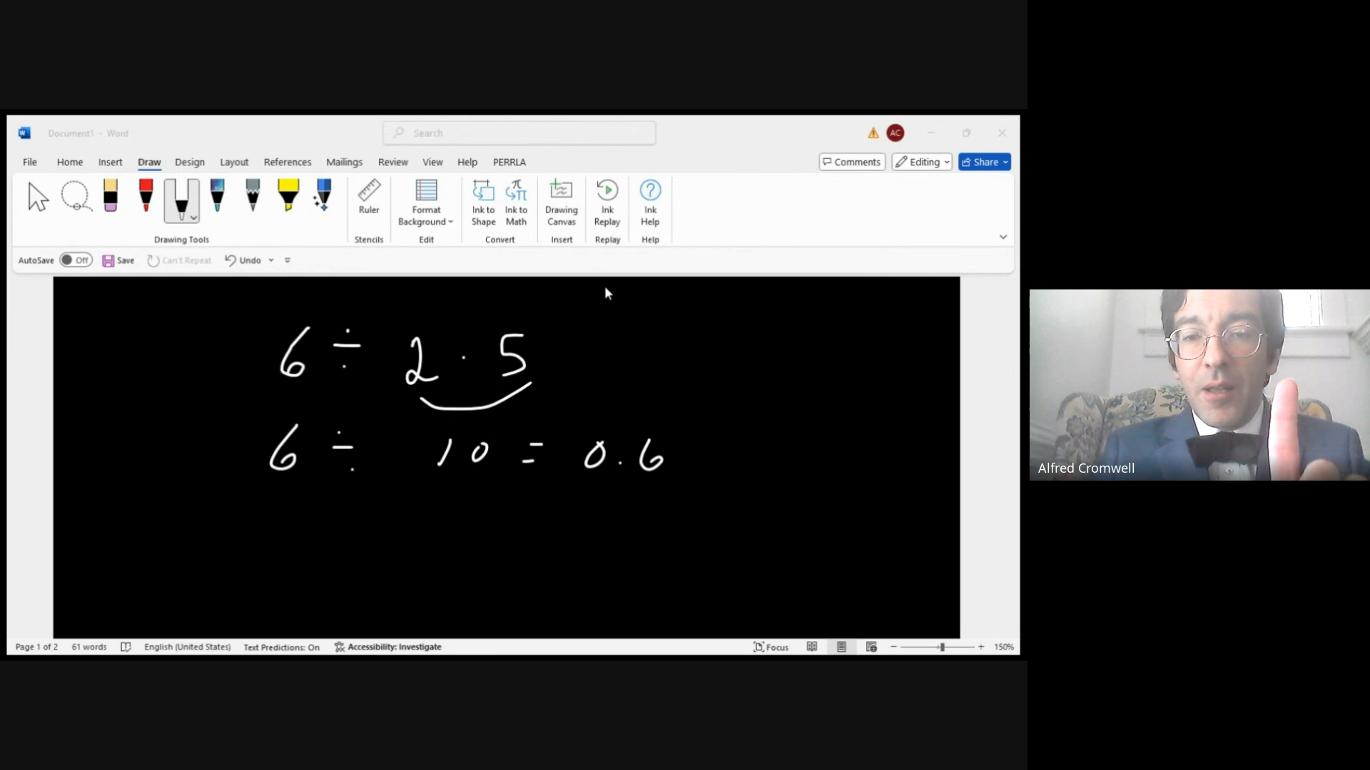
mouse_move(627, 394)
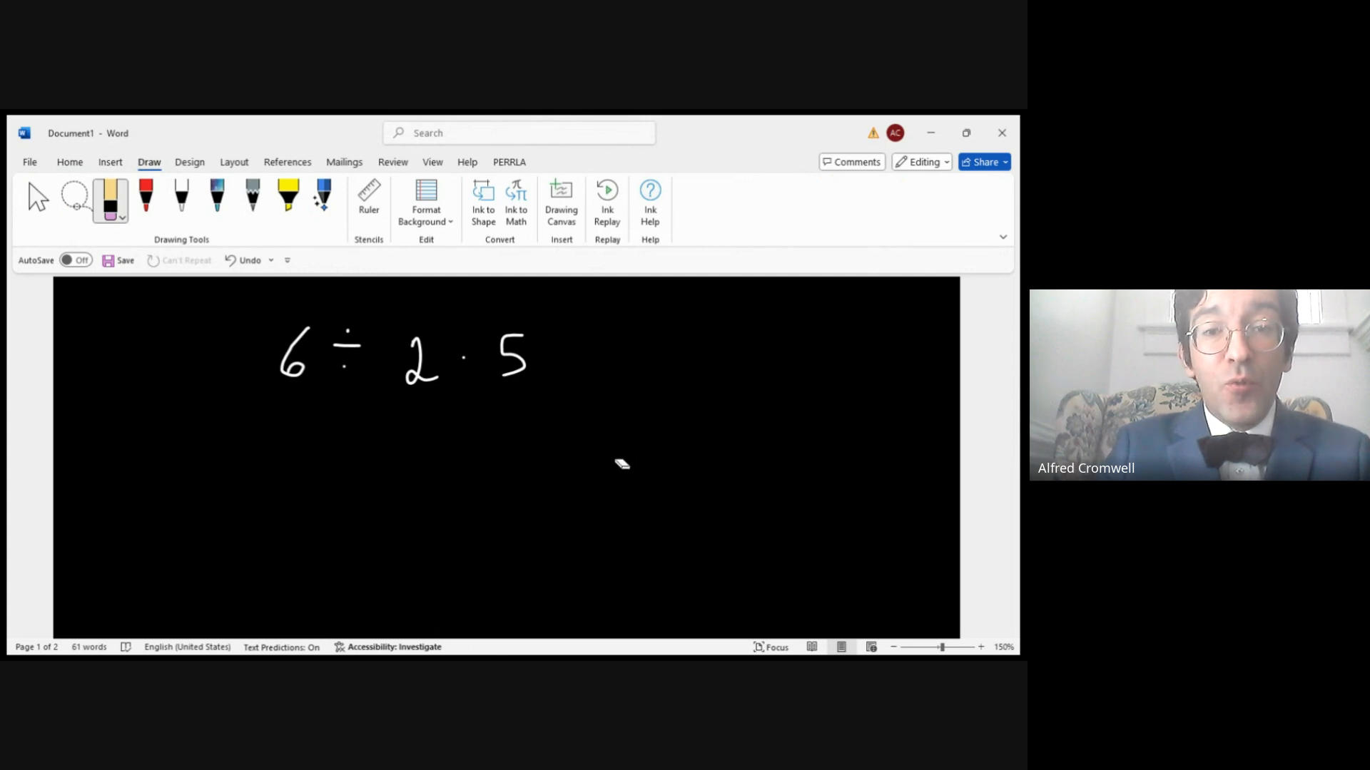
- Switch the pen to red ink, then back to white
left_click(145, 199)
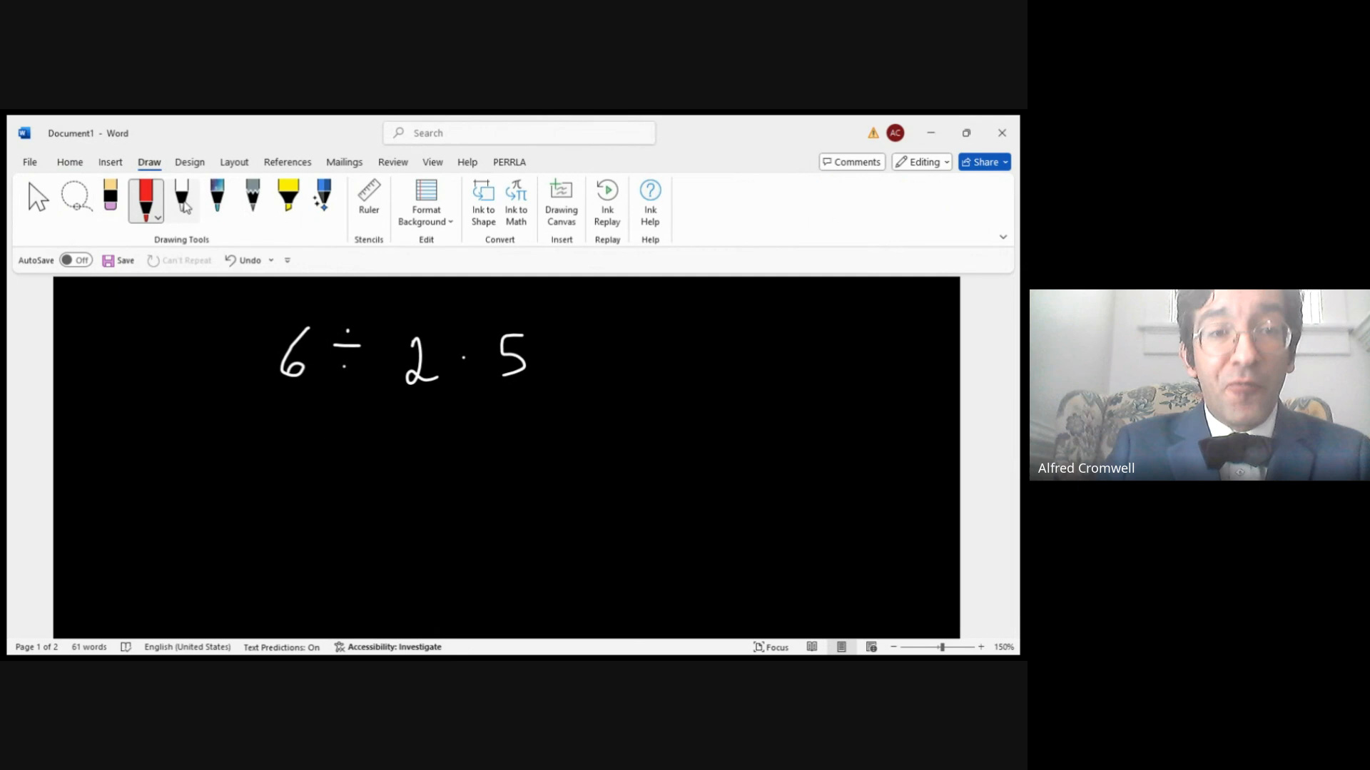
left_click(180, 199)
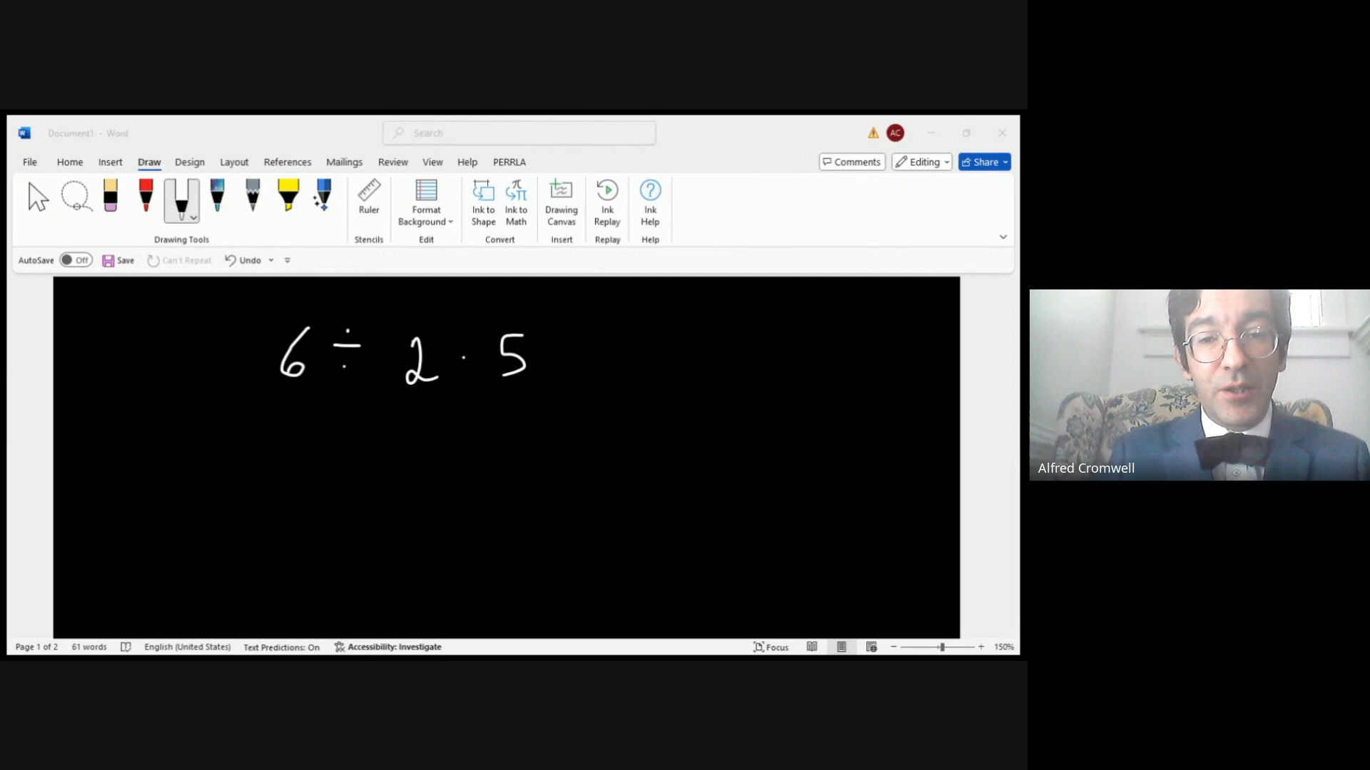
- In red ink, brace and strike through 6 ÷ 2, then write 3 · 5 = 15
left_click(144, 198)
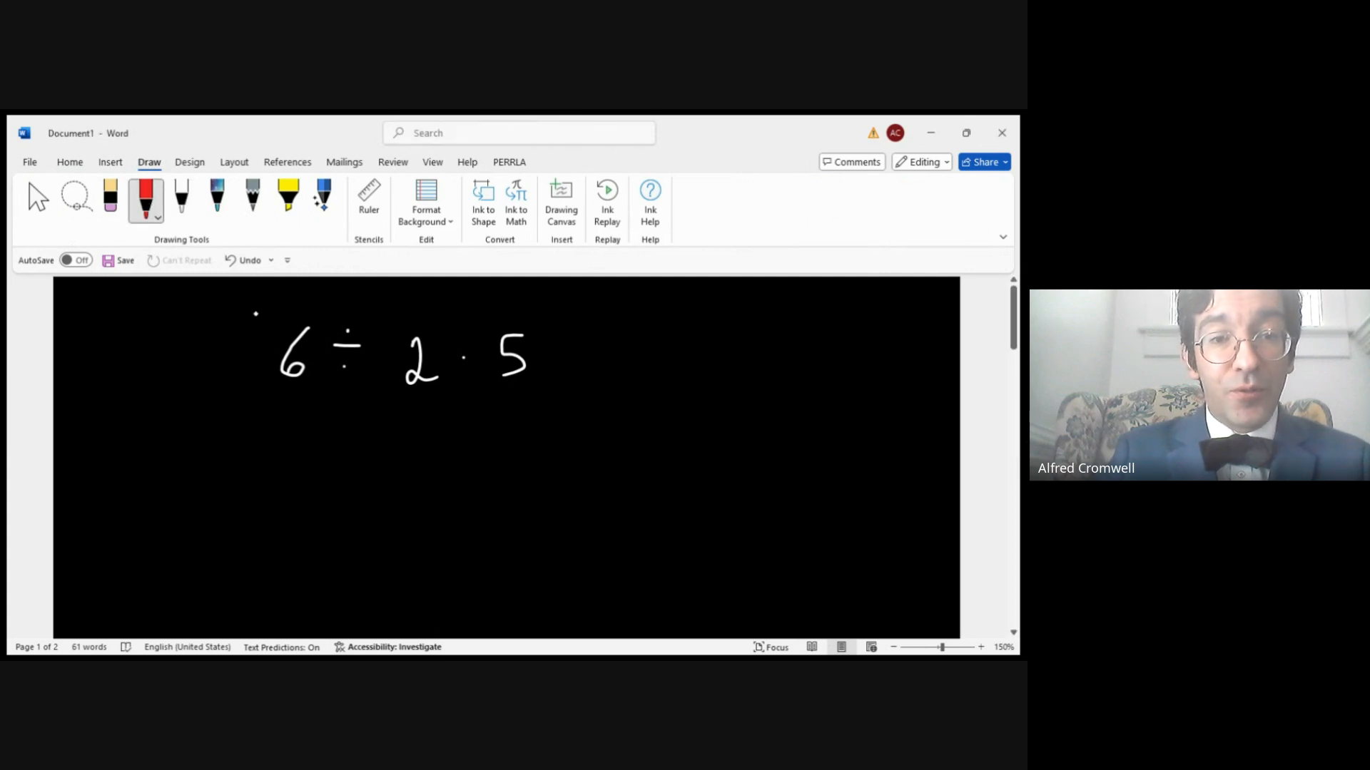
left_click_drag(288, 401, 358, 476)
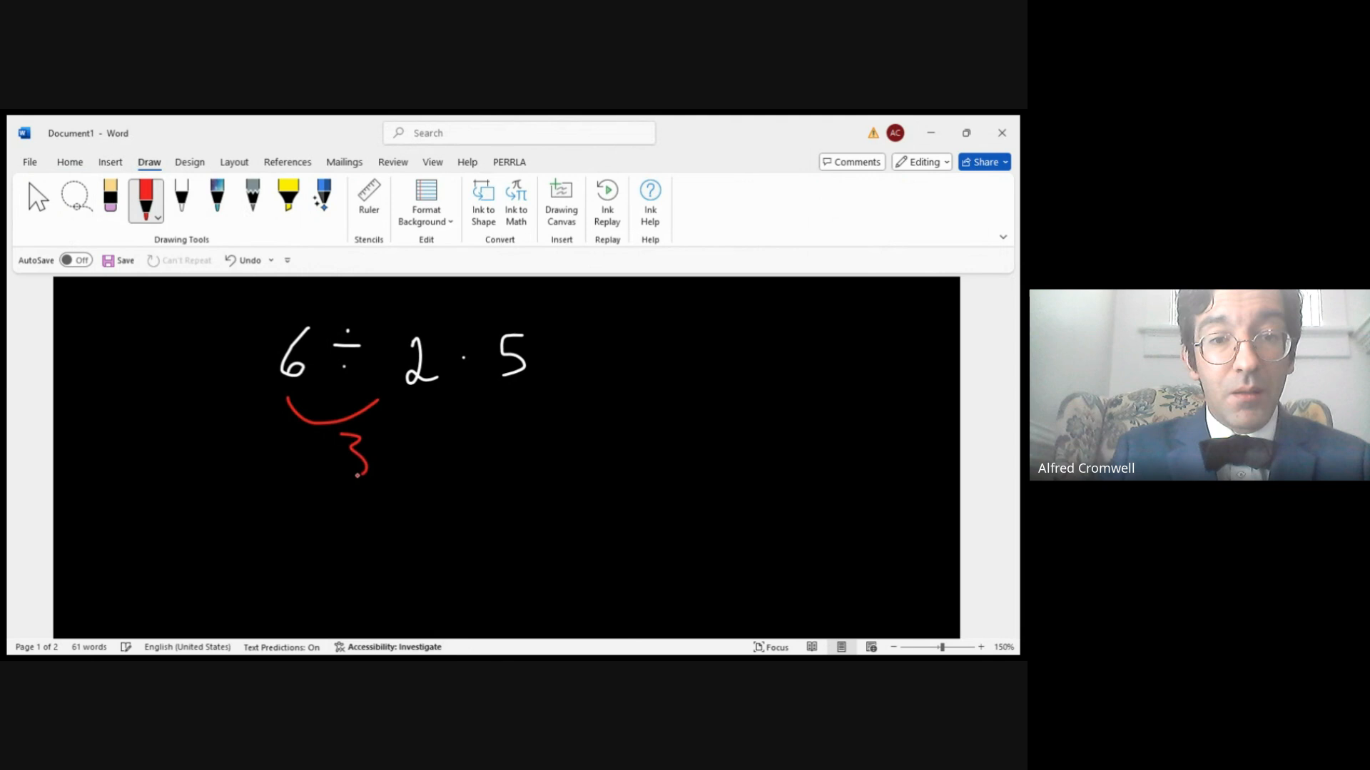
left_click_drag(231, 385, 441, 334)
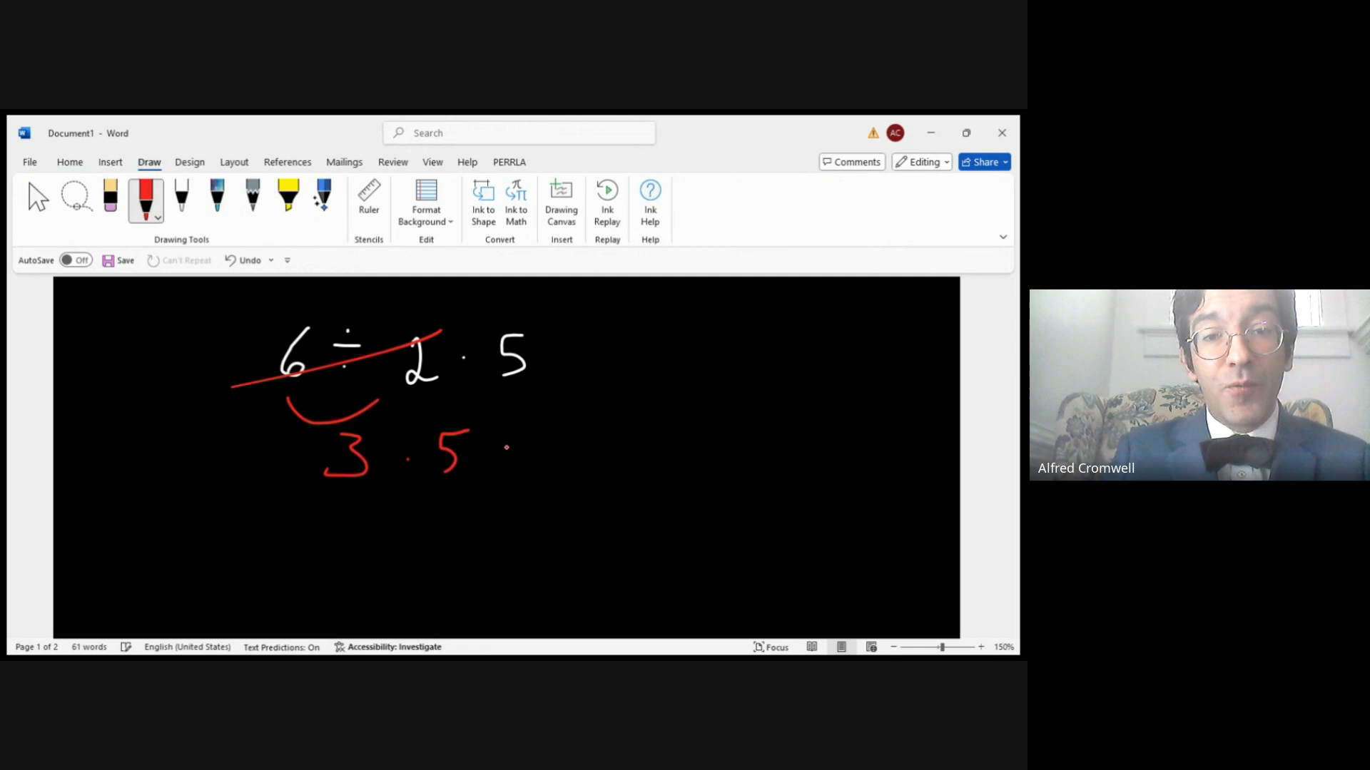
left_click_drag(498, 455, 612, 445)
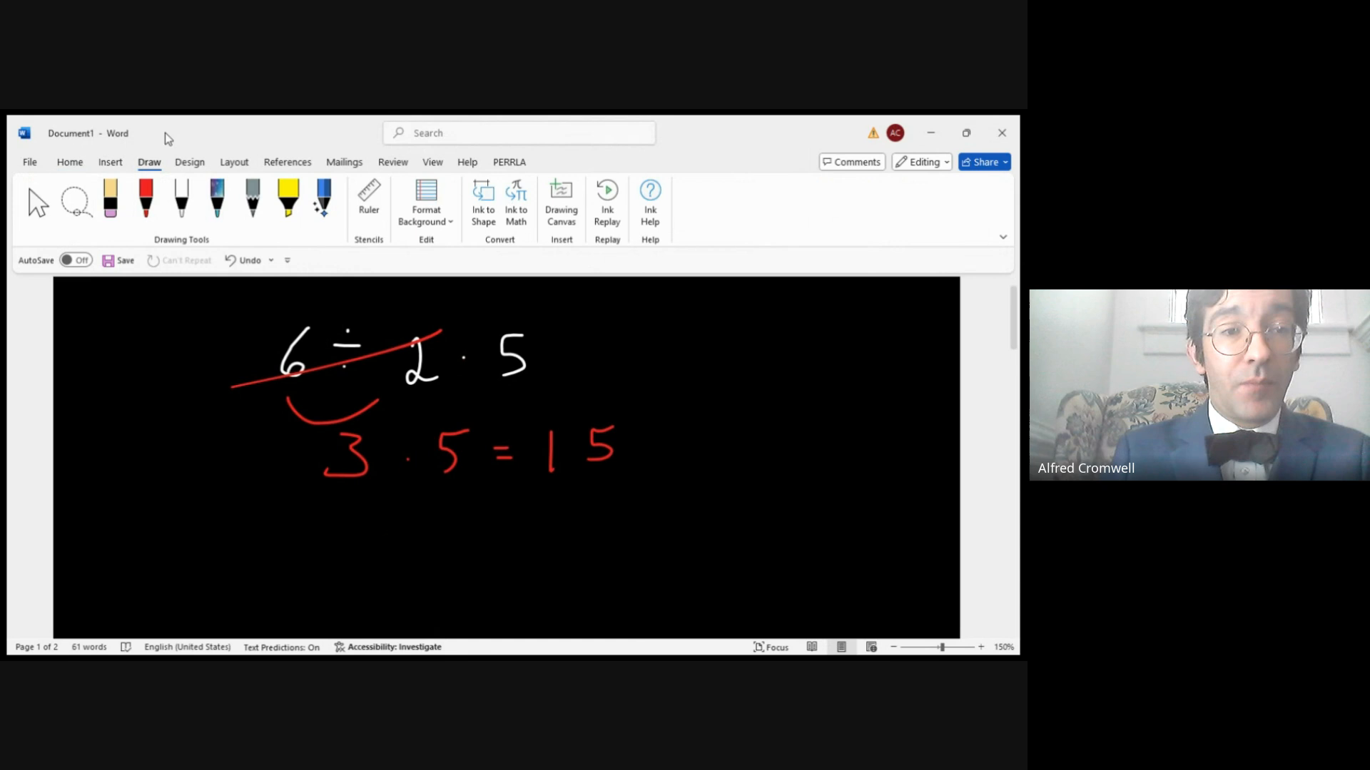
- Leave ink mode and type 'GEMA: GROUPING, EXPONENTS,'
left_click(70, 162)
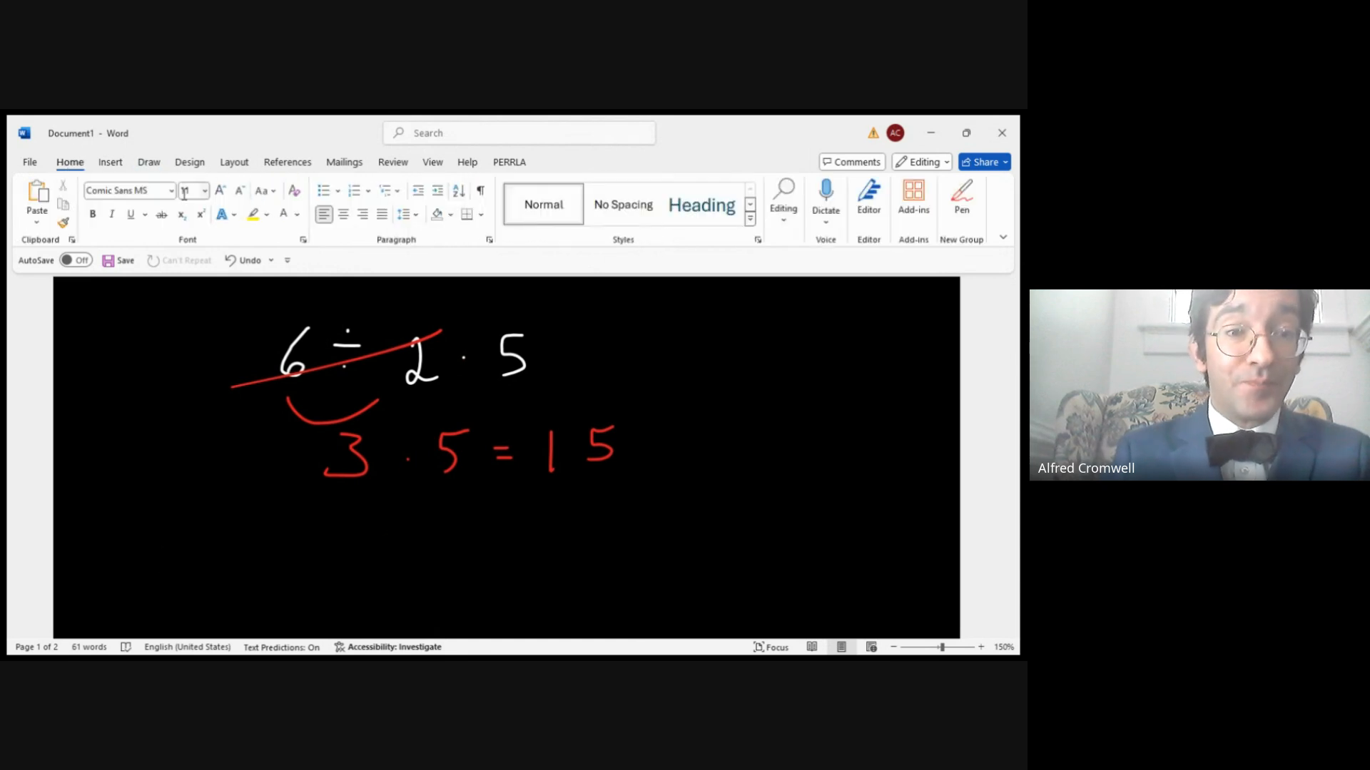
type("ge")
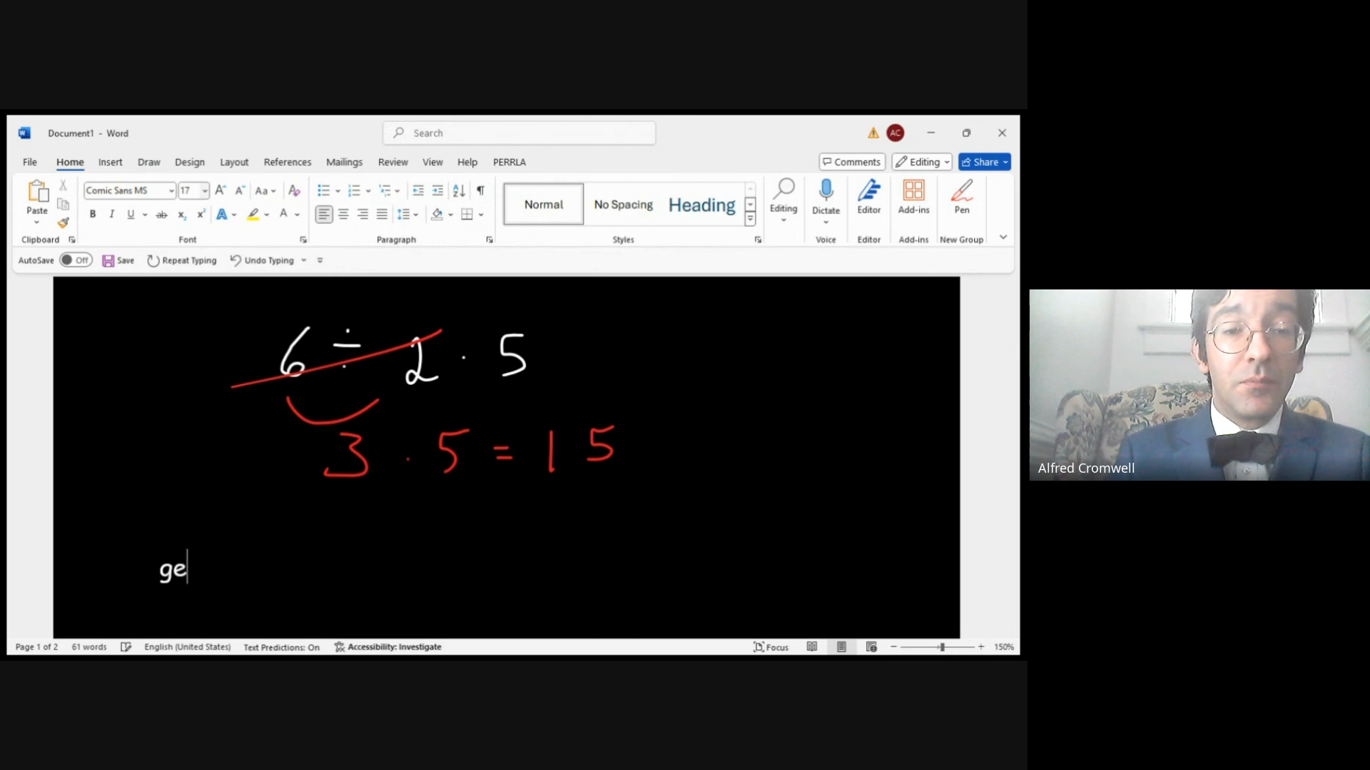
type("GEM")
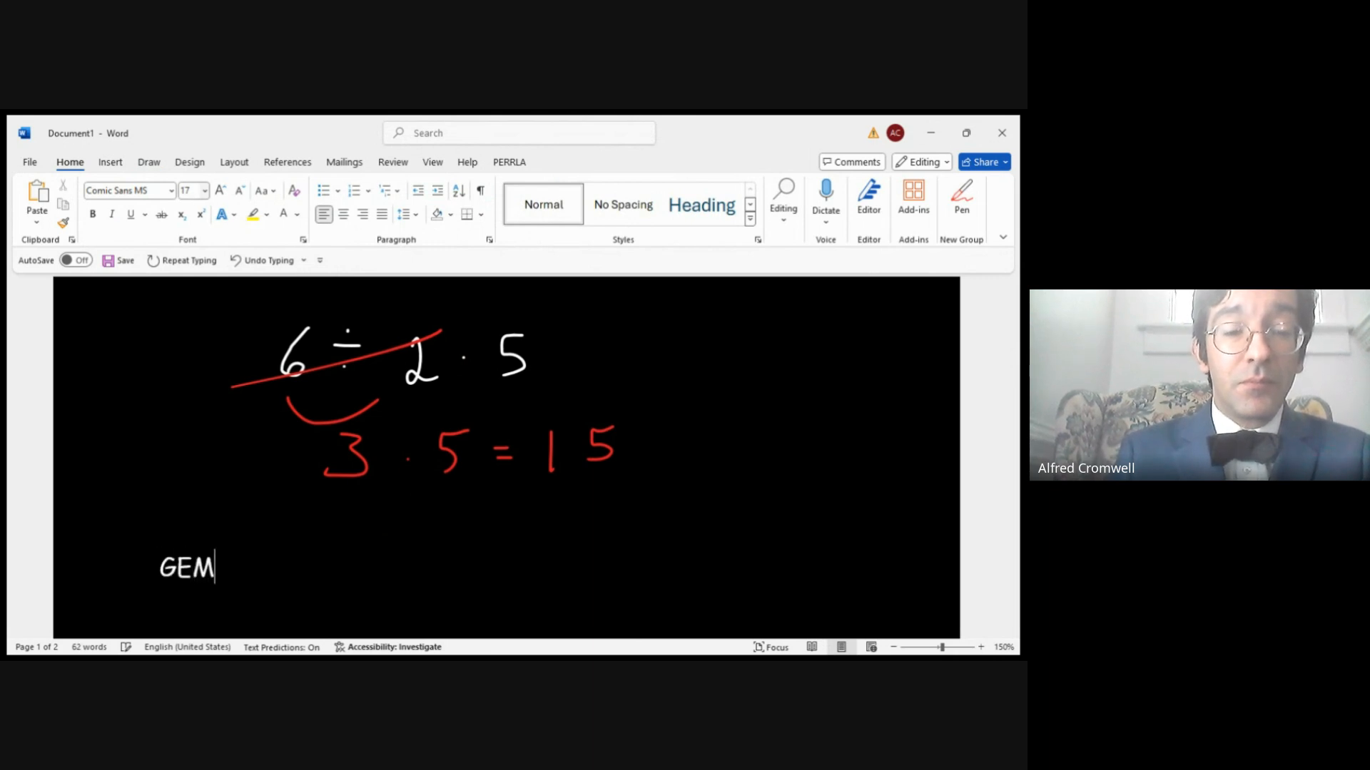
type("A:")
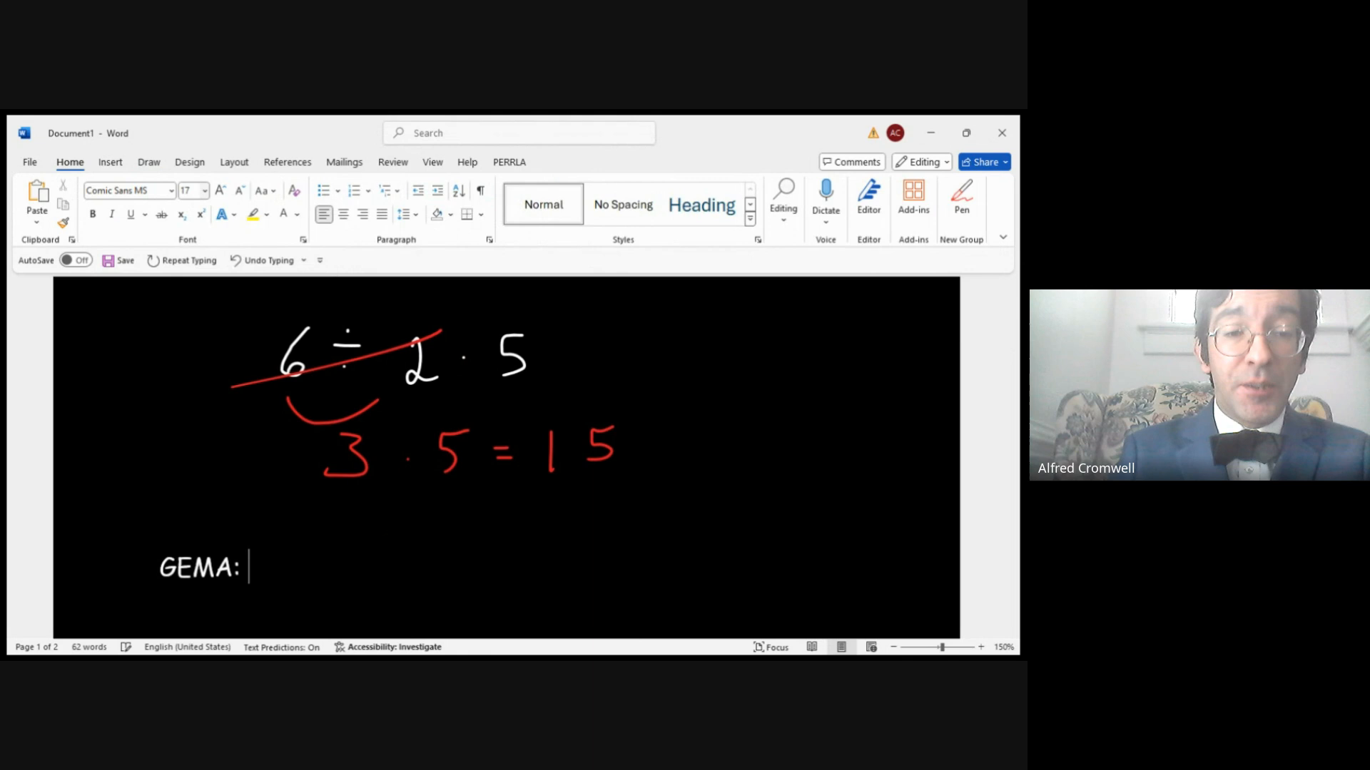
type("GROU")
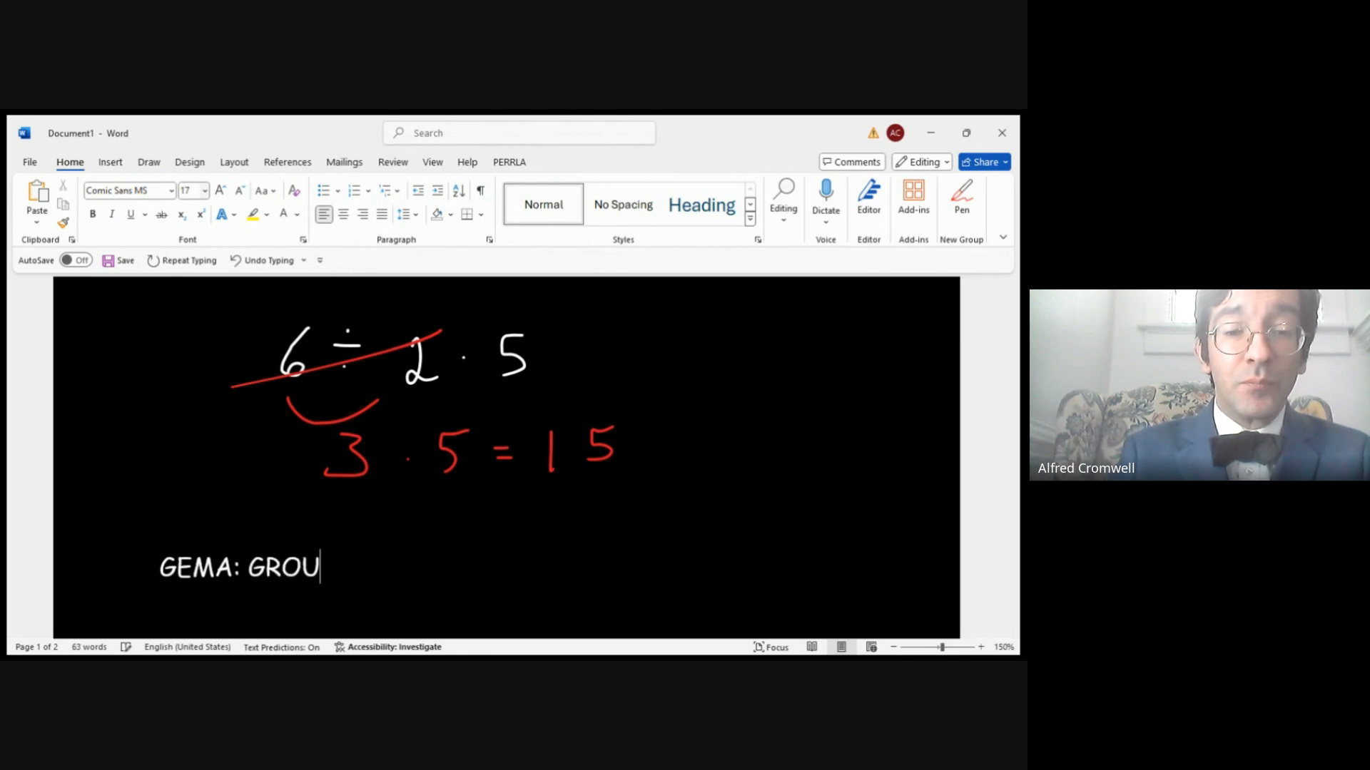
type("PING, EXPONENTS")
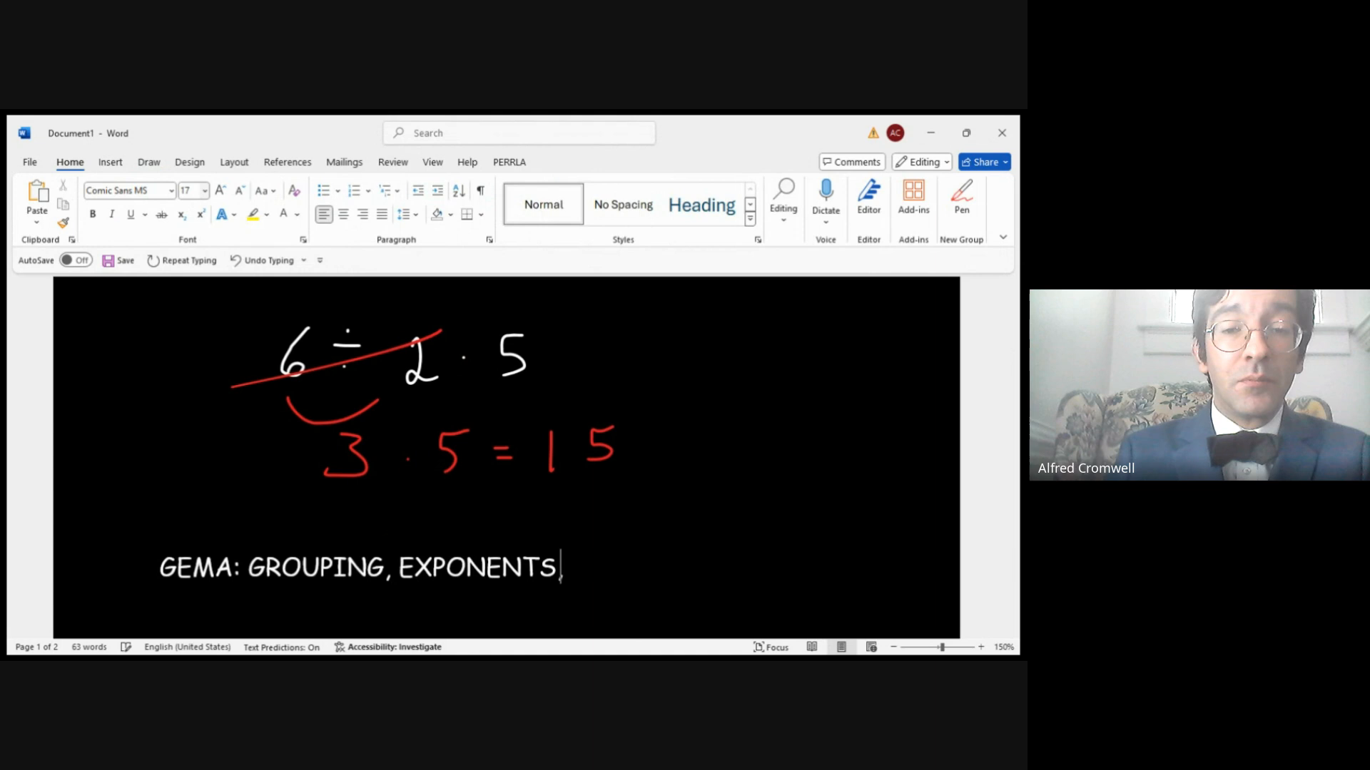
type(",")
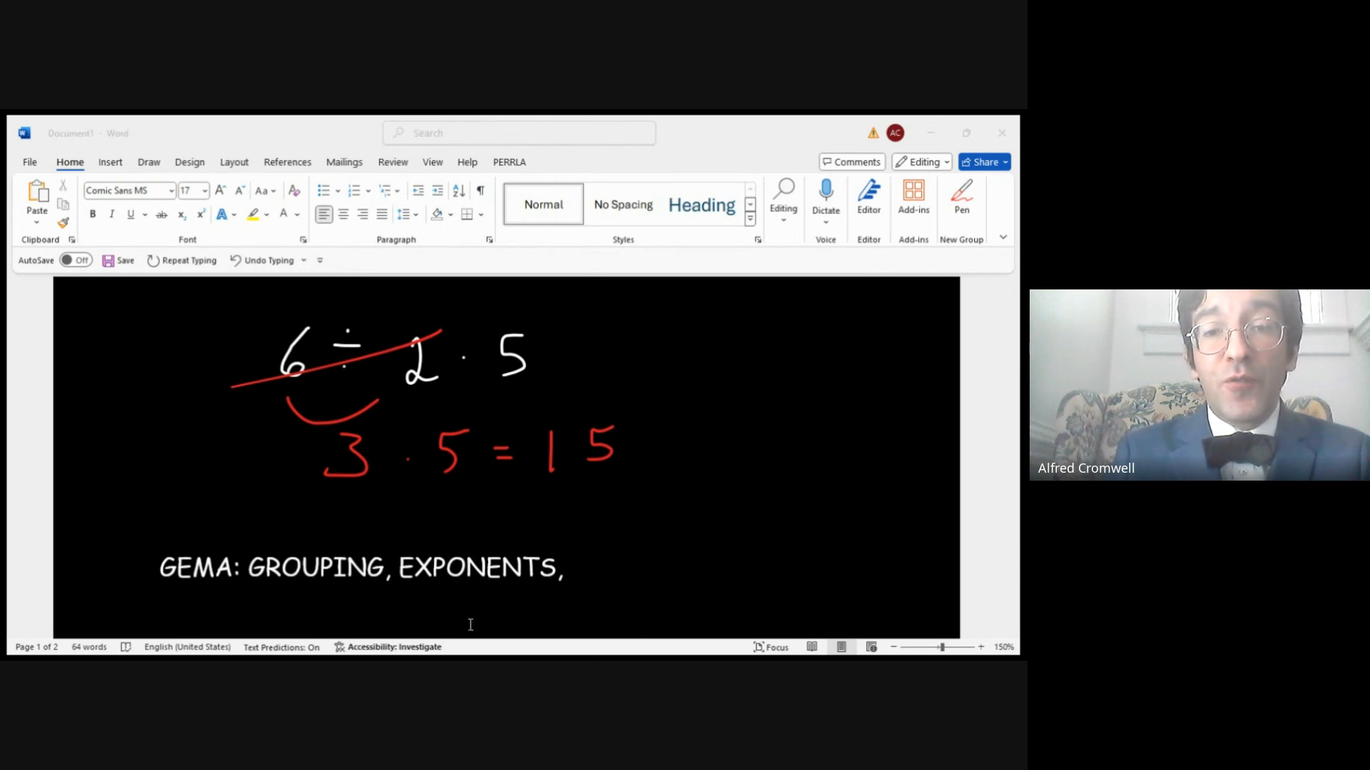
- Type multiplication/division and addition/subtraction, each left to right, whichever comes first
type("M")
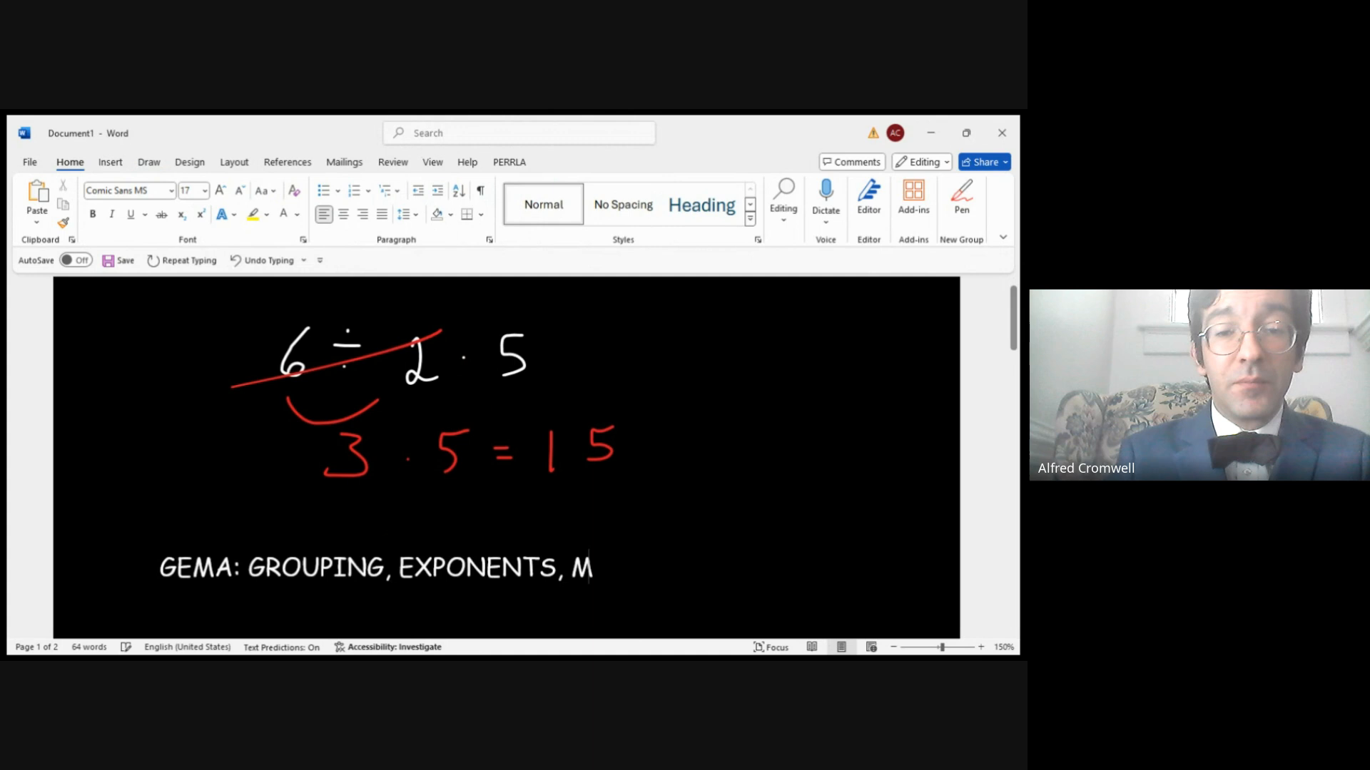
type("ULTIPLICATION")
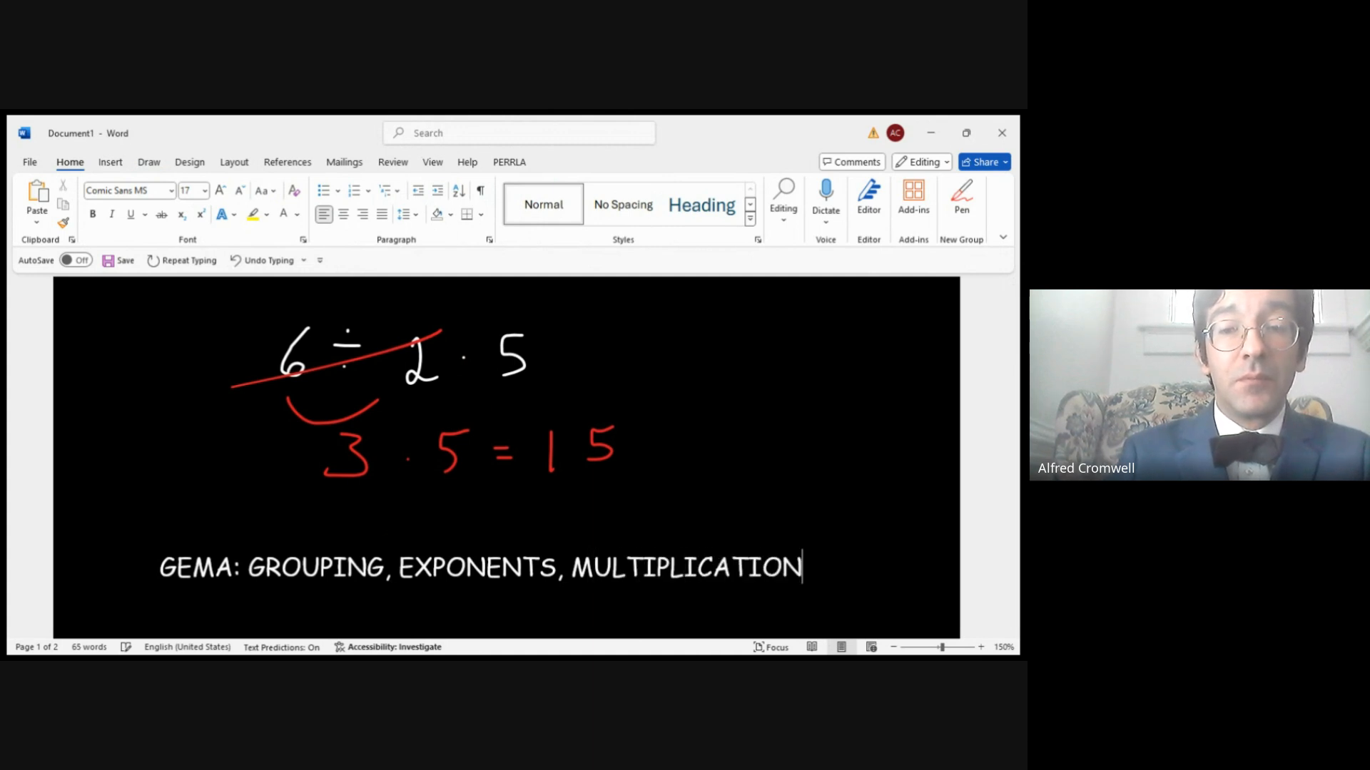
type("/DIVISION")
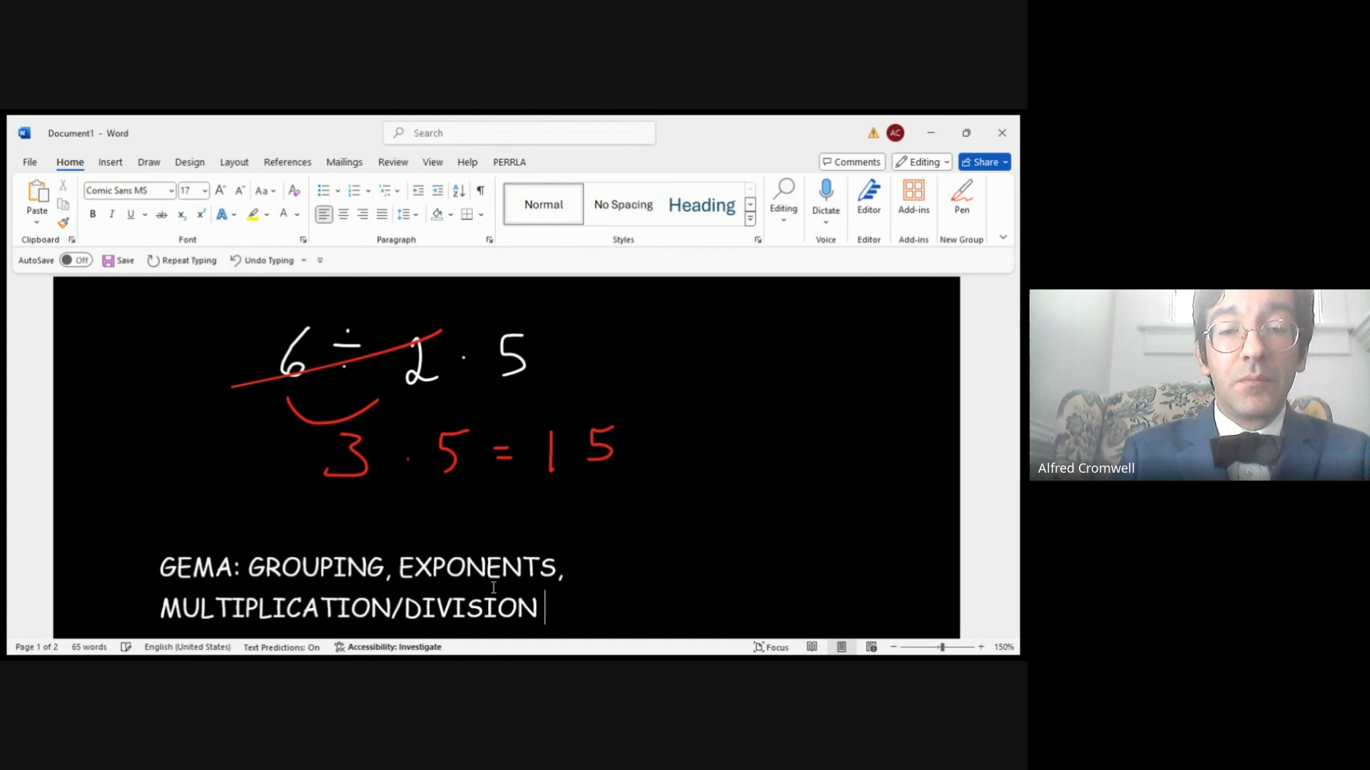
type("(LEFT TO RIGHT")
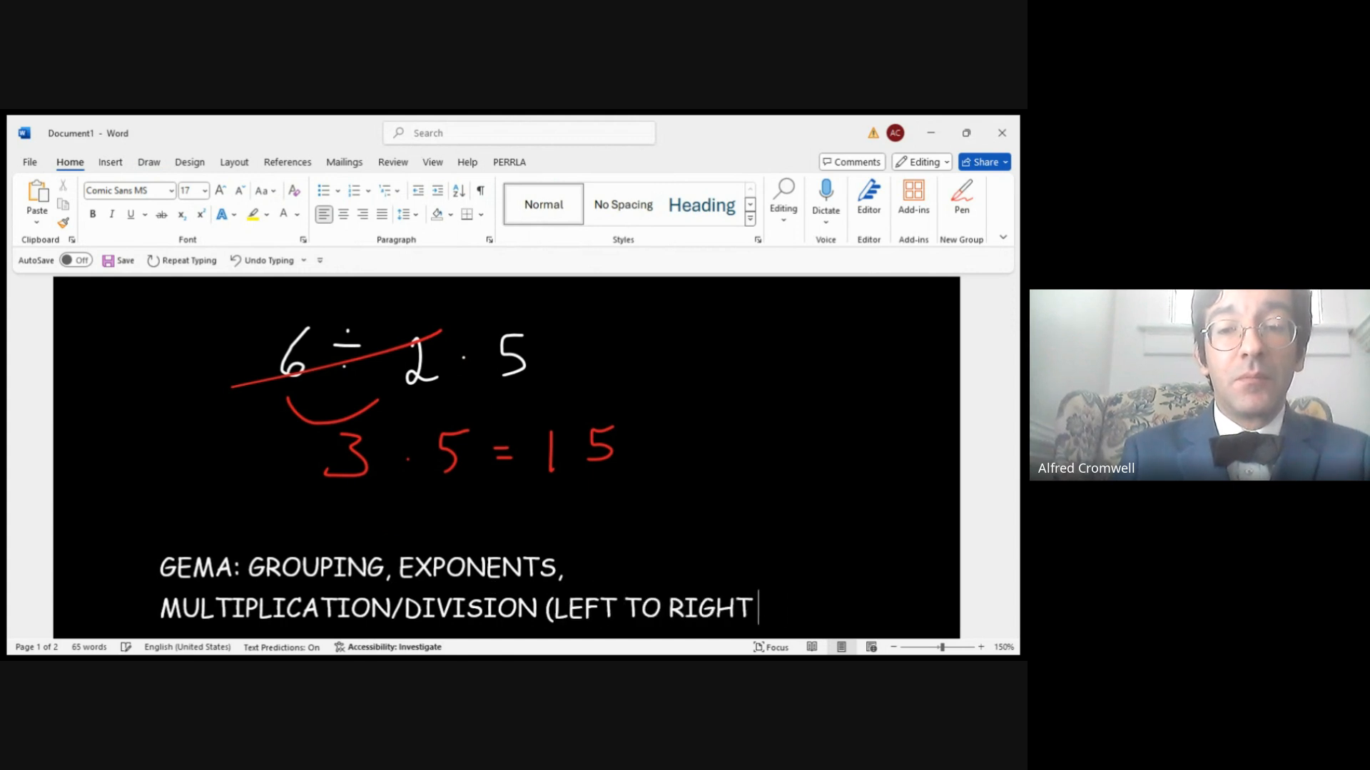
type("WHICHEVER COME")
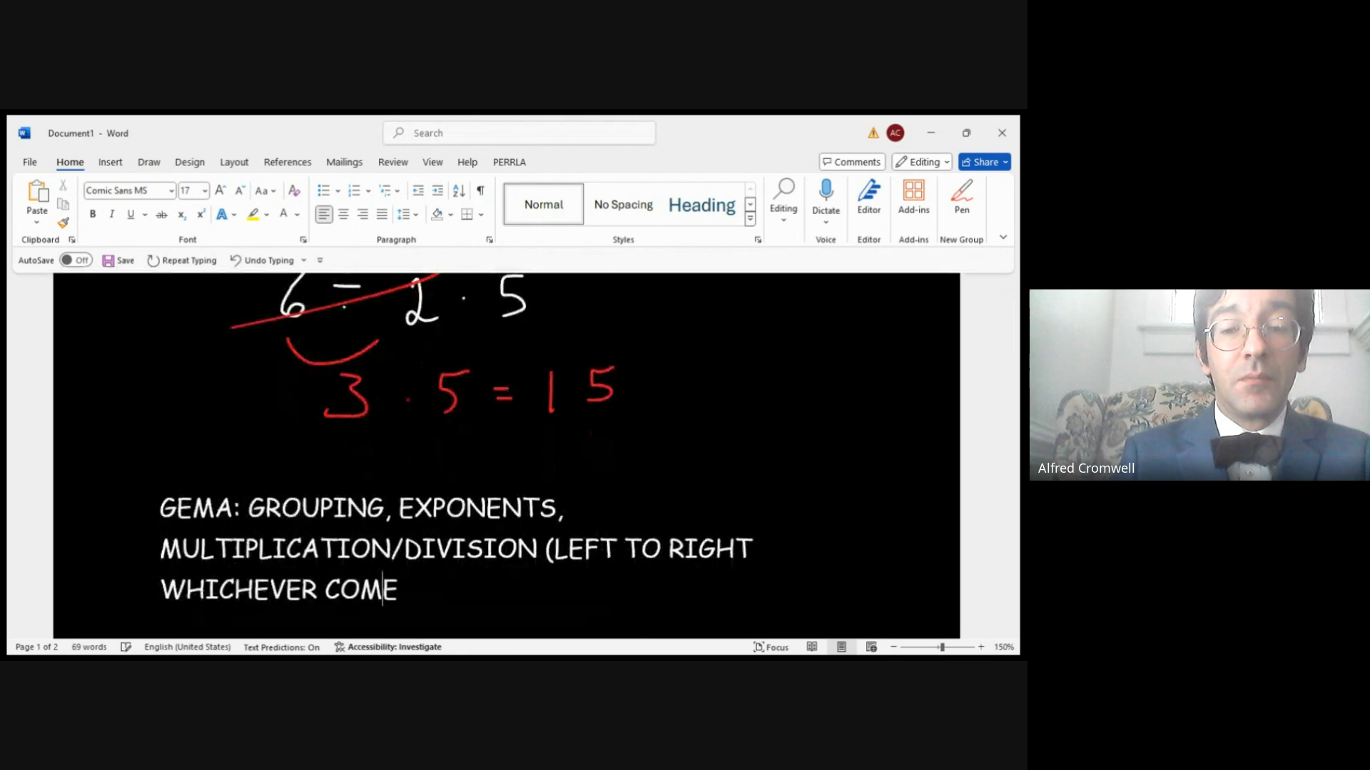
type("S FIRST) AN")
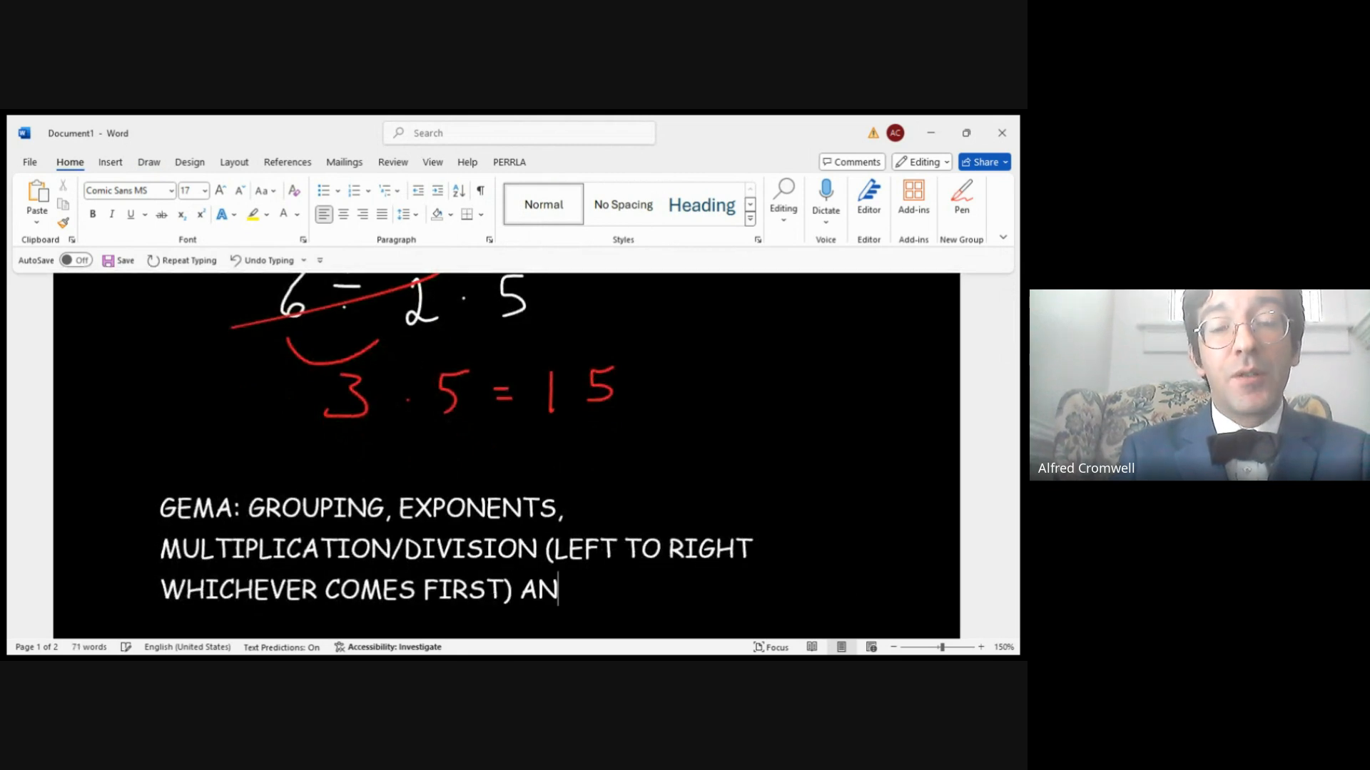
type("D ADDITION/S")
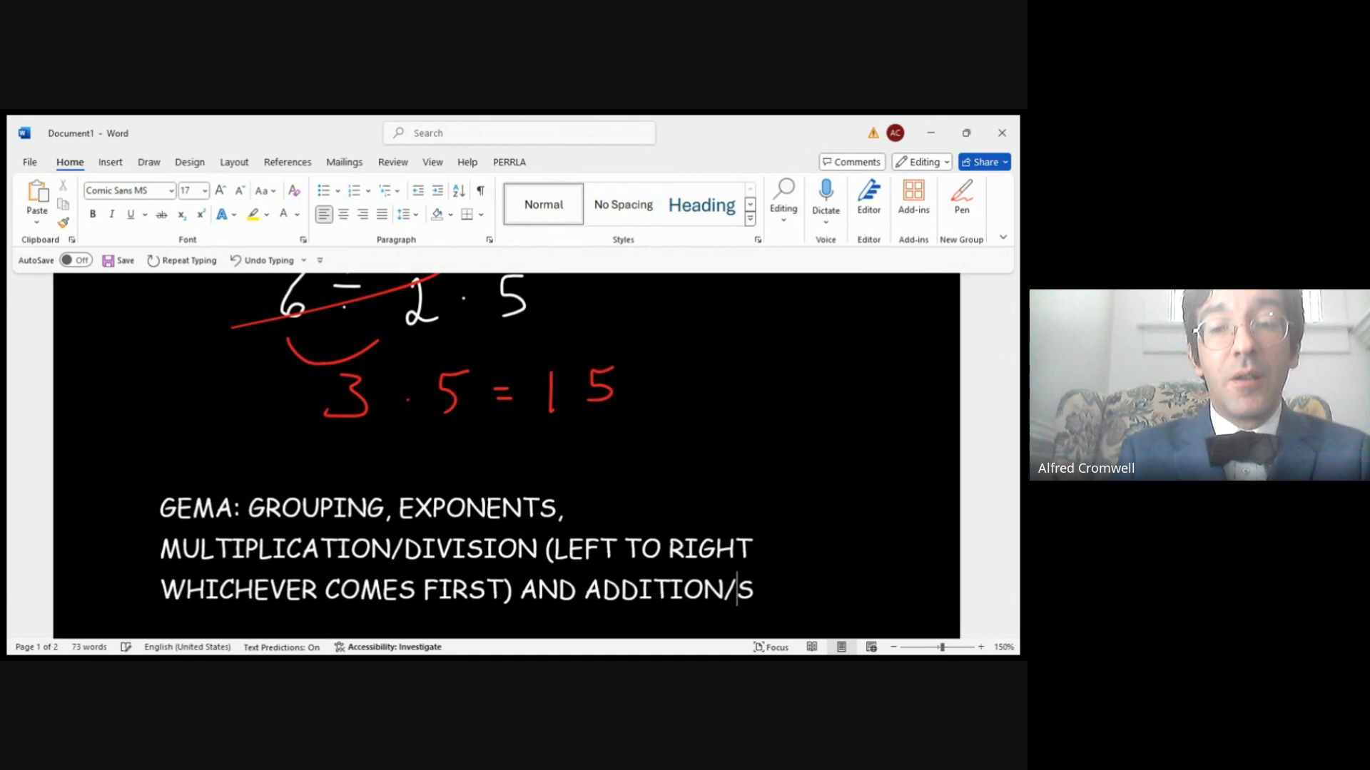
type("UBTRACTION (")
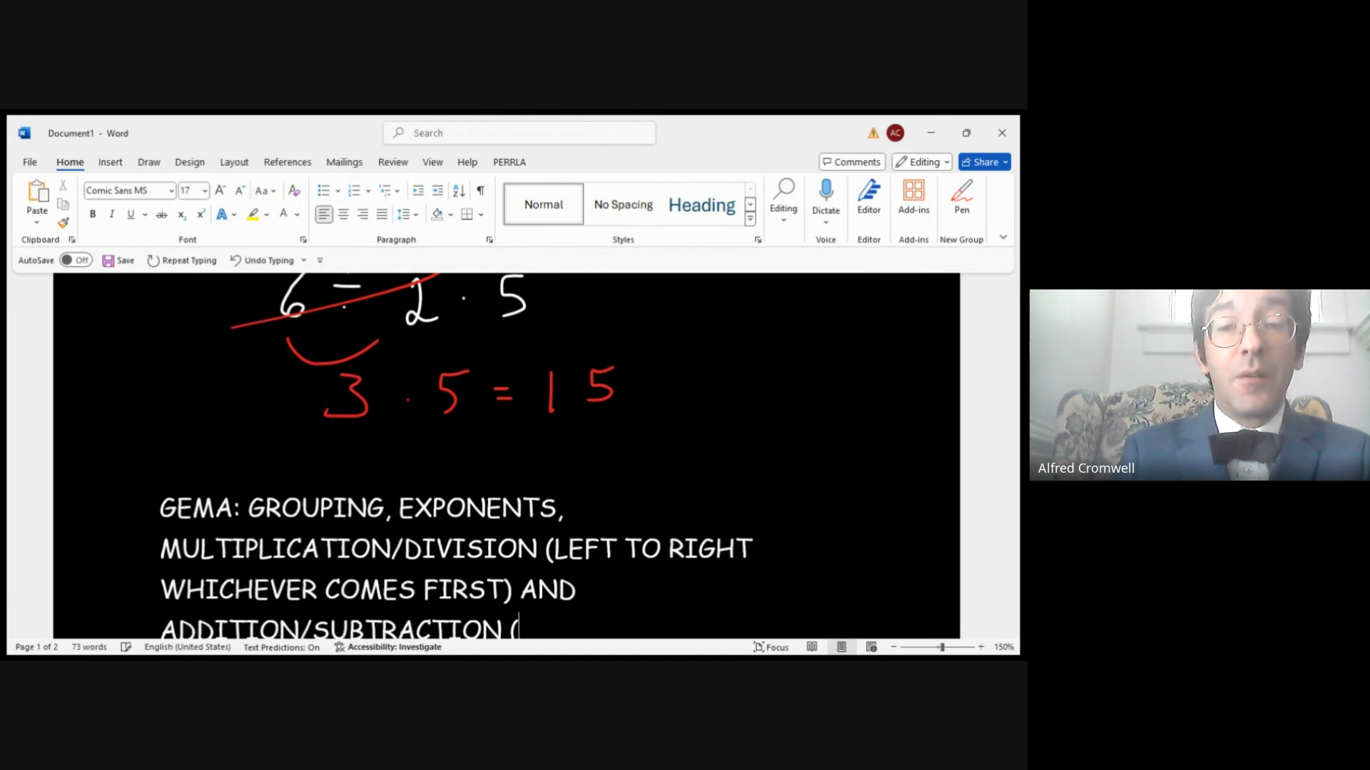
type("FROM LEFT TO RIGHT")
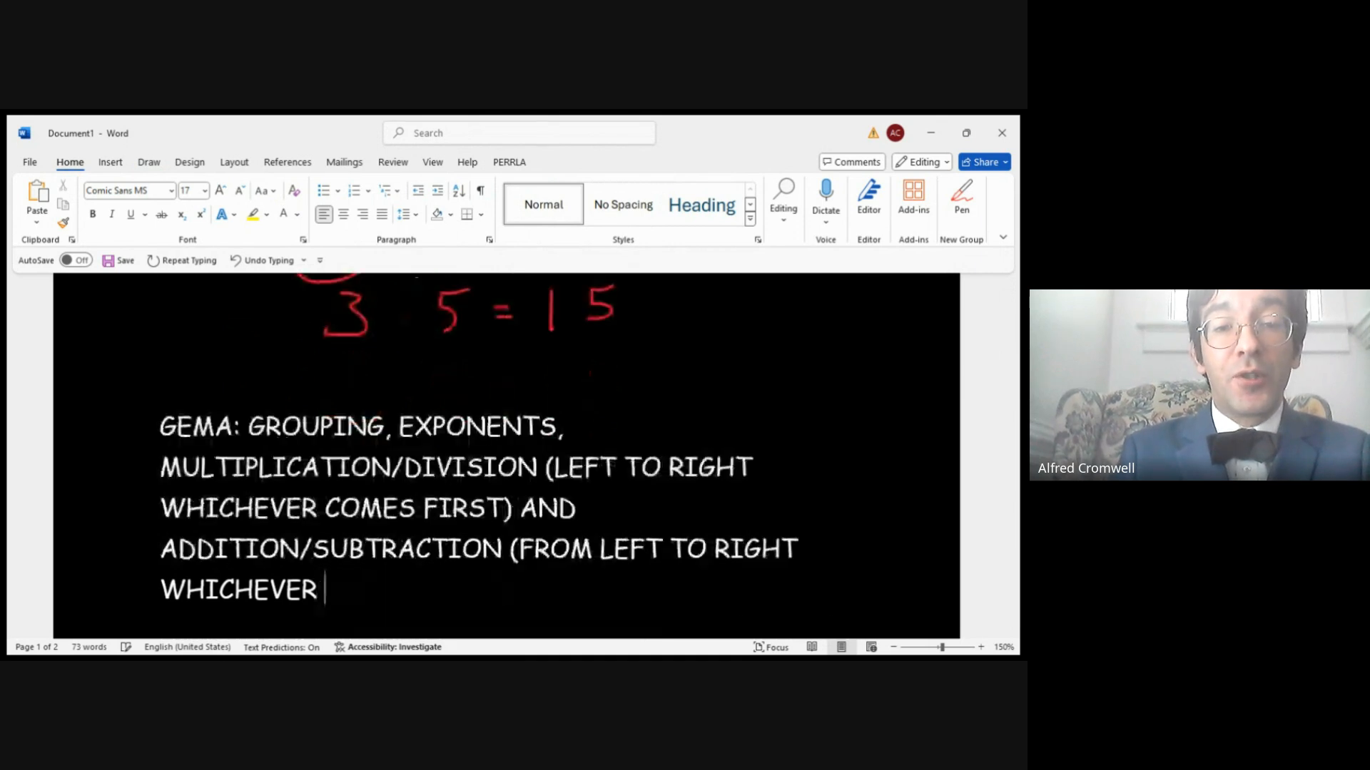
type("COMES FIRST)")
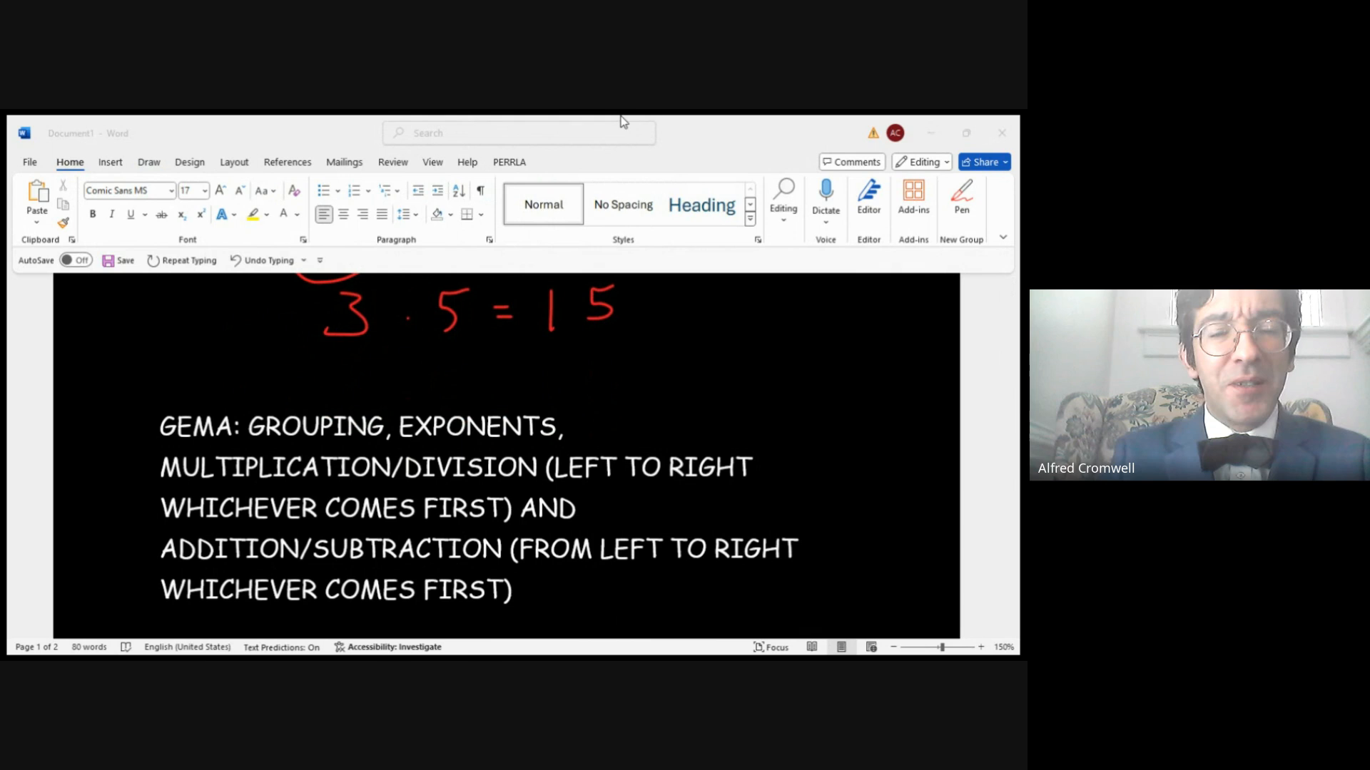
mouse_move(609, 121)
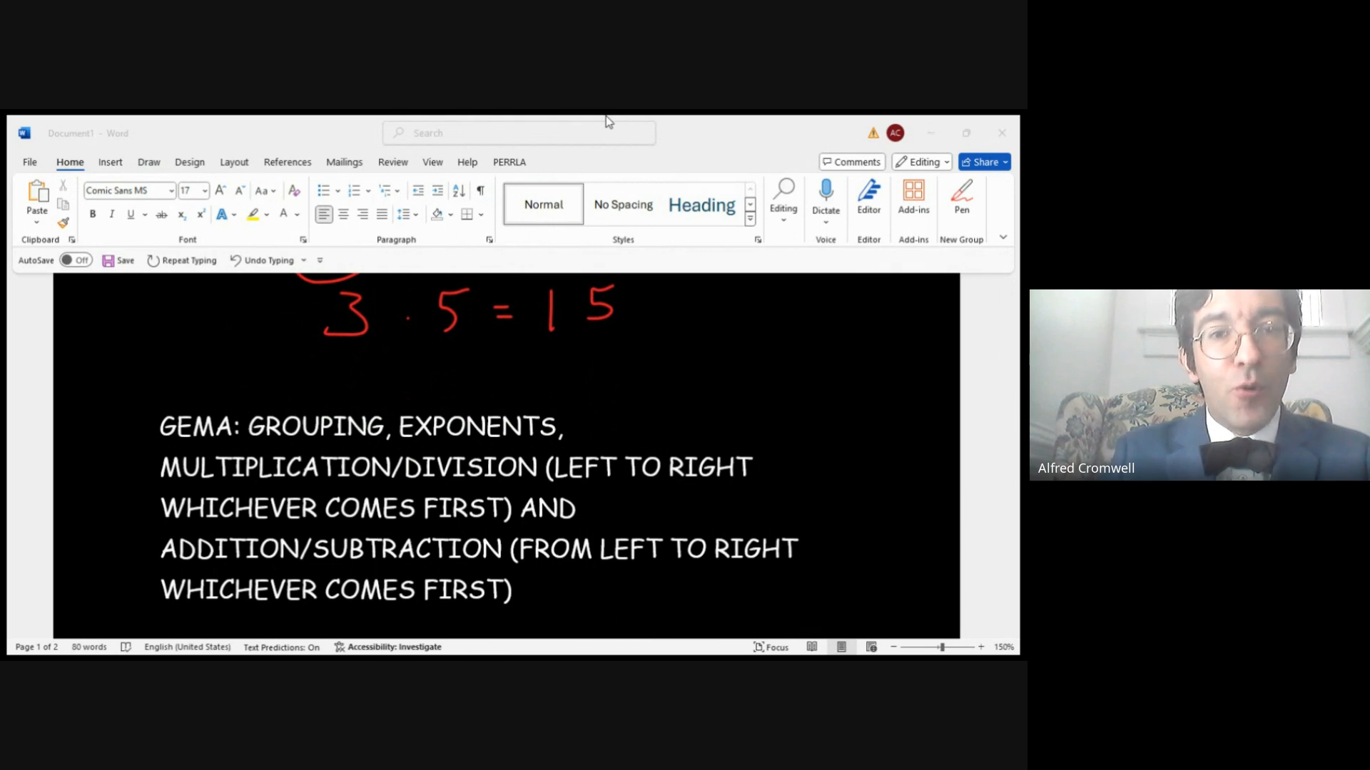
mouse_move(446, 363)
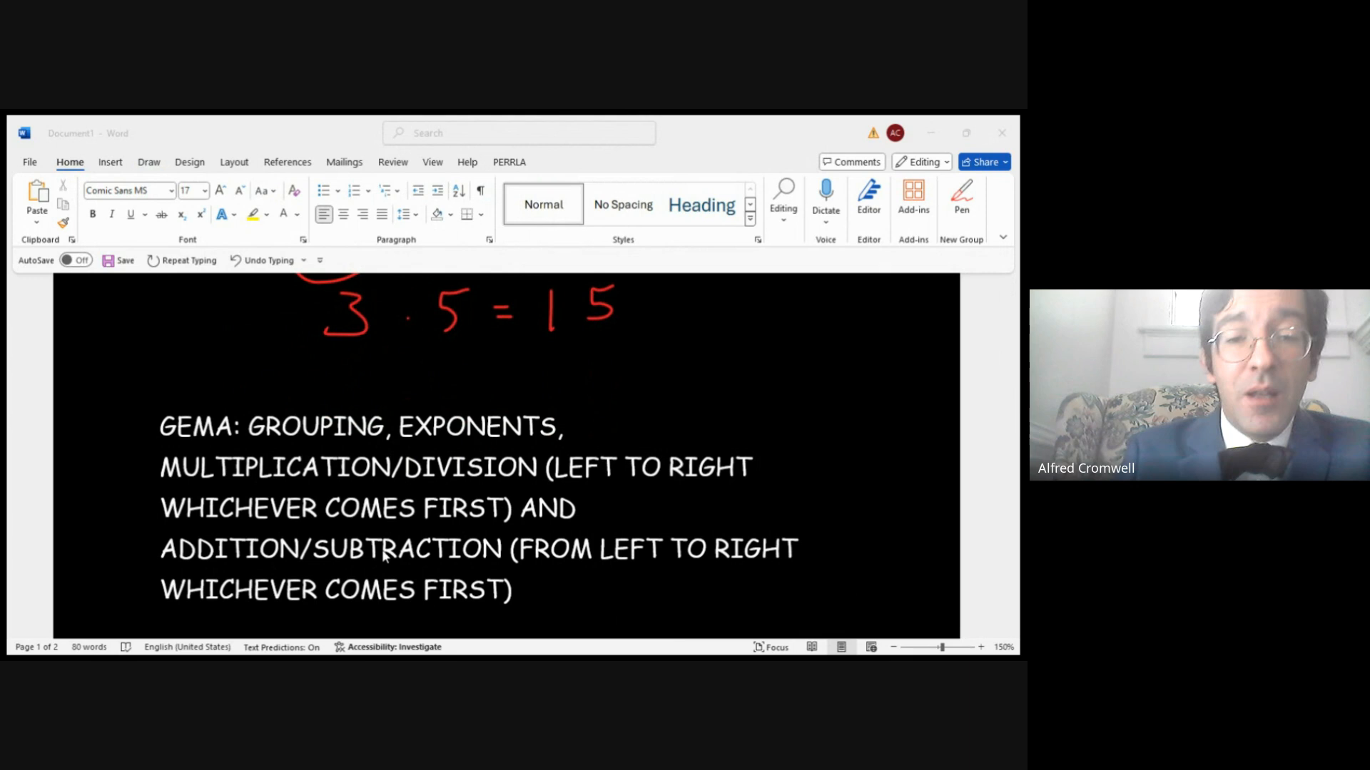
mouse_move(347, 525)
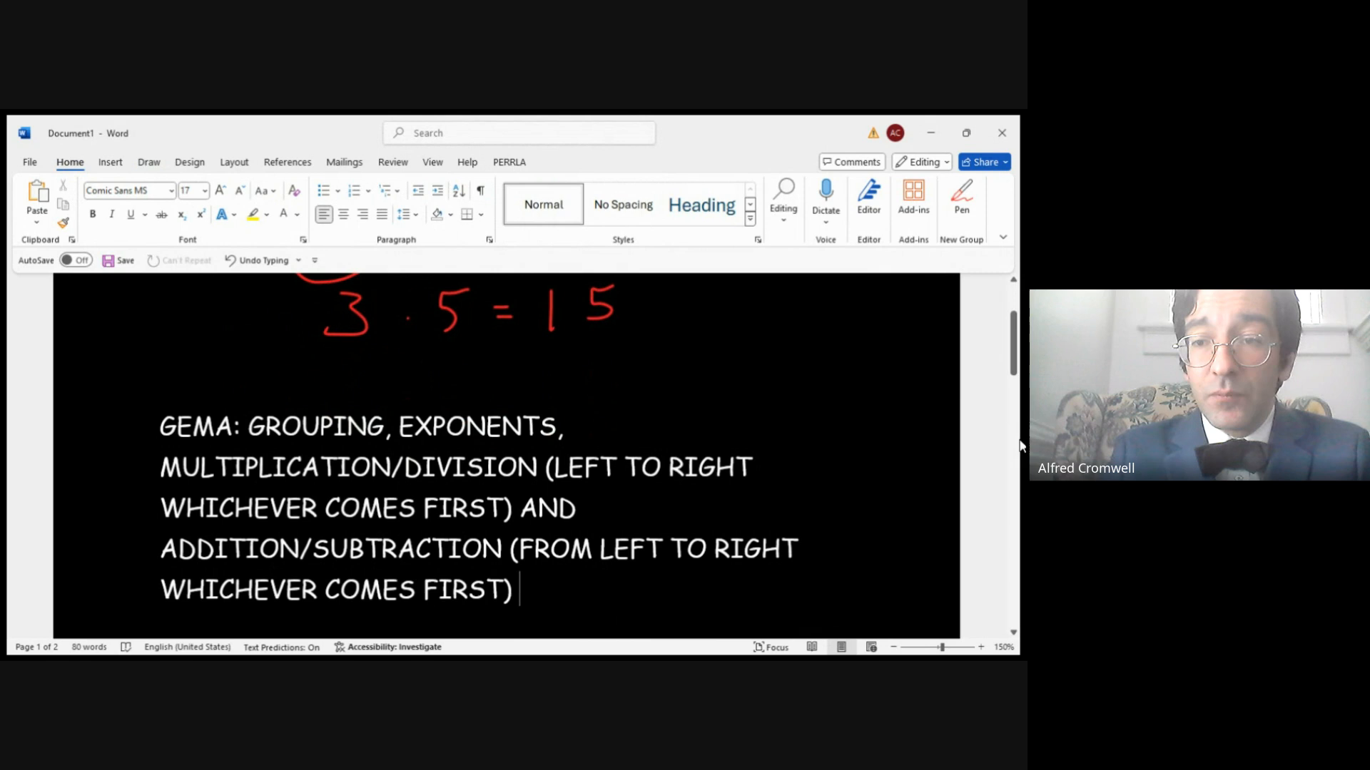
- Scroll down and ink 4 + 3²(10 ÷ 5) in white, with 2 beneath
scroll("down", 3)
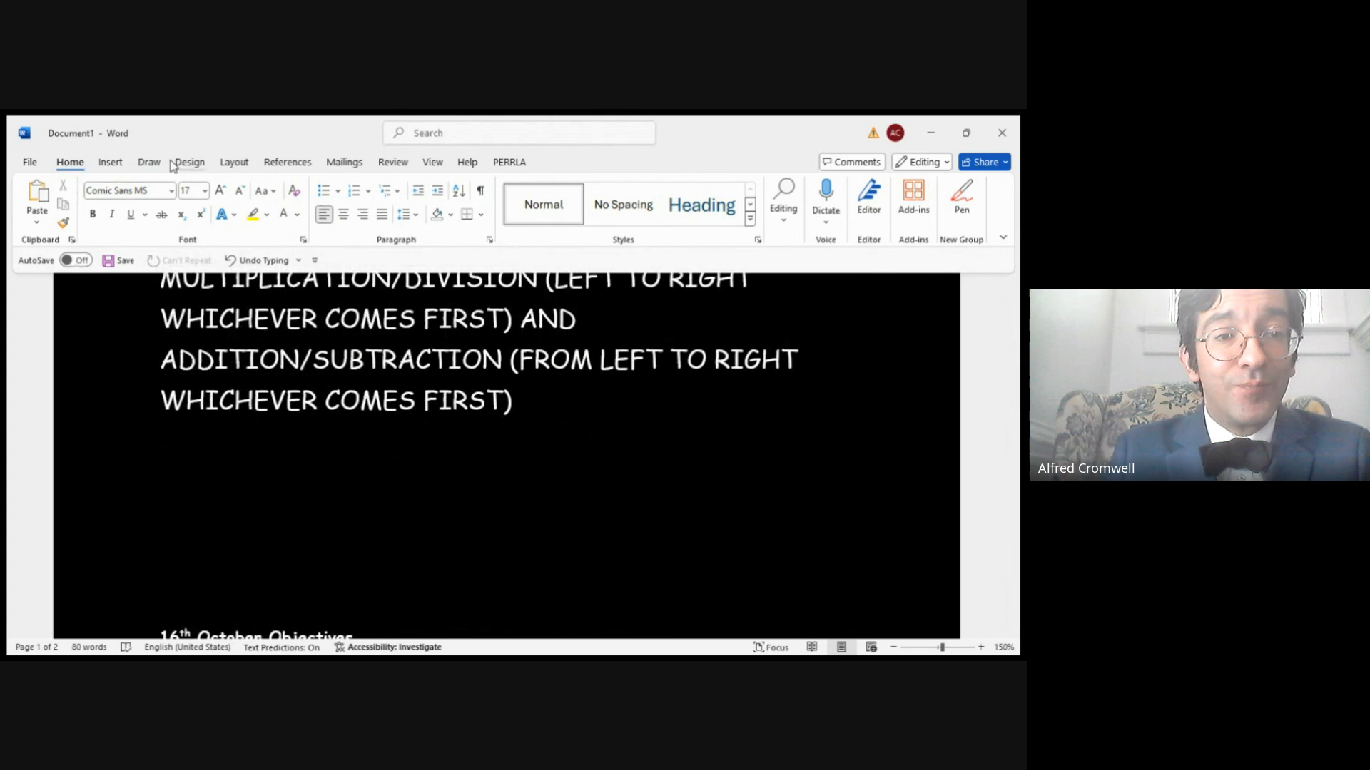
left_click(149, 162)
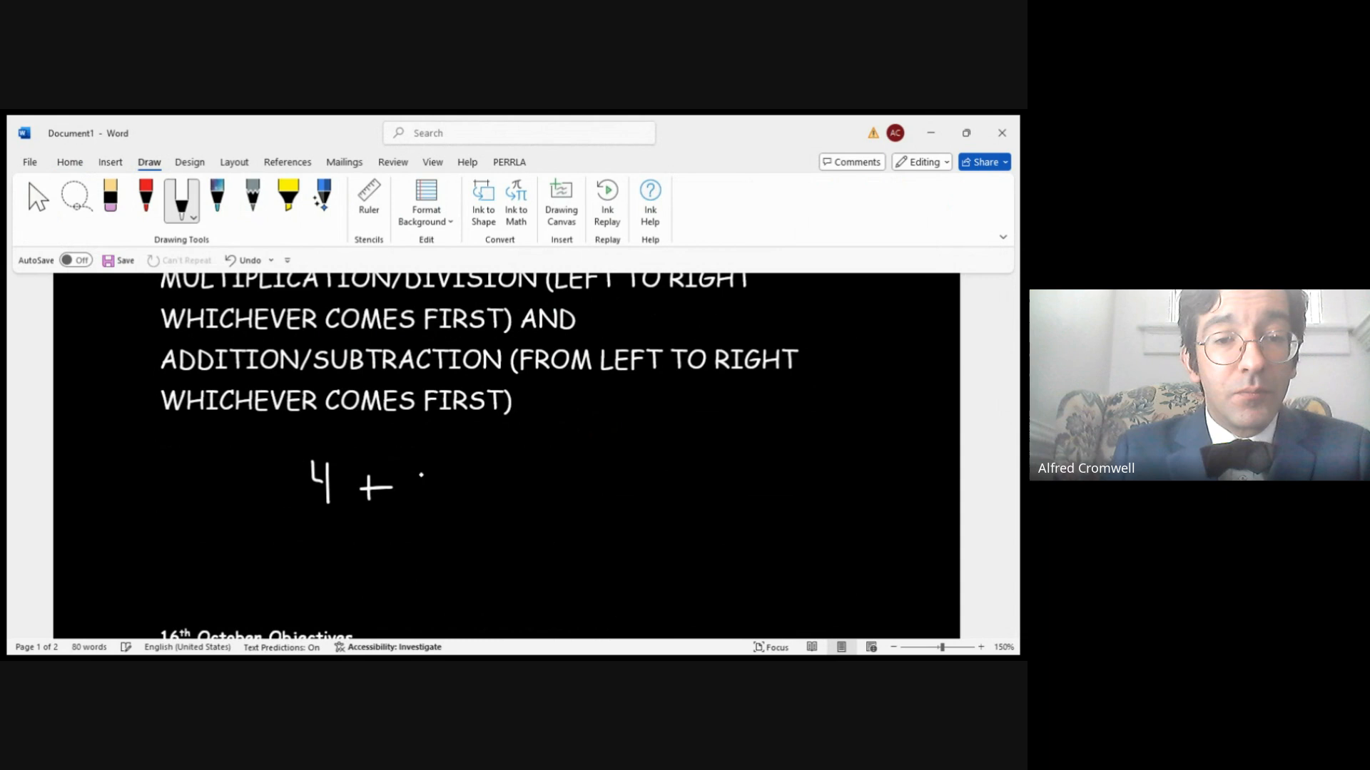
left_click_drag(428, 502, 502, 450)
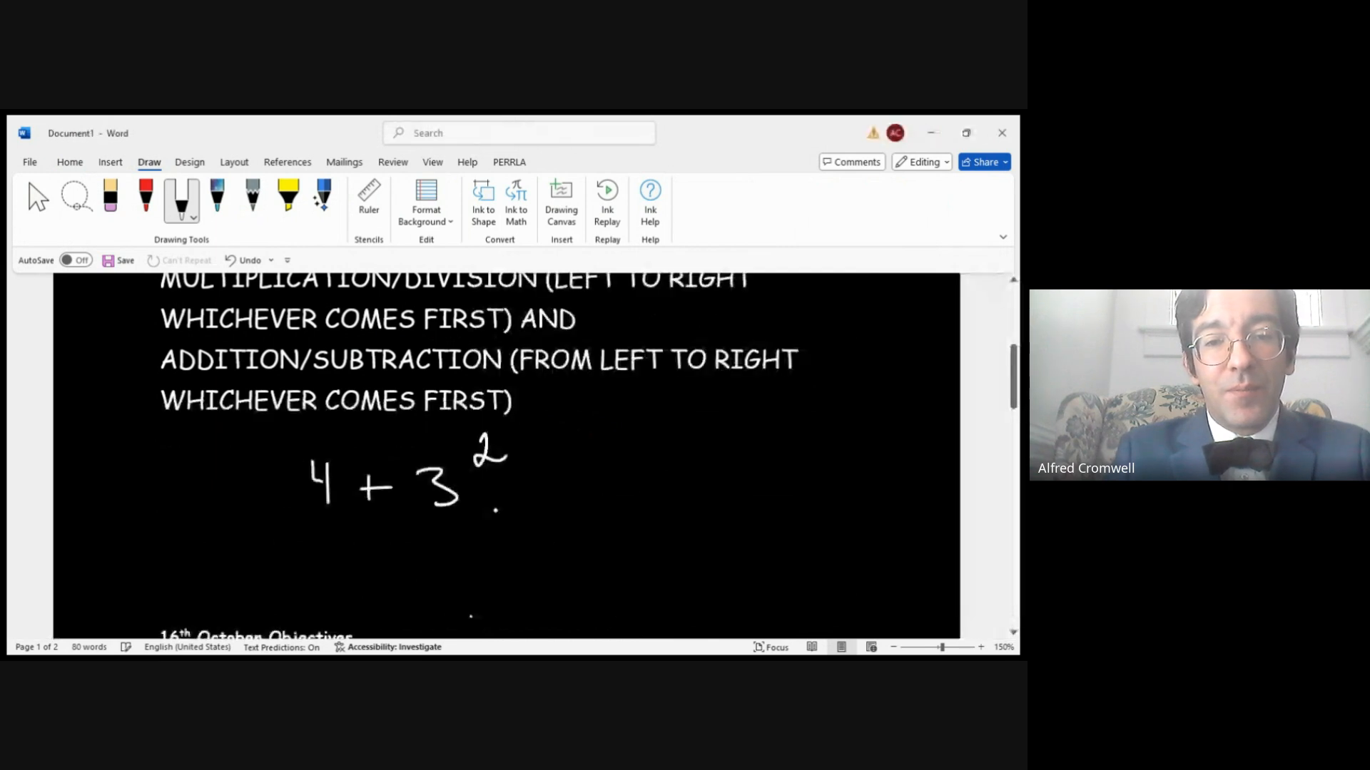
left_click_drag(515, 489, 576, 472)
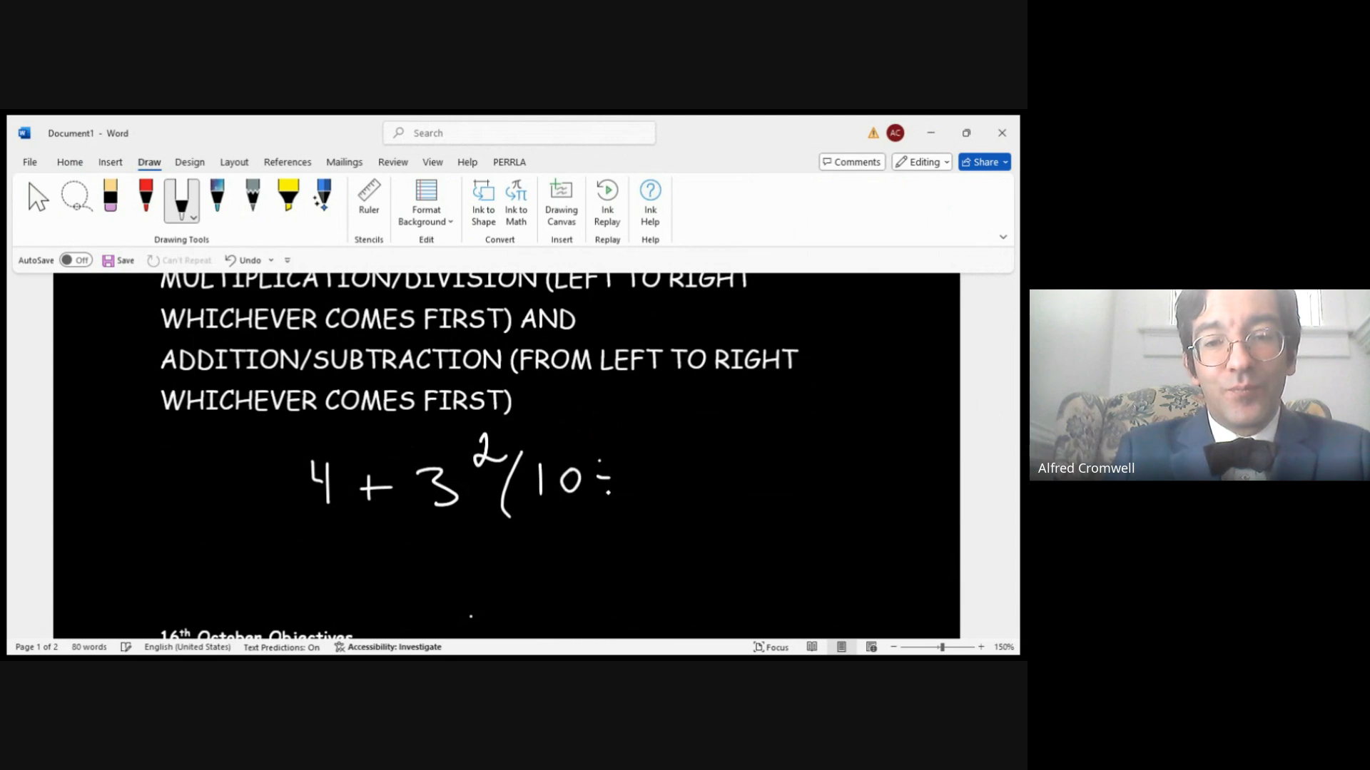
left_click_drag(629, 489, 689, 524)
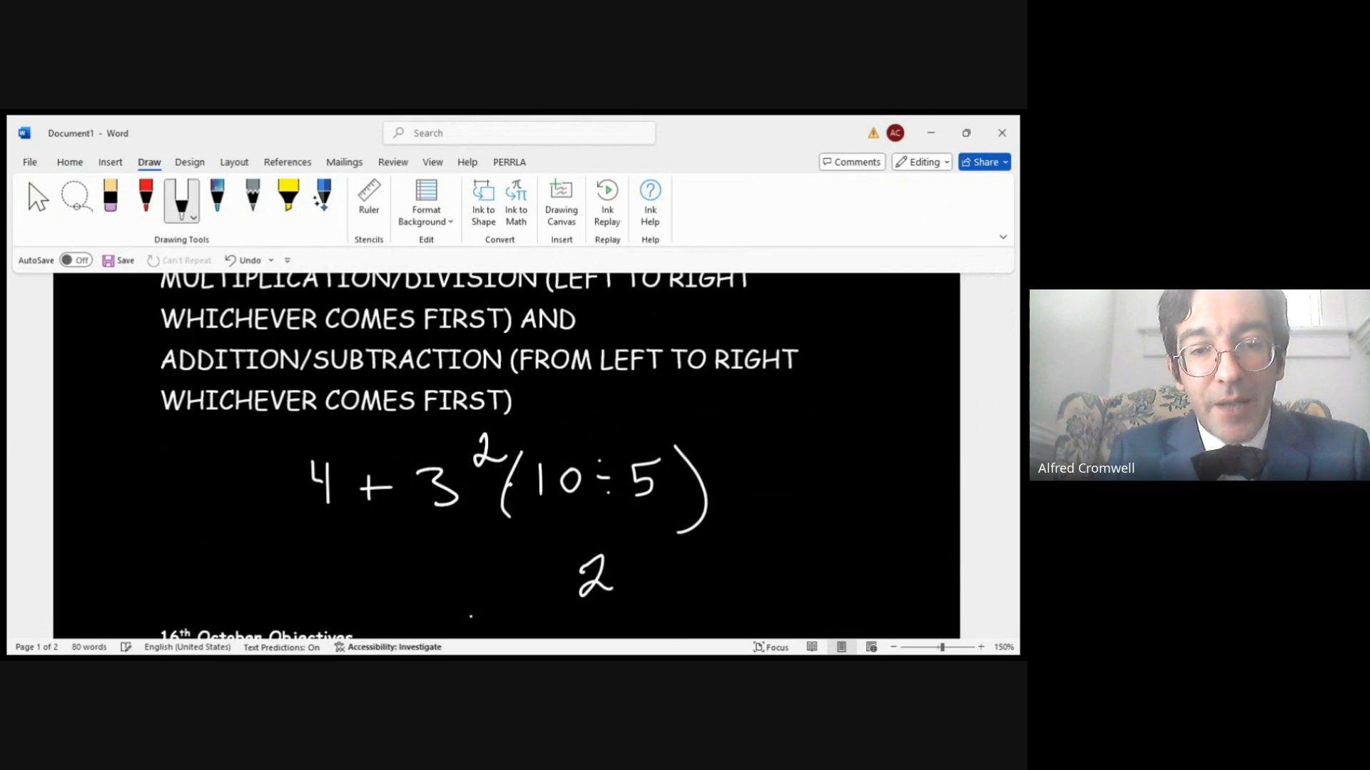
- Strike through 10 ÷ 5, write = 4 + 9 · 2, and curve under 9 · 2
left_click_drag(511, 480, 804, 432)
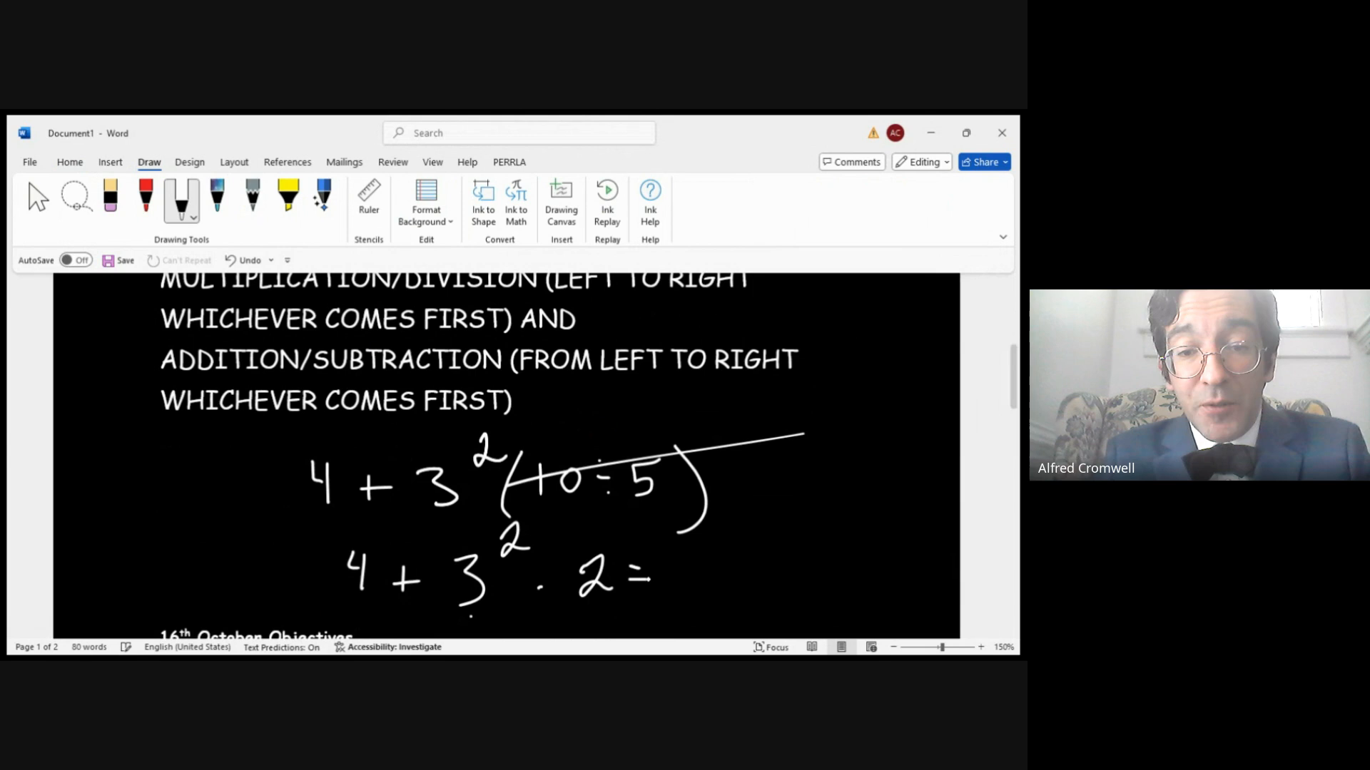
left_click_drag(673, 577, 747, 576)
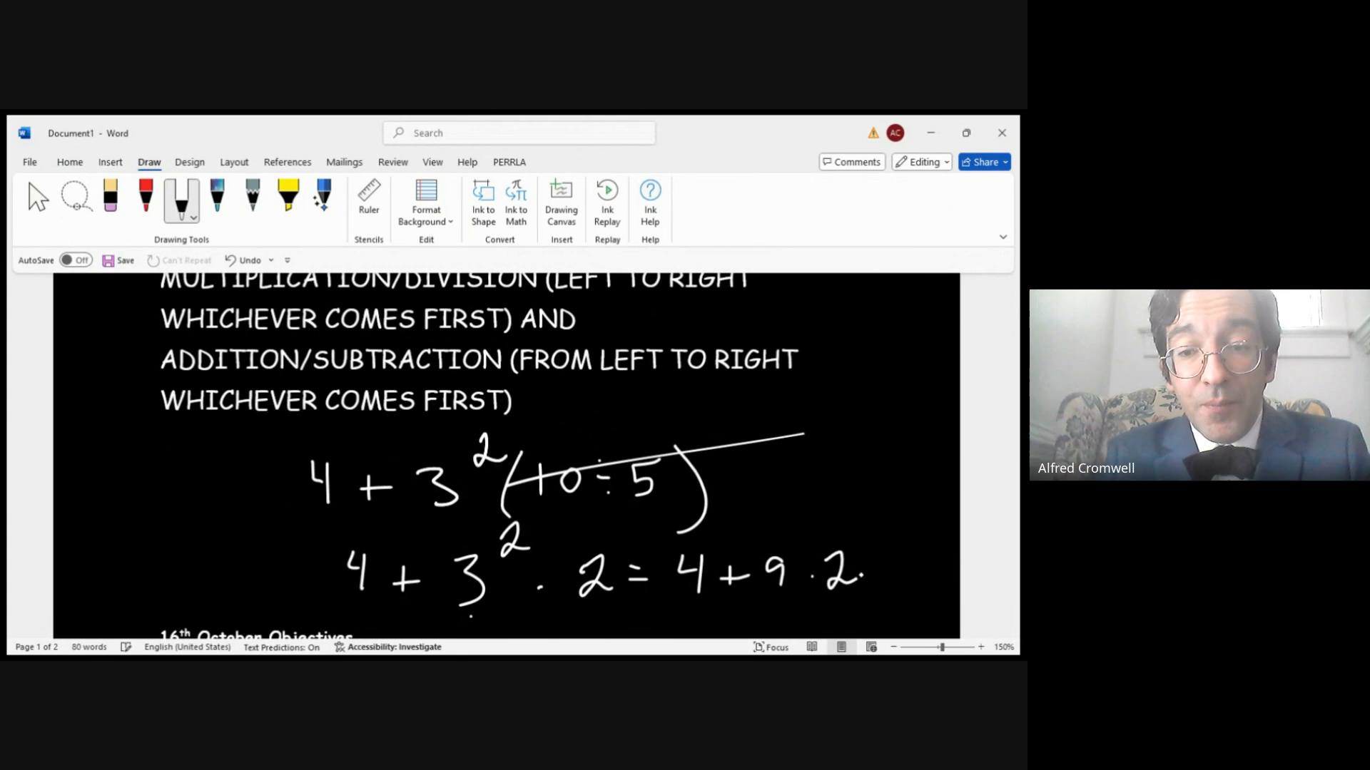
left_click_drag(786, 598, 848, 576)
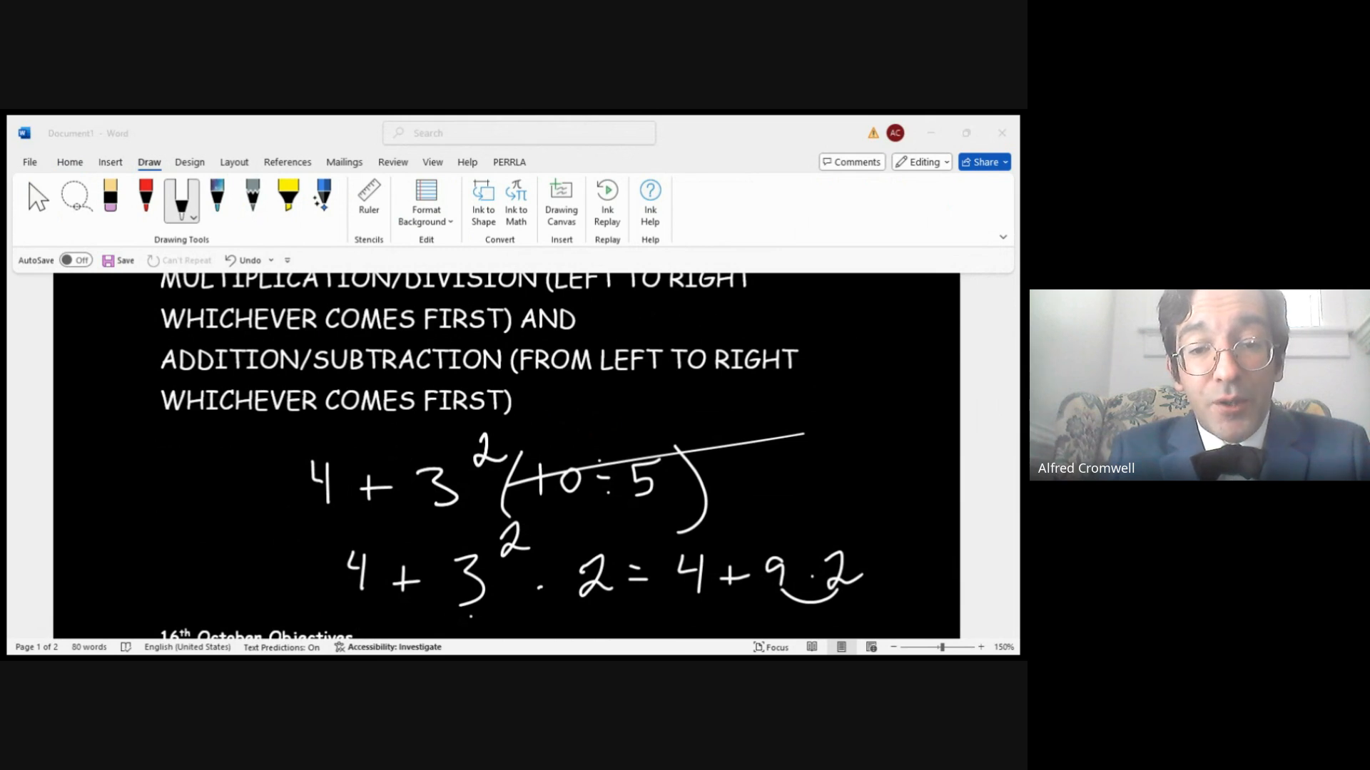
left_click_drag(864, 560, 891, 576)
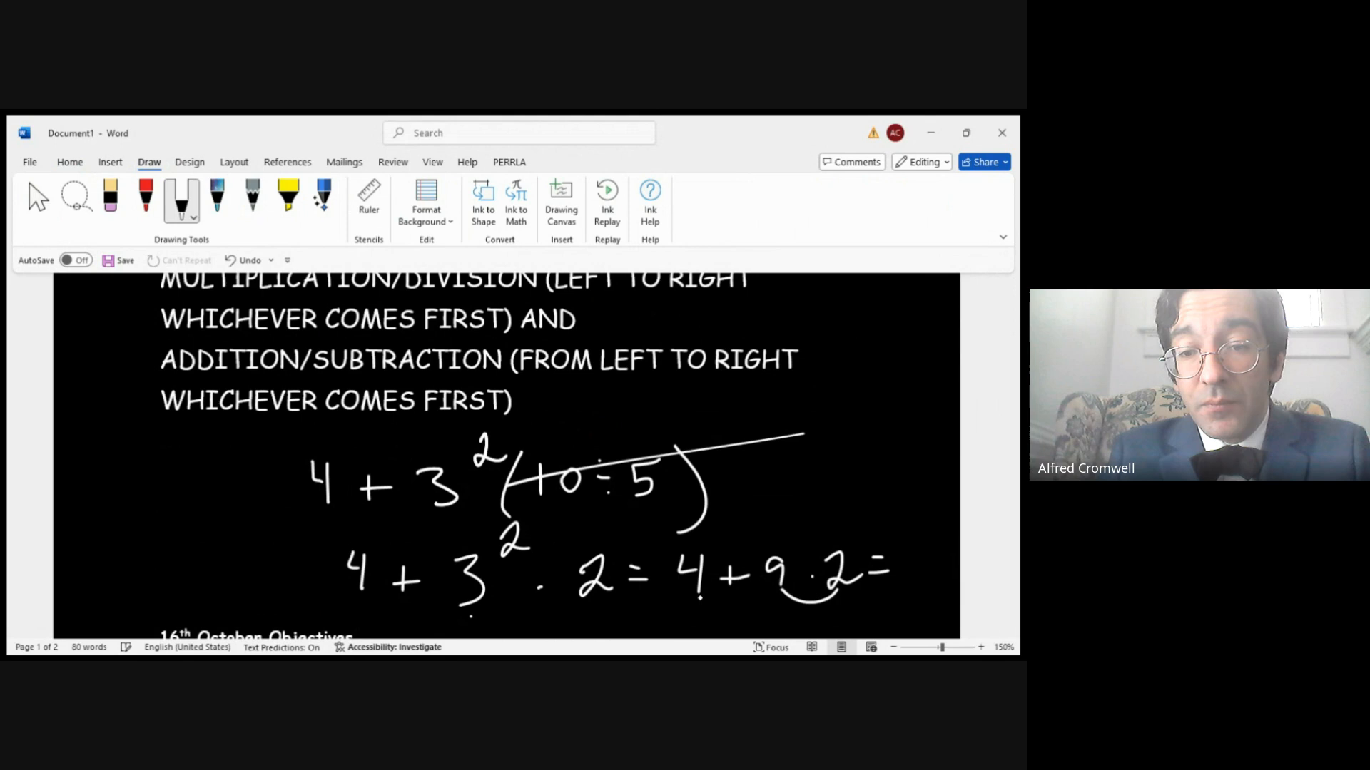
- Write the next working line 4 + 18 = beneath it
left_click_drag(699, 611, 773, 612)
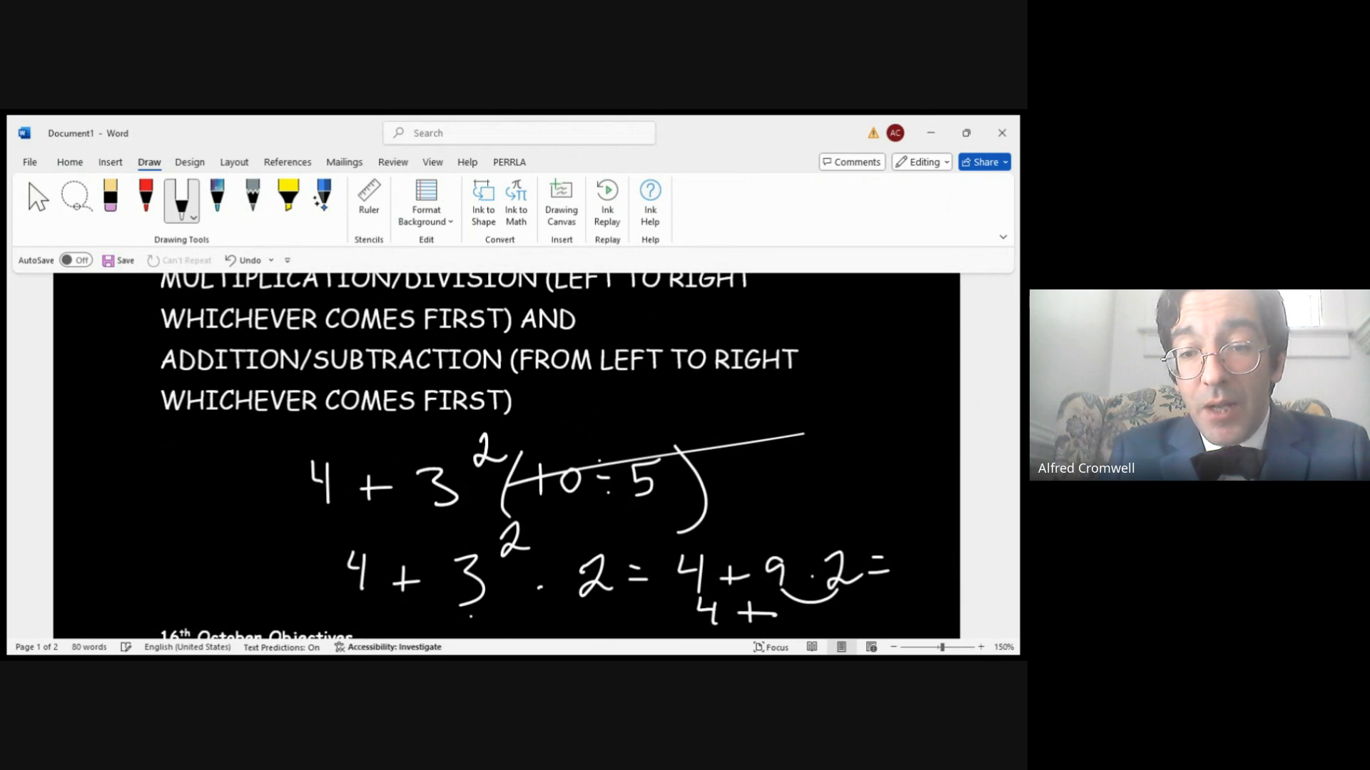
left_click_drag(716, 612, 856, 611)
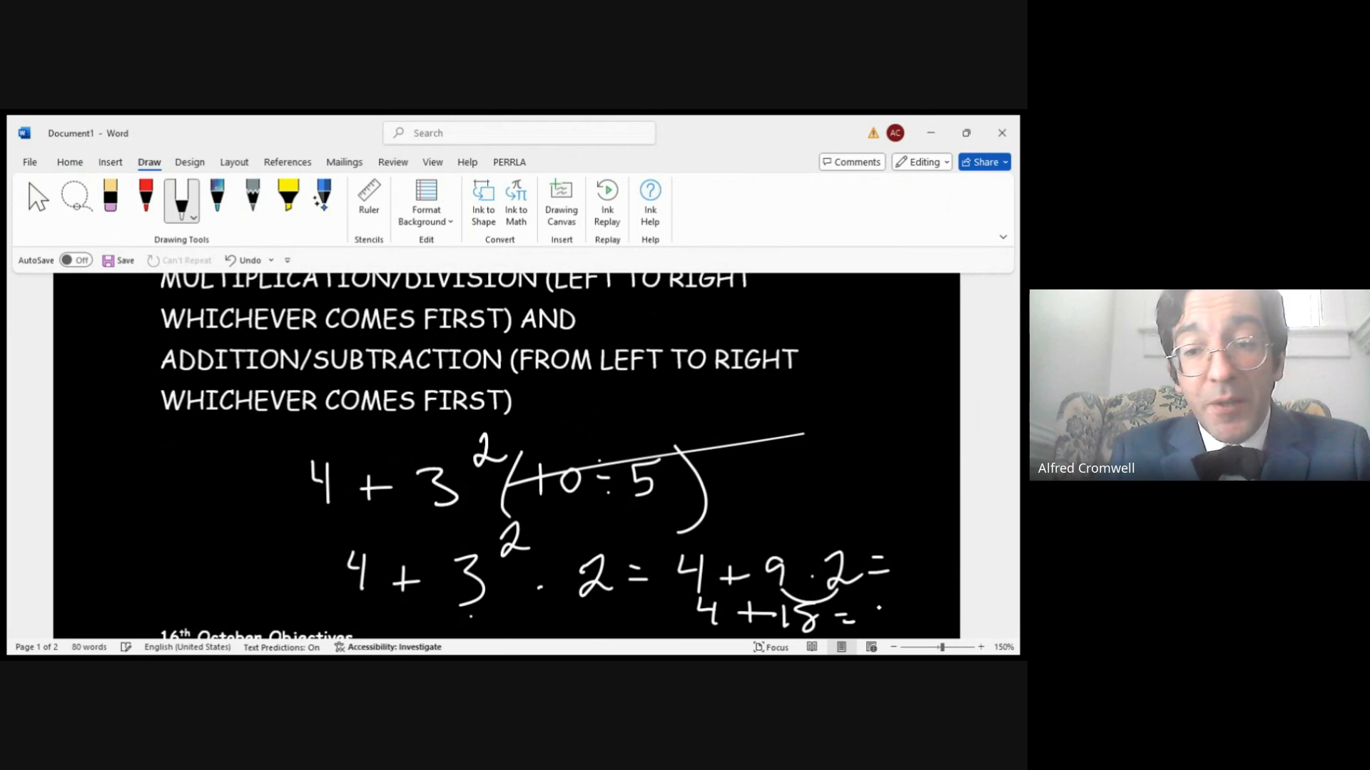
left_click_drag(873, 611, 934, 611)
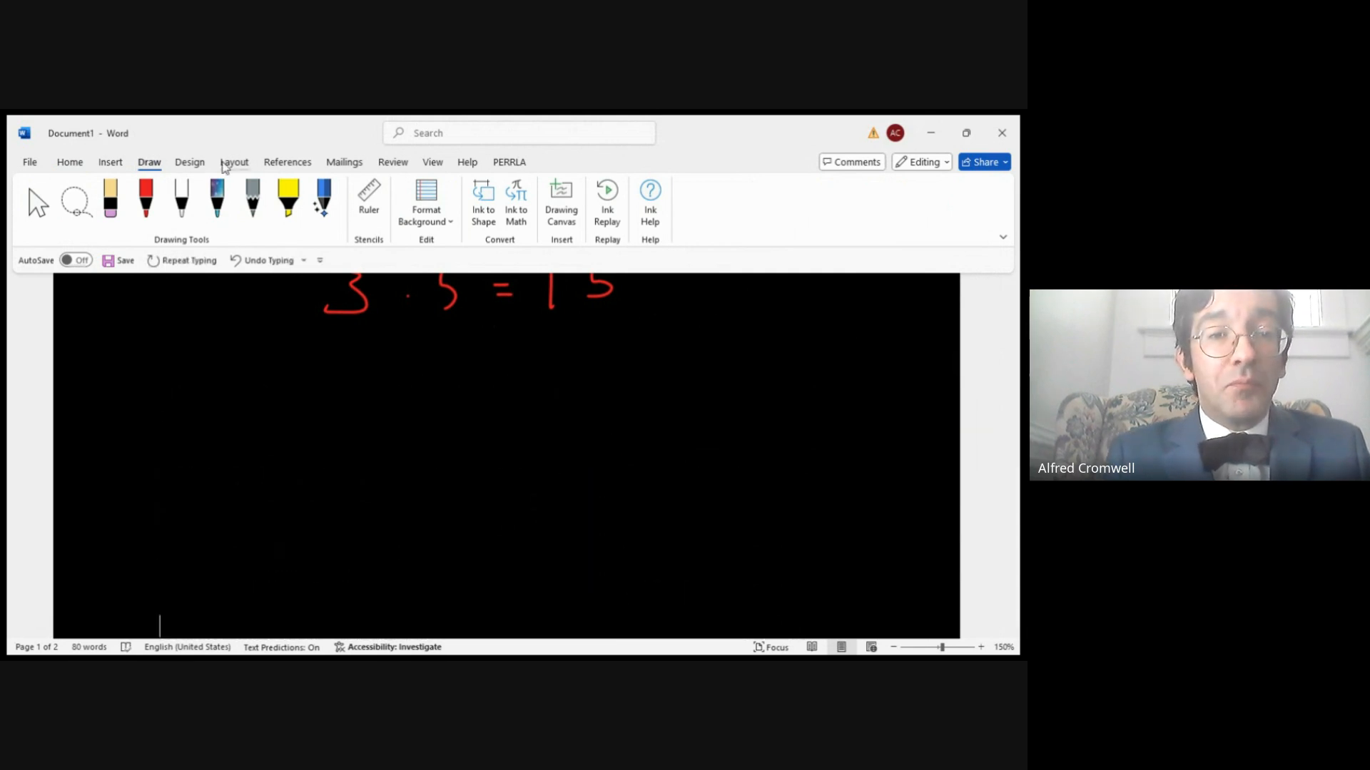
- Back in white ink, write 1 − (3/5 − 1/12) · 1/2 beneath the red solution
left_click(180, 199)
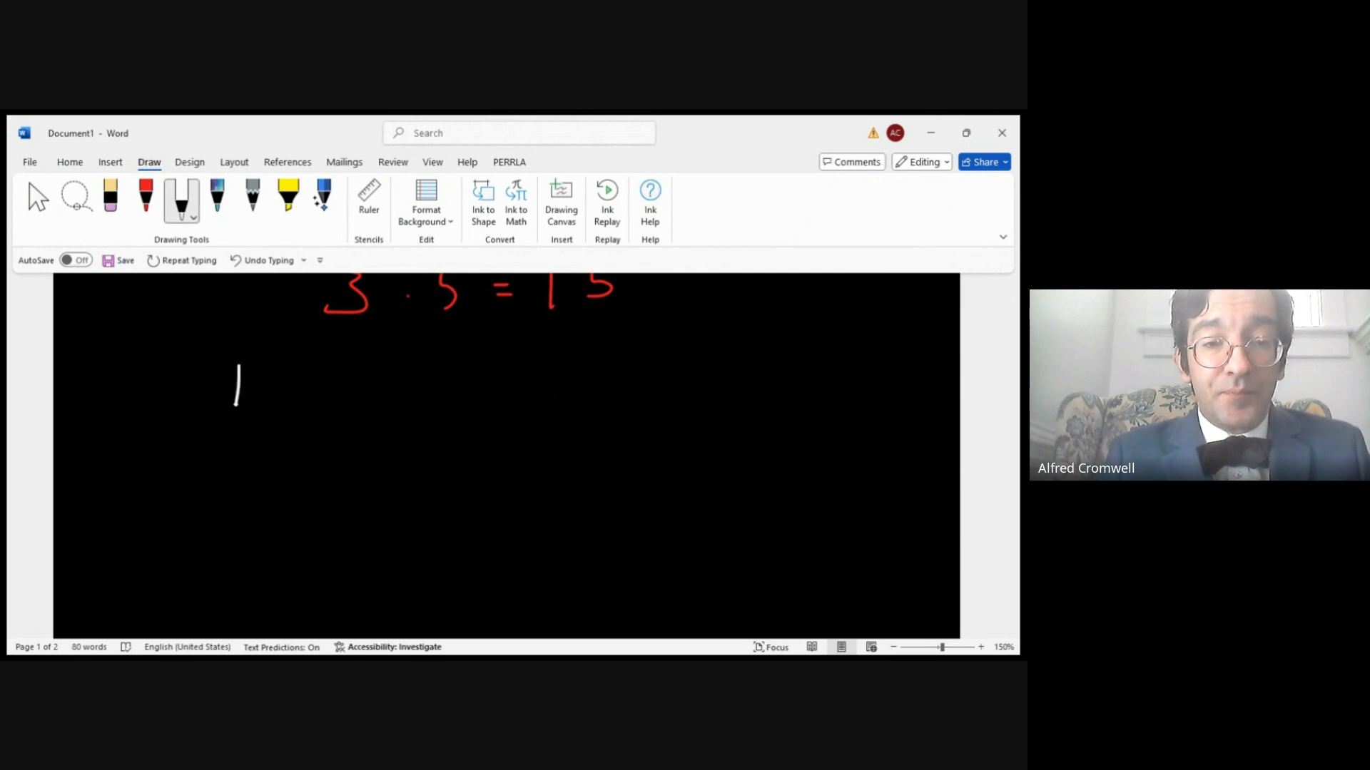
left_click_drag(262, 389, 358, 428)
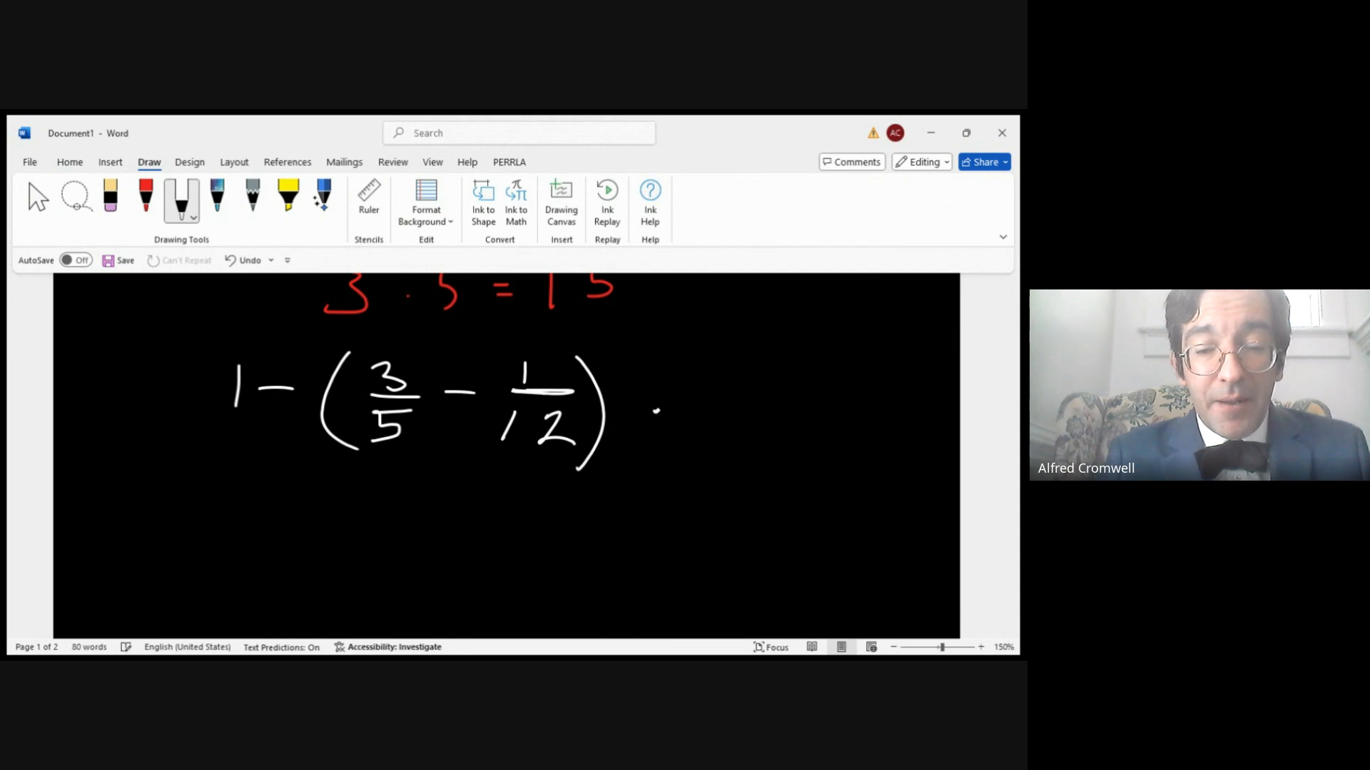
left_click_drag(699, 385, 716, 428)
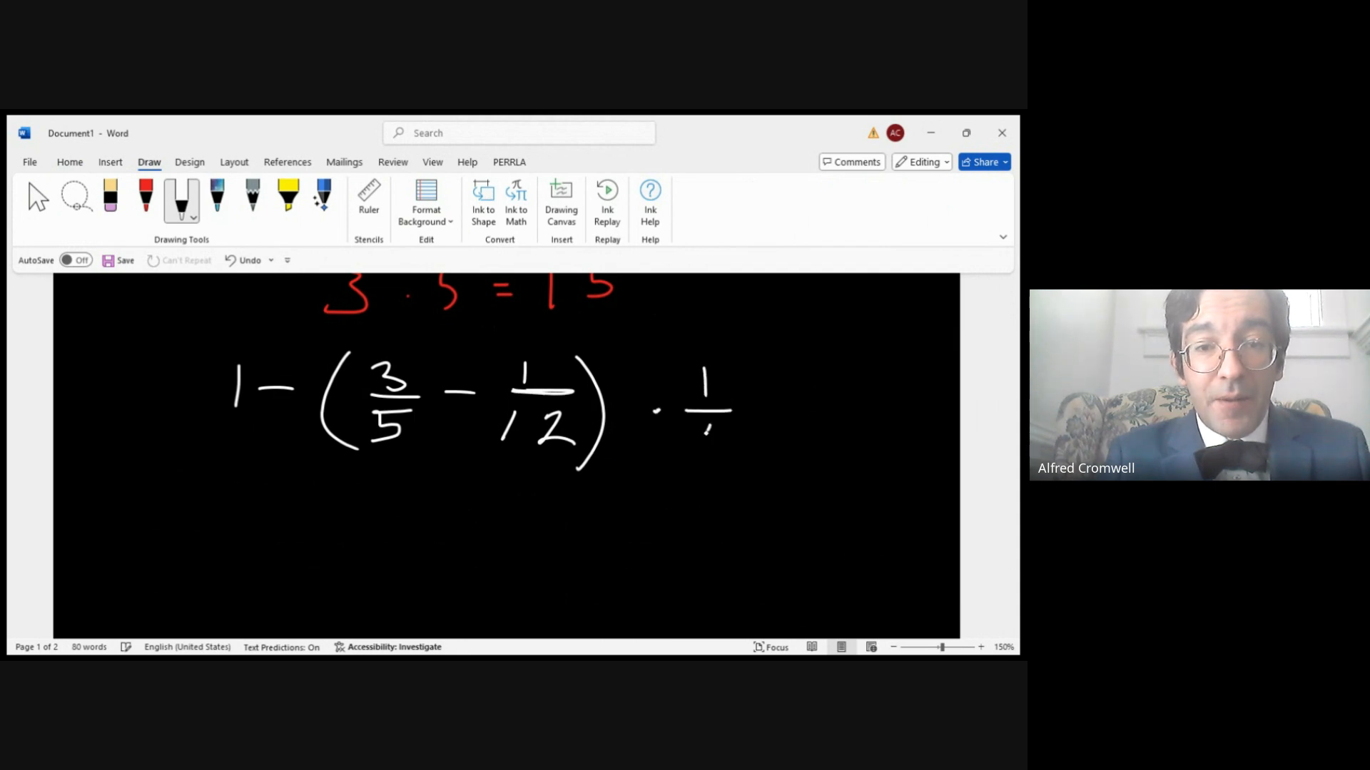
left_click_drag(707, 437, 742, 467)
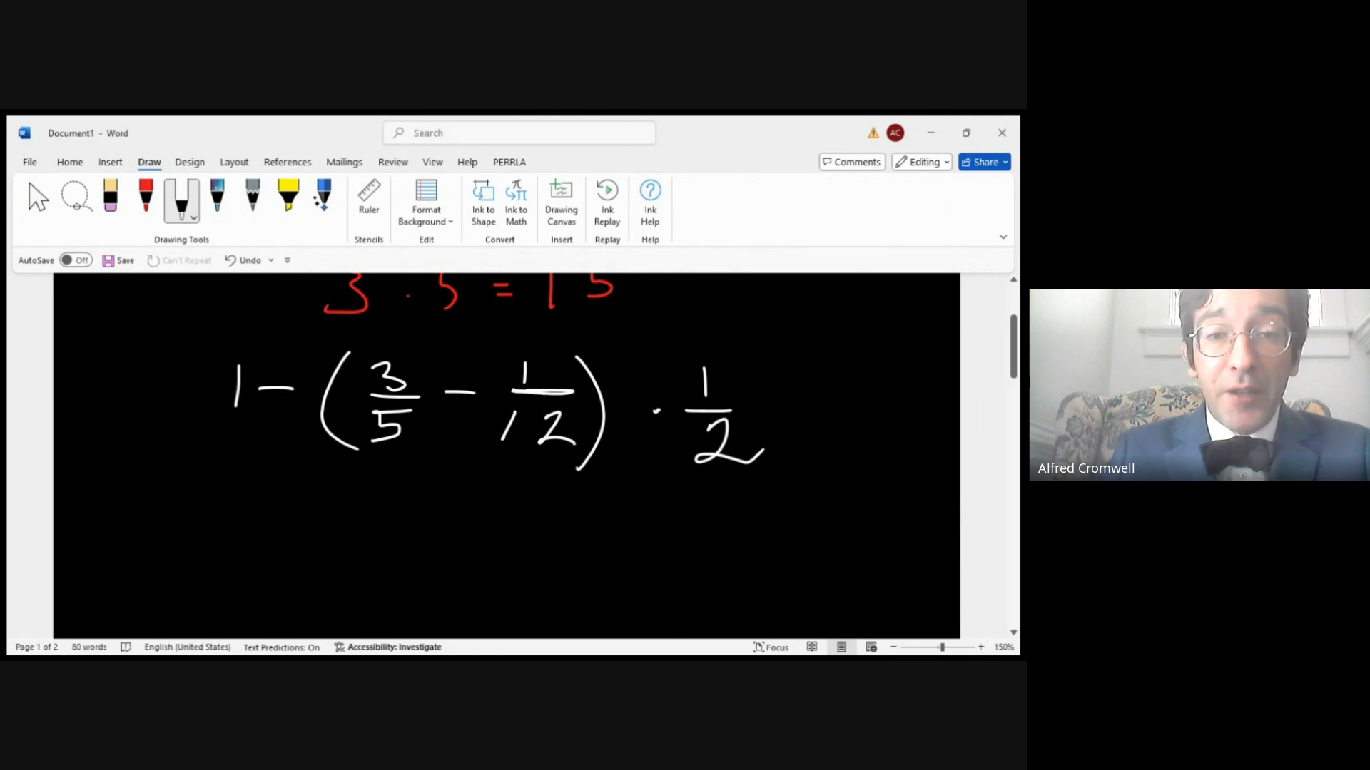
- In red ink, draw arrows from the trailing 1/2 to 3/5 and 1/12
left_click(146, 199)
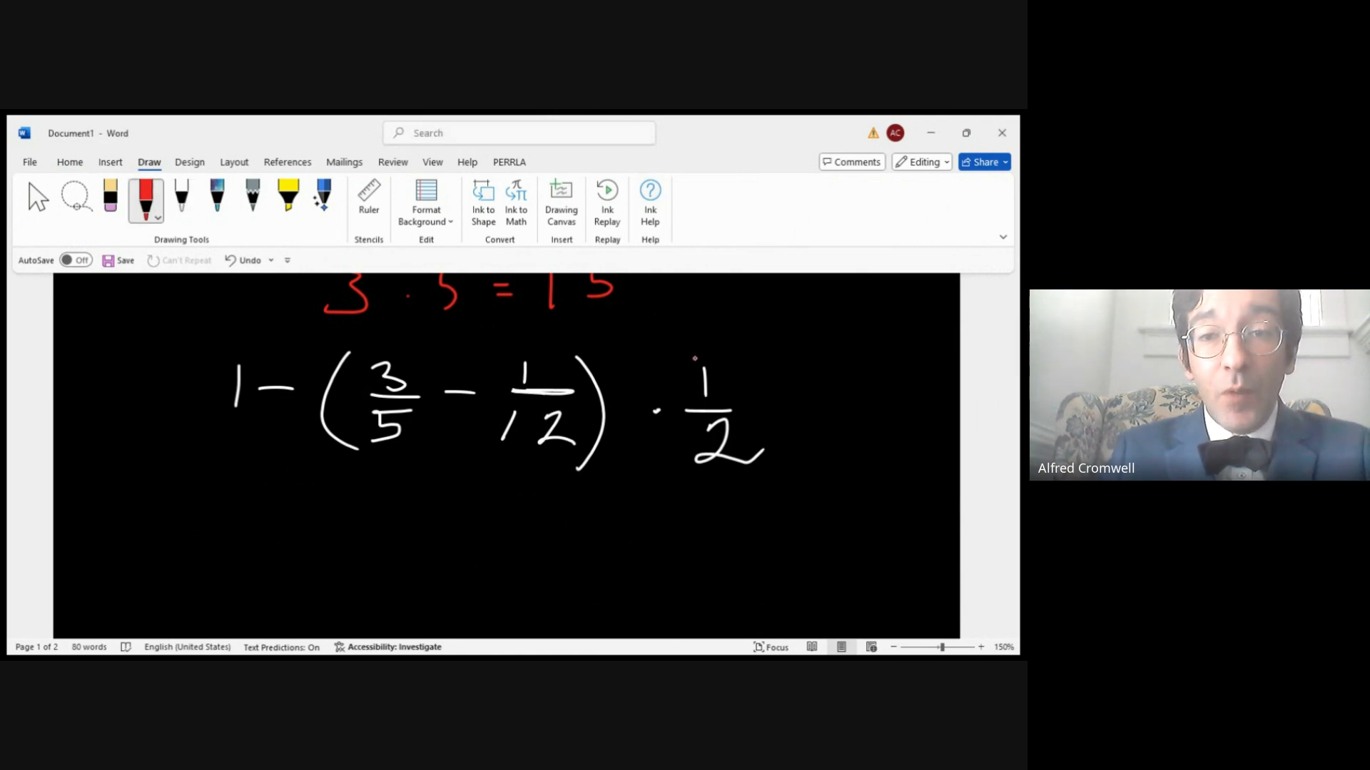
left_click_drag(376, 341, 708, 367)
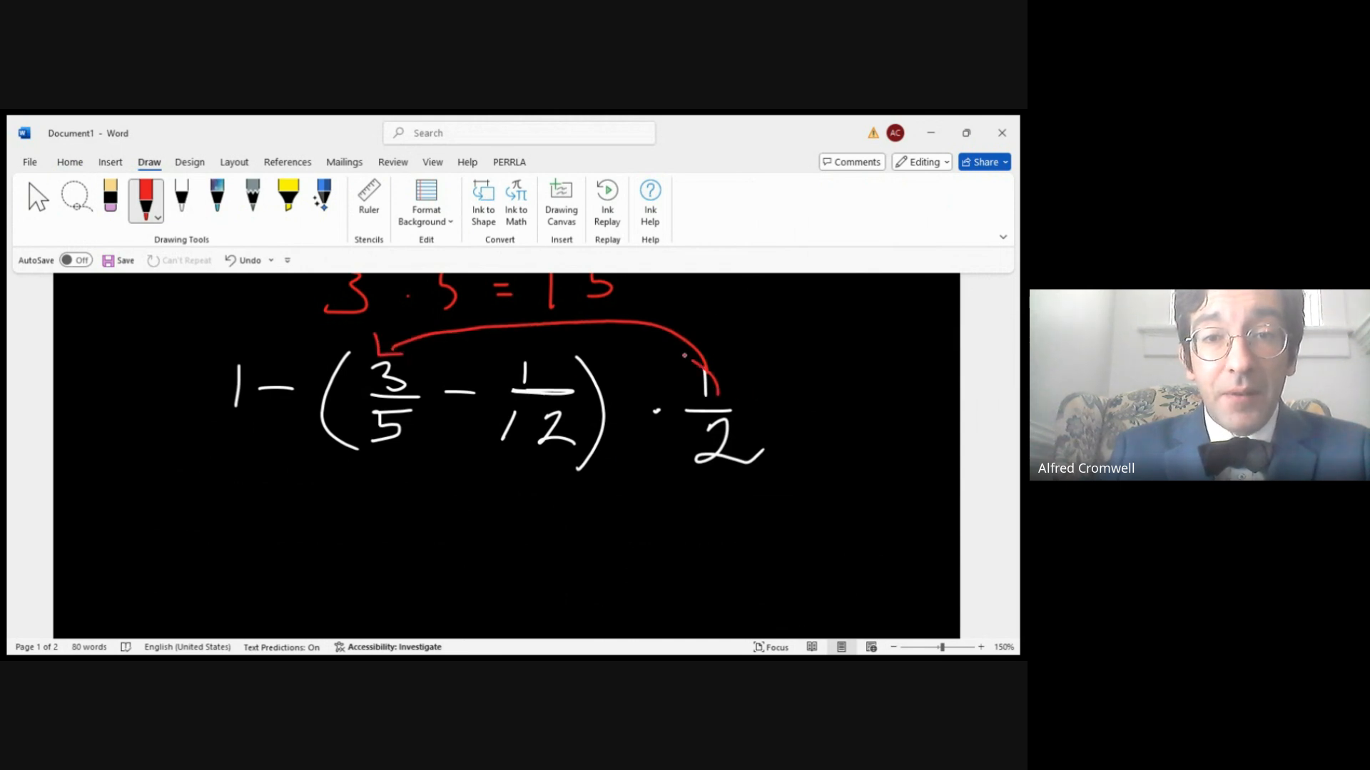
left_click_drag(699, 358, 555, 380)
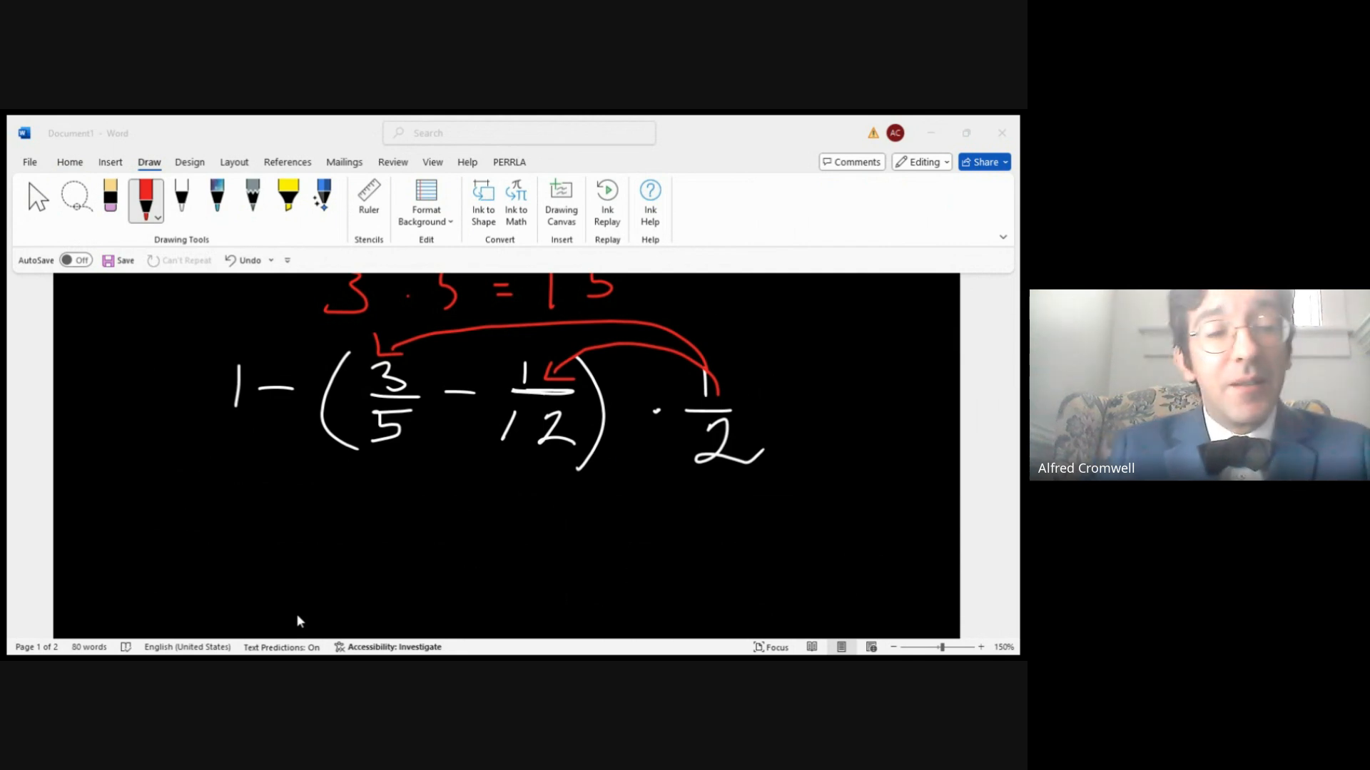
mouse_move(412, 556)
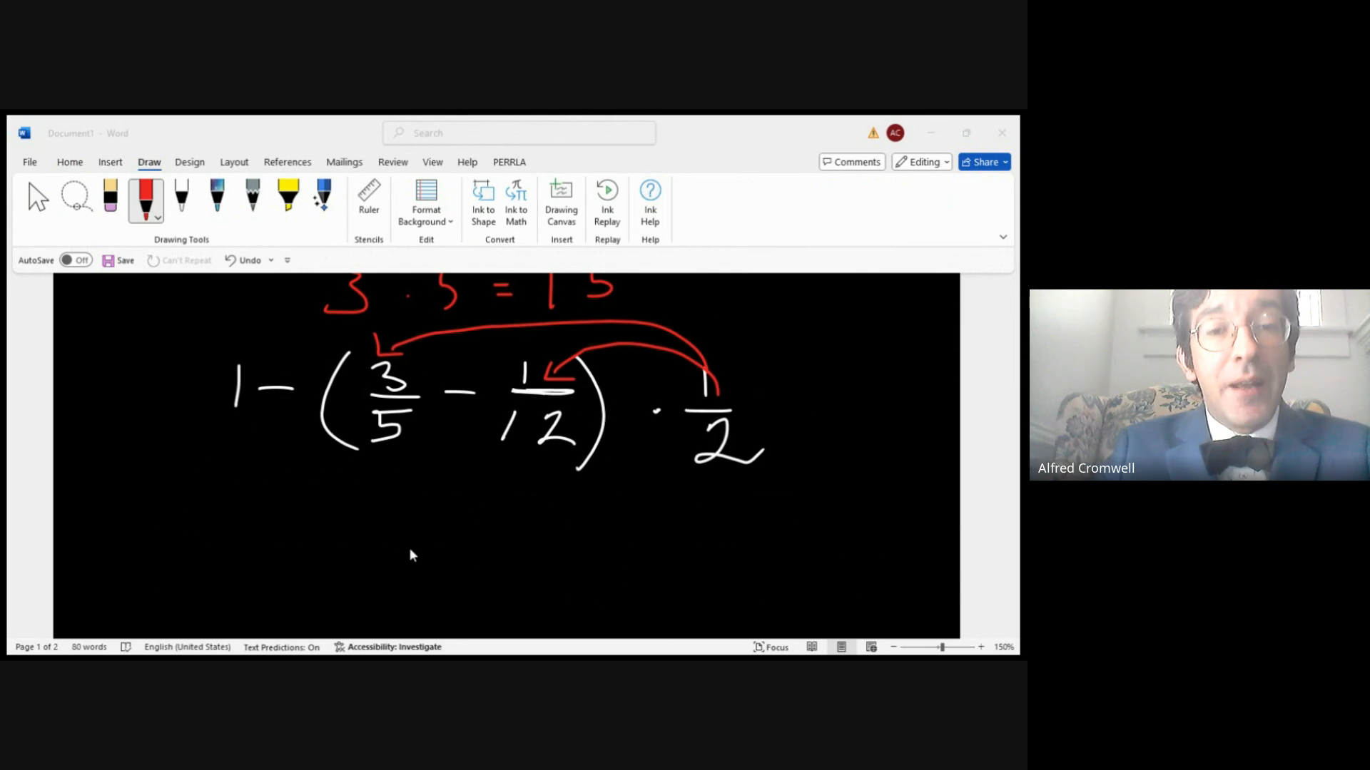
mouse_move(313, 490)
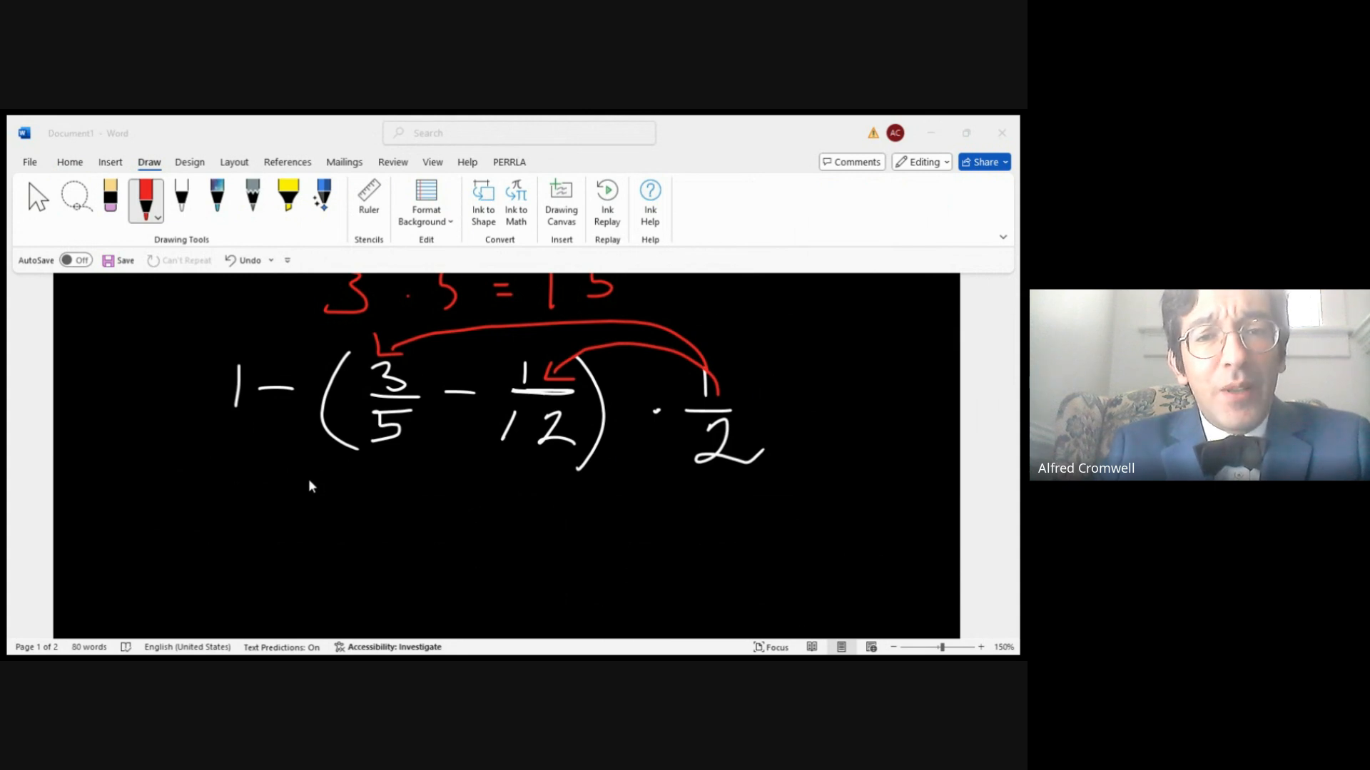
mouse_move(668, 122)
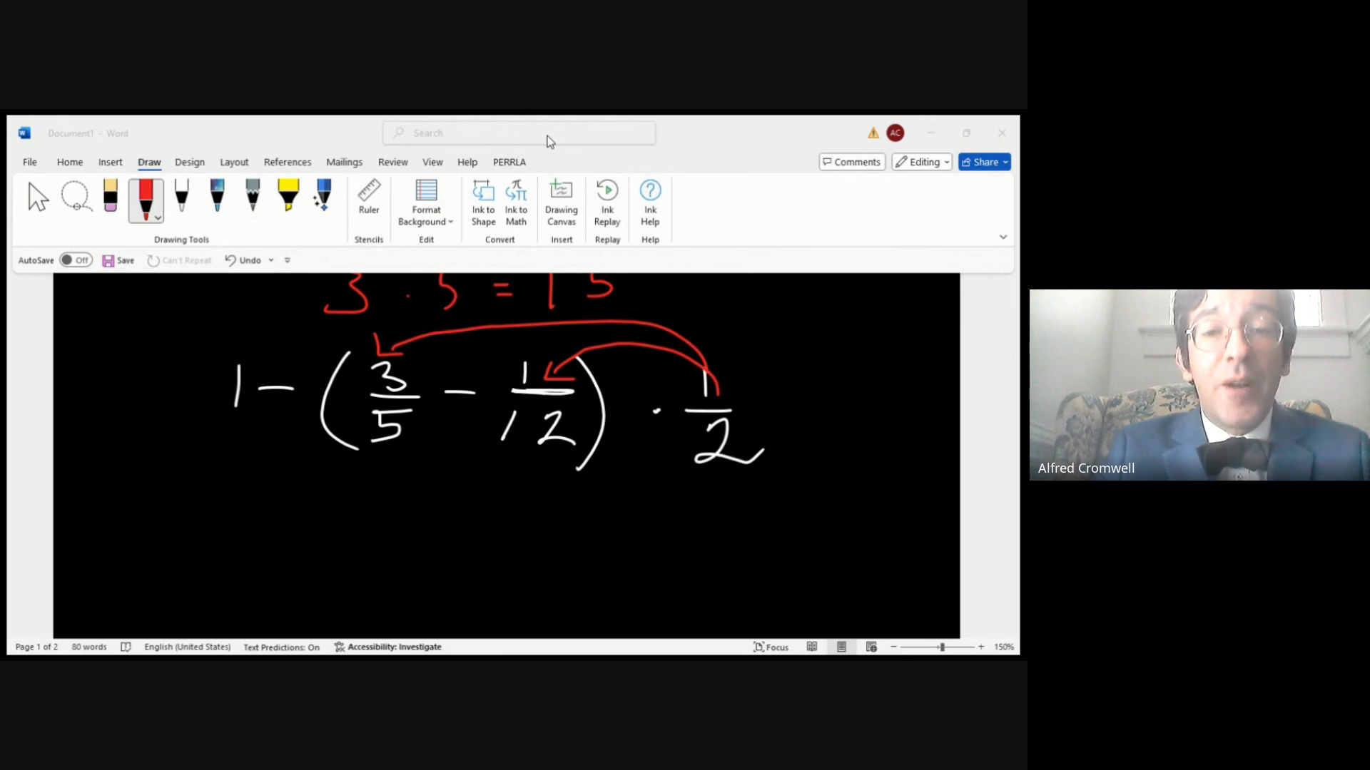
mouse_move(543, 157)
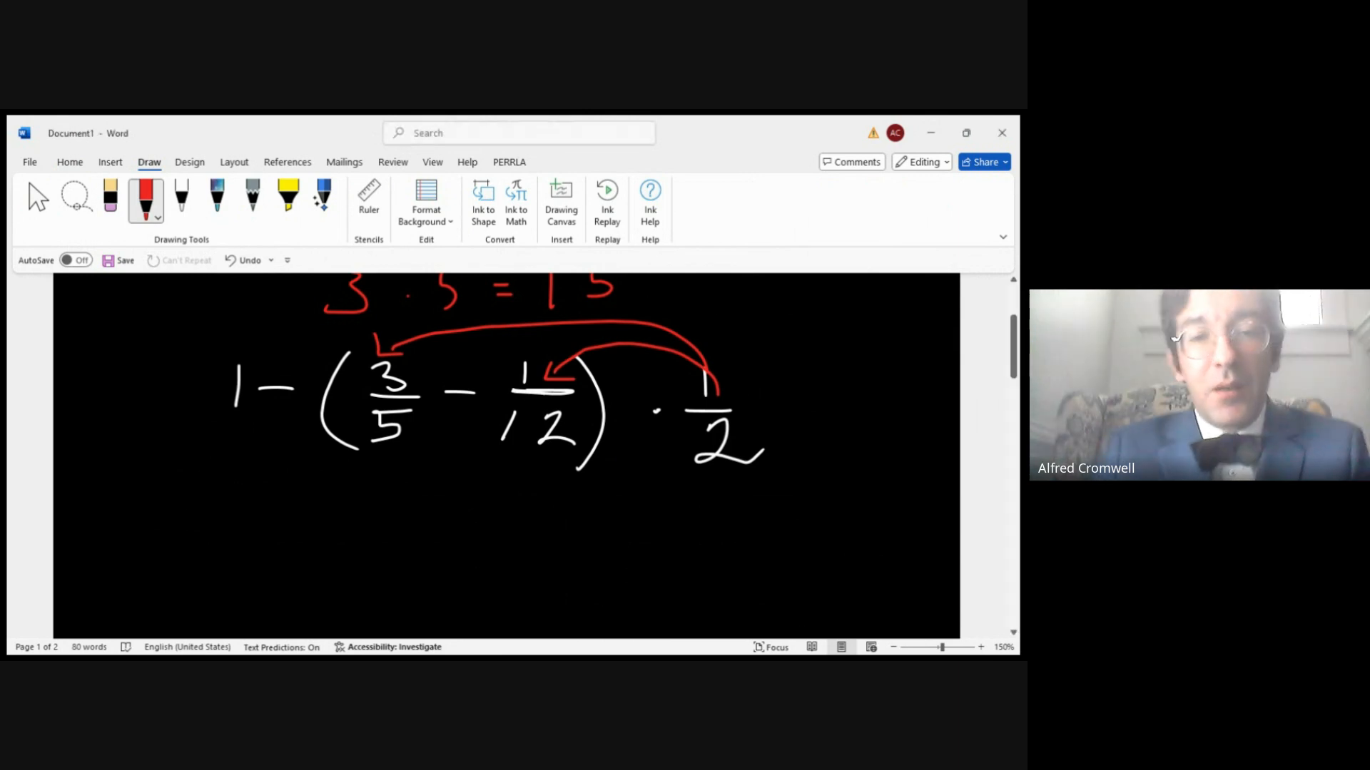
- Switch to white ink and write 10 − 2 + 3 below the fraction expression
left_click(181, 199)
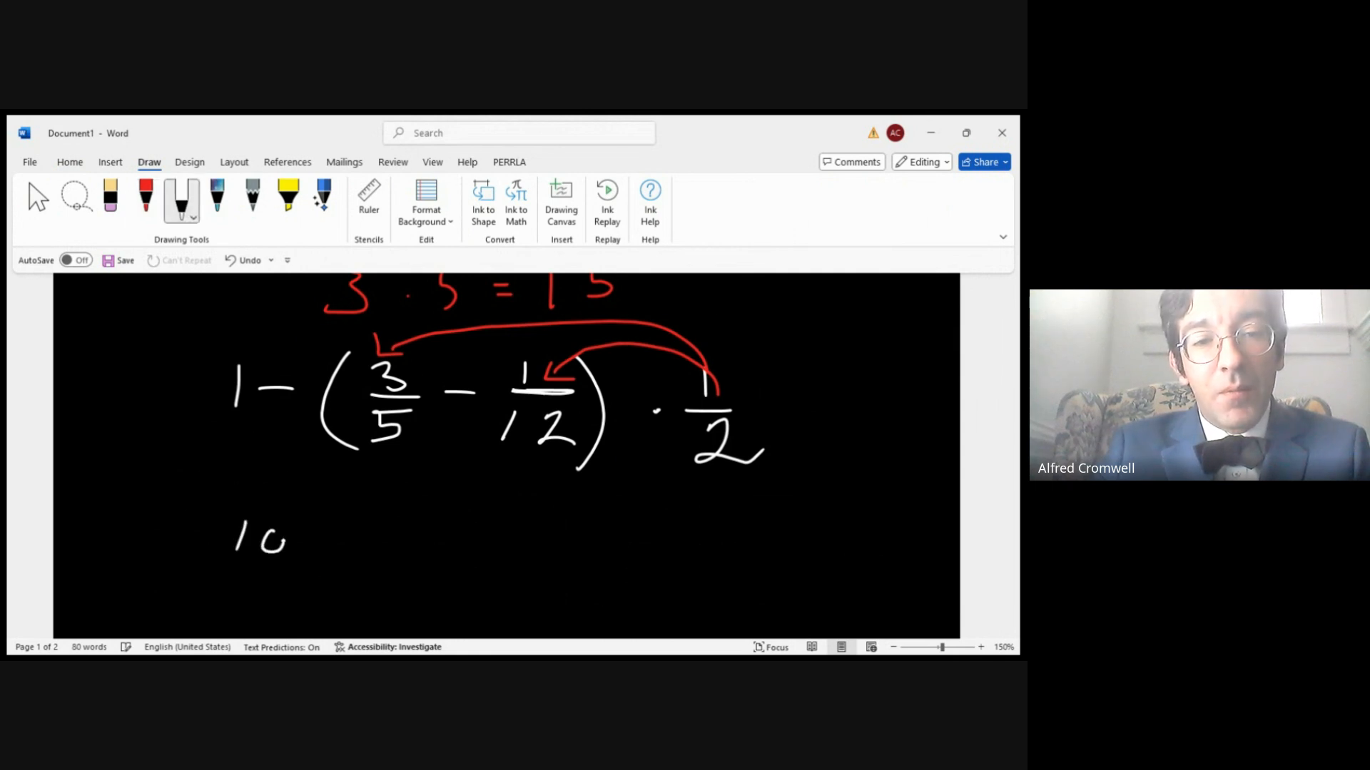
left_click_drag(306, 541, 397, 542)
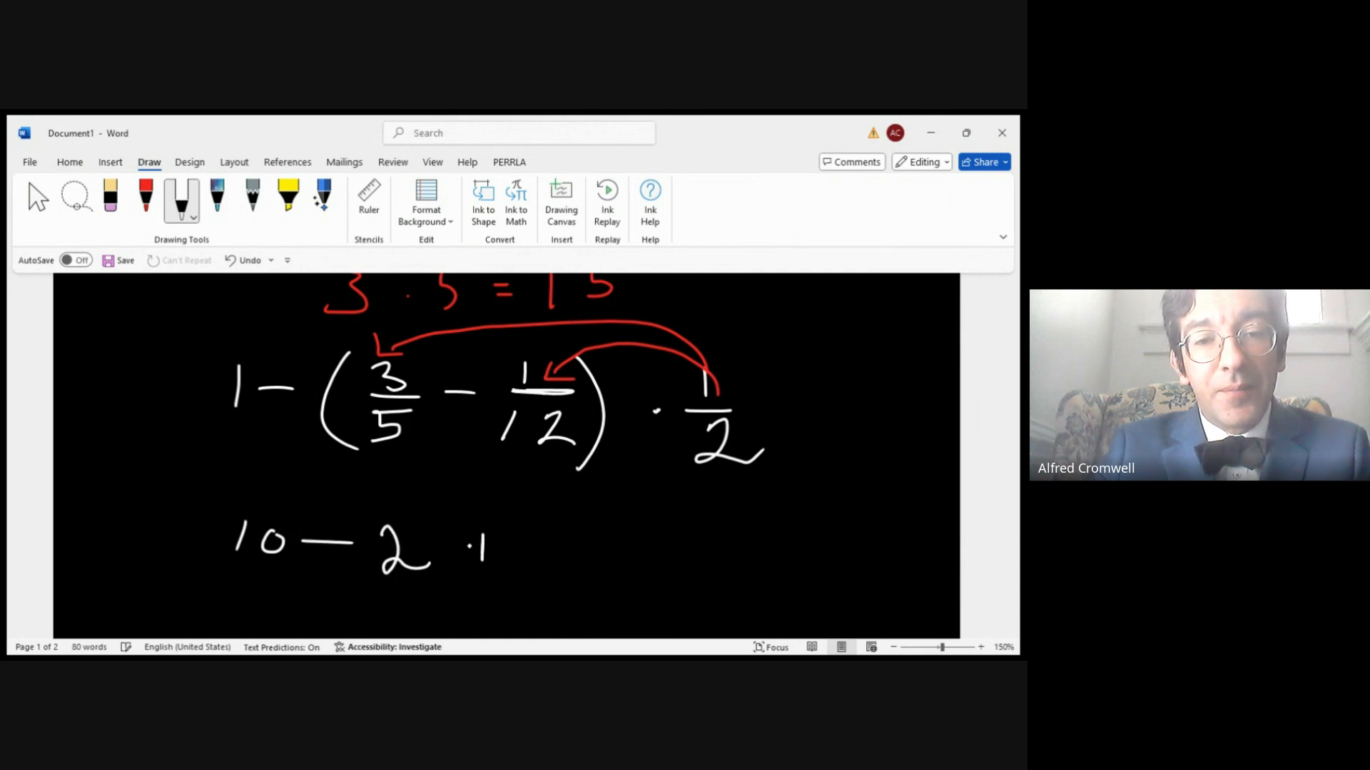
left_click_drag(471, 546, 585, 537)
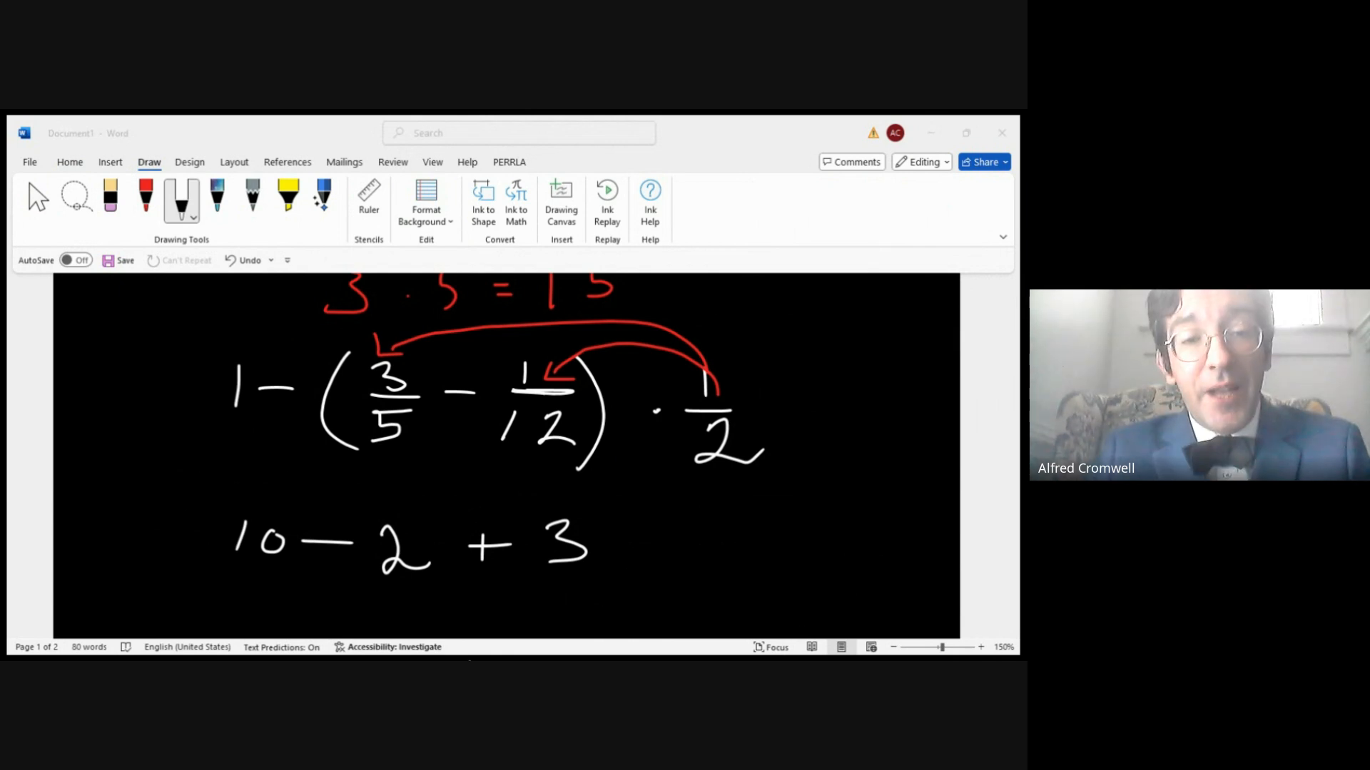
- Handwrite a working line ending in = 5 under 10 − 2 + 3, striking one term out
left_click_drag(262, 568, 297, 598)
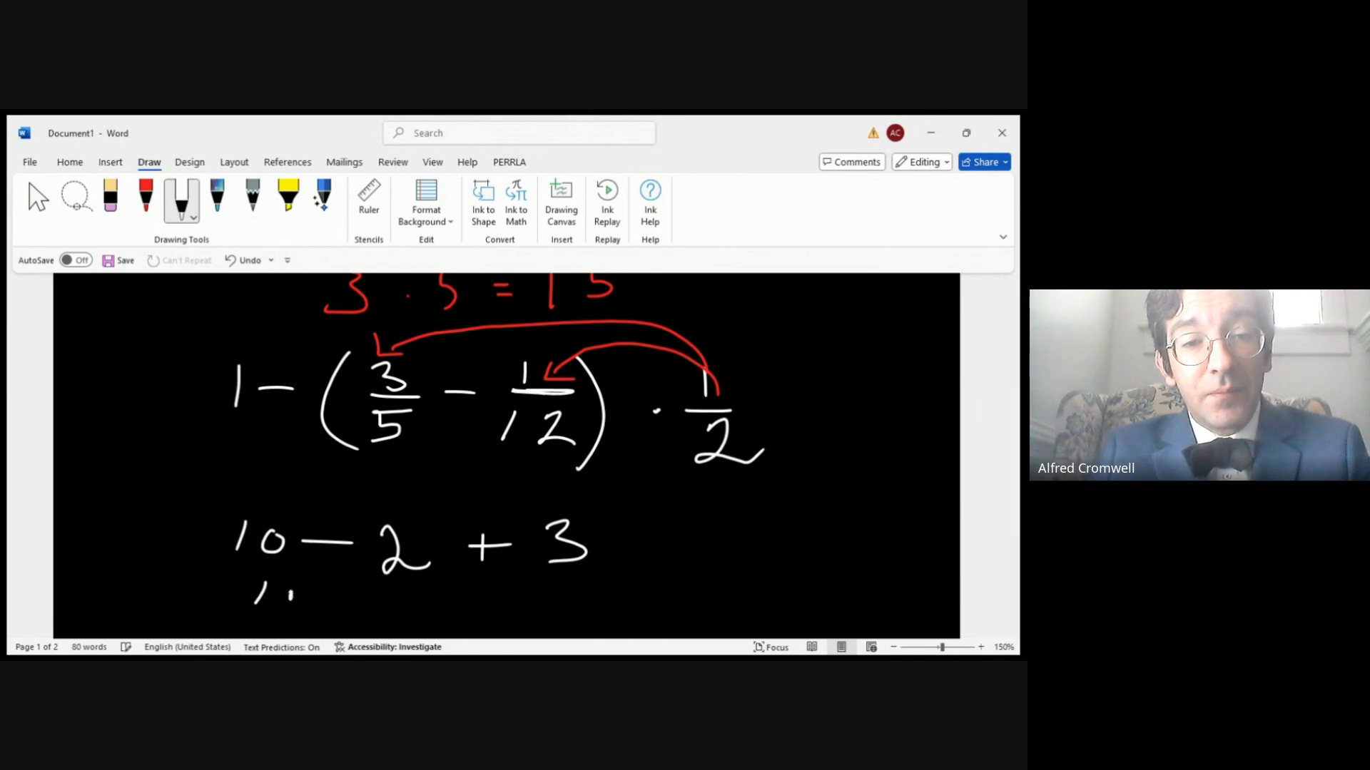
left_click_drag(297, 598, 420, 602)
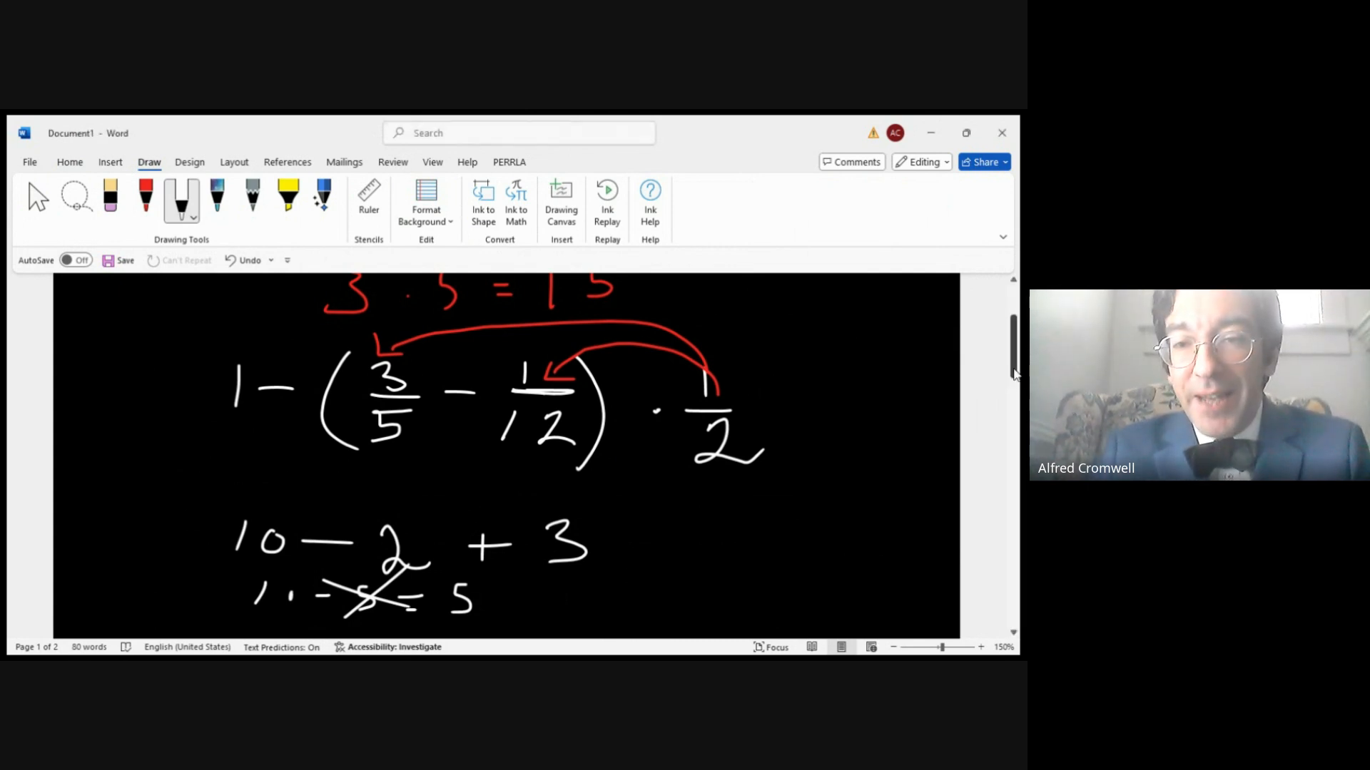
- Handwrite 8 + 3 = 11 to the right of the crossed-out working line
scroll("down", 3)
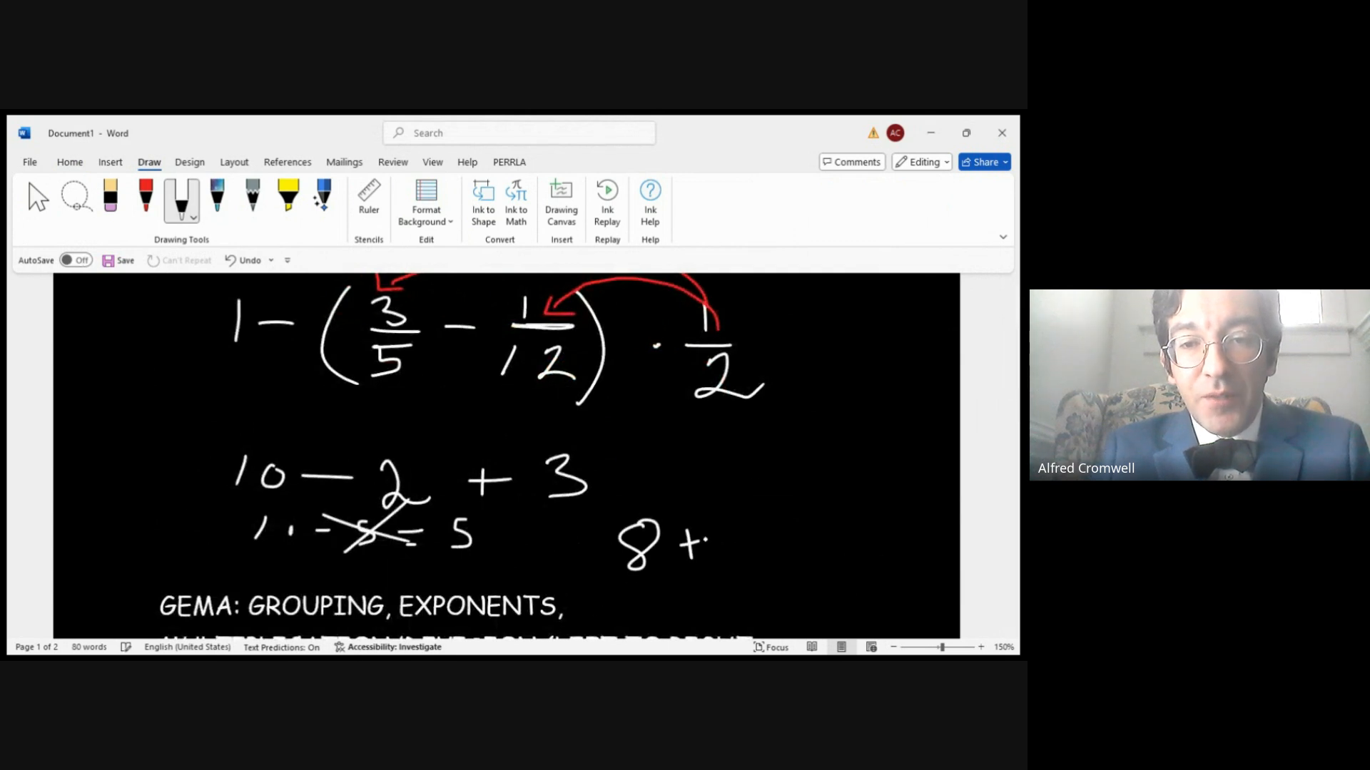
left_click_drag(690, 533, 804, 541)
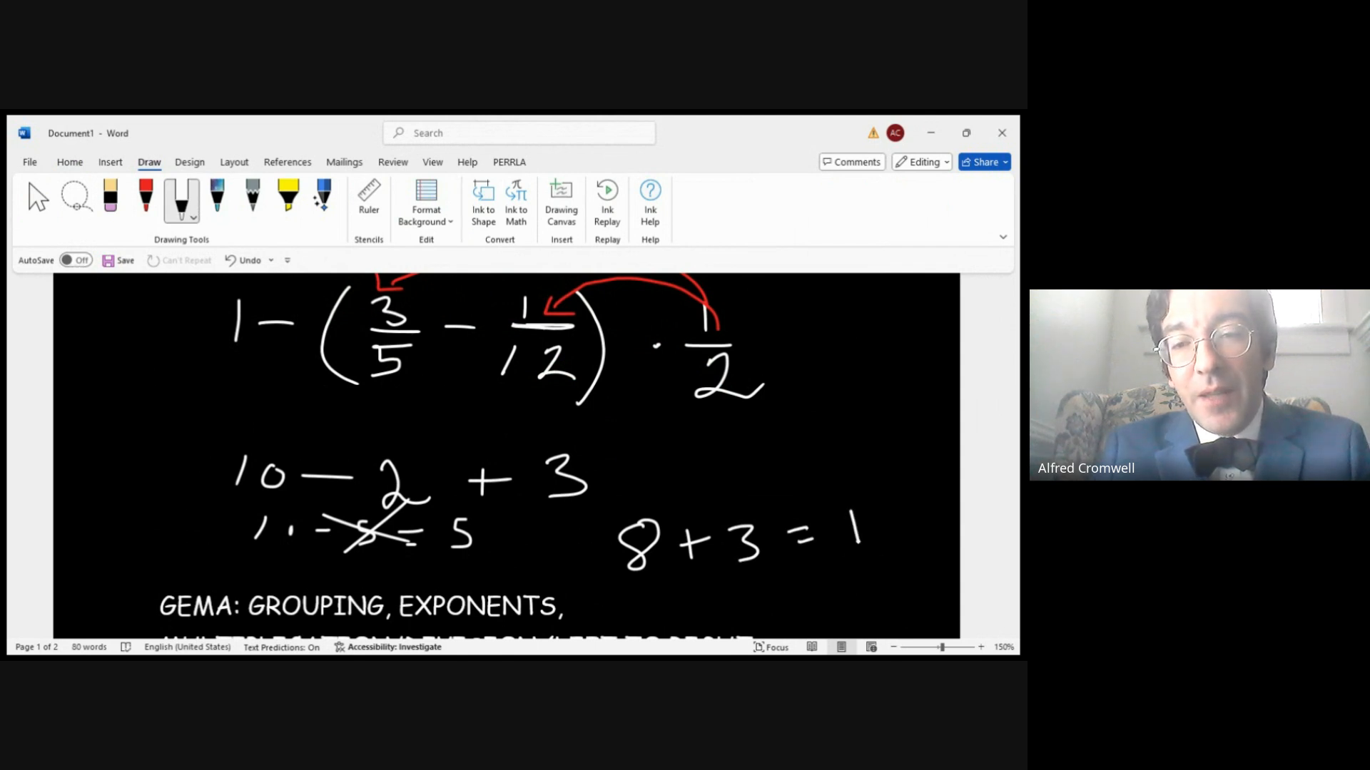
left_click(873, 525)
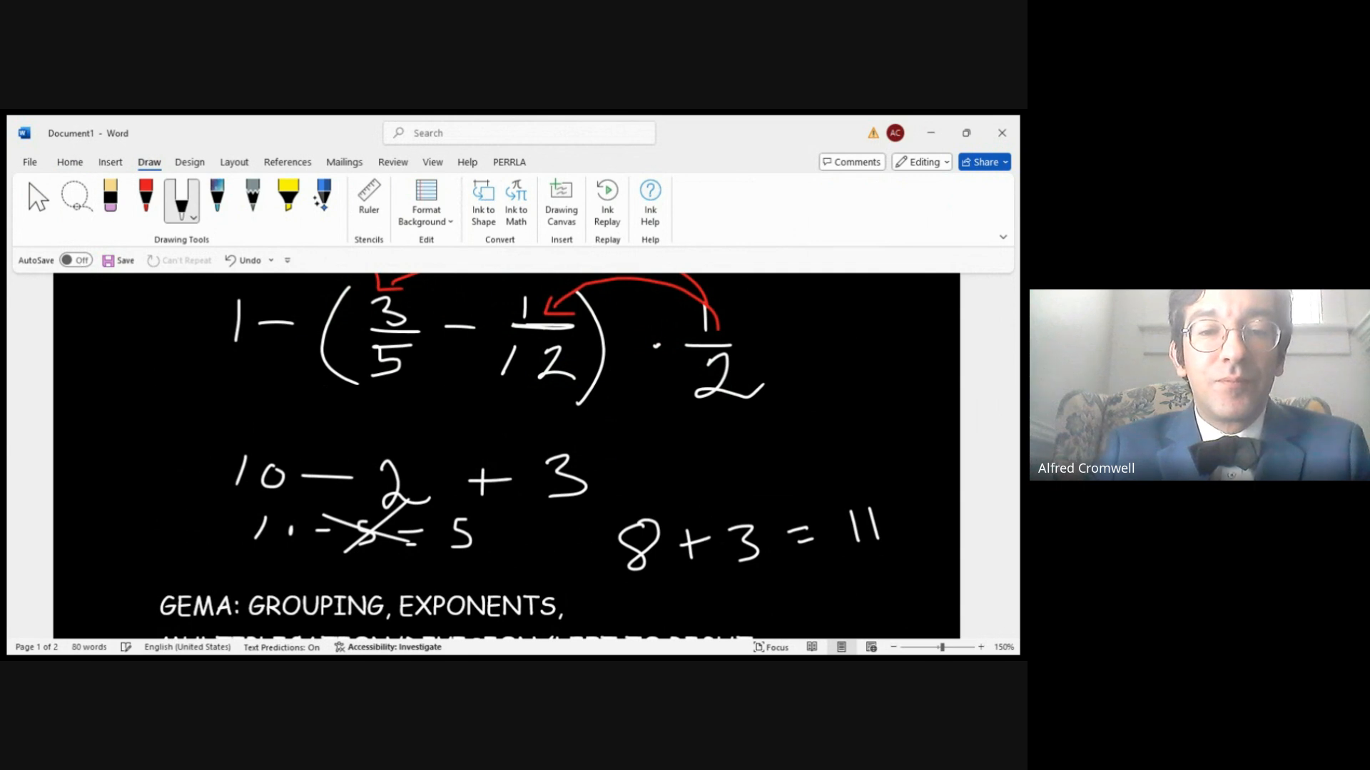